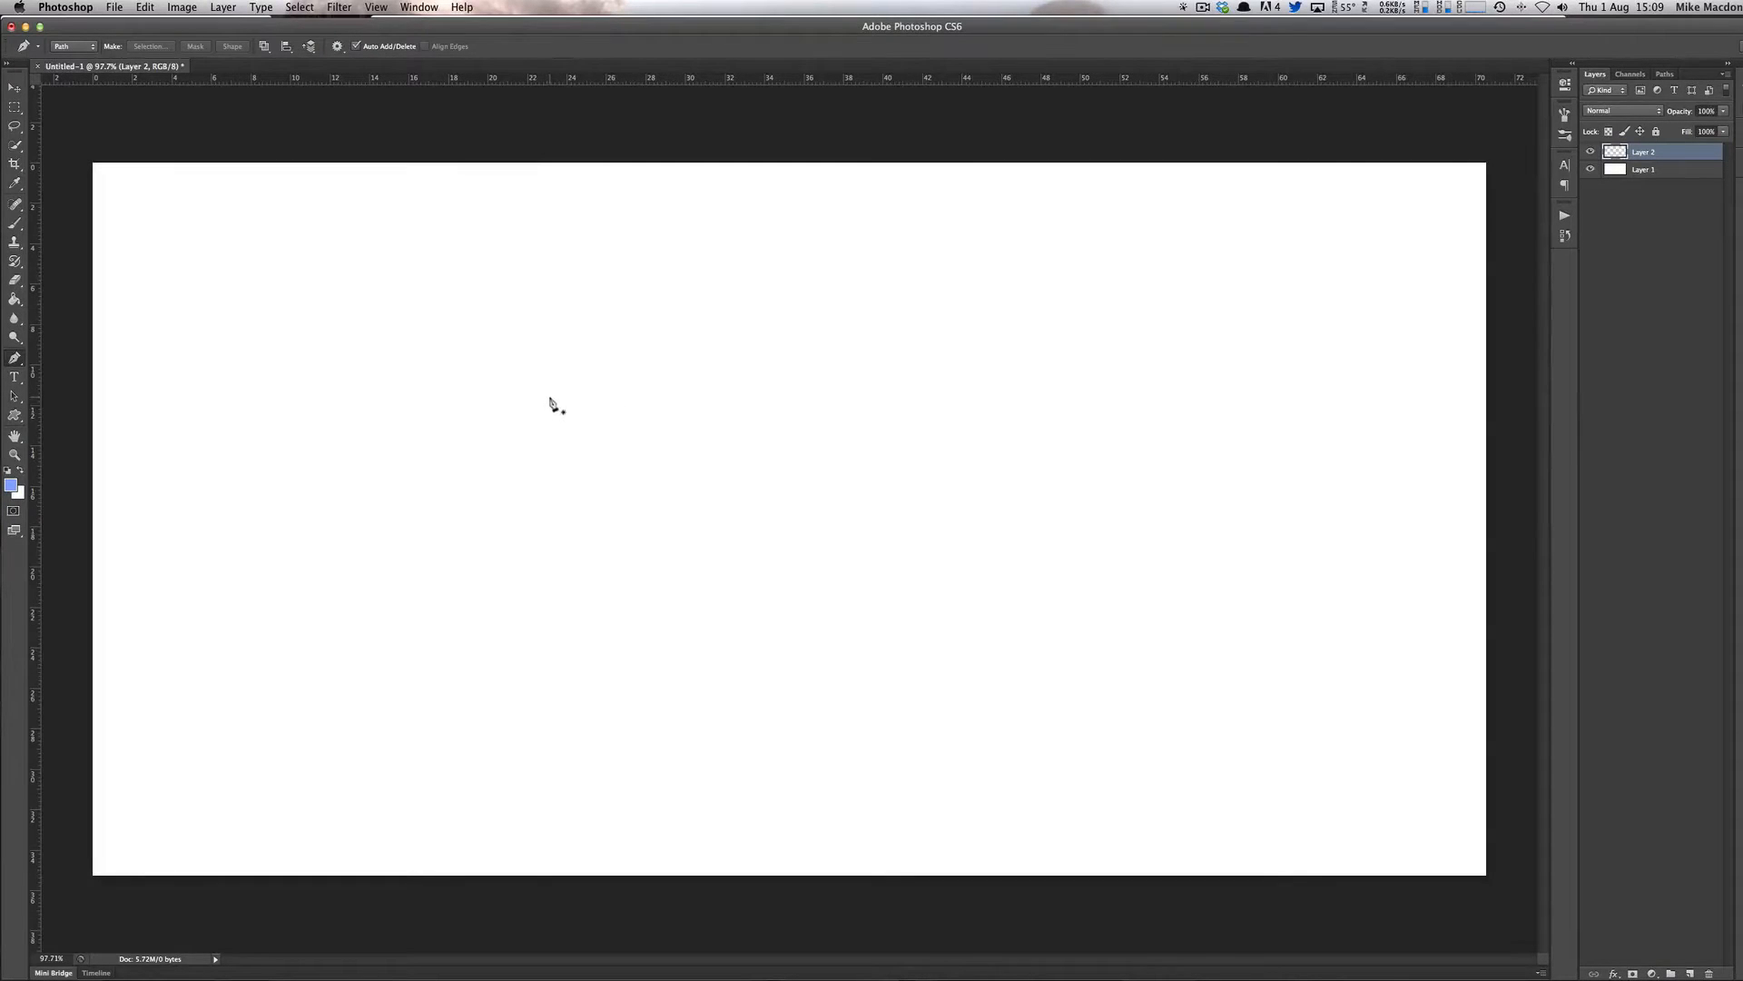
{"action": "mouse_move", "coordinate": [546, 358]}
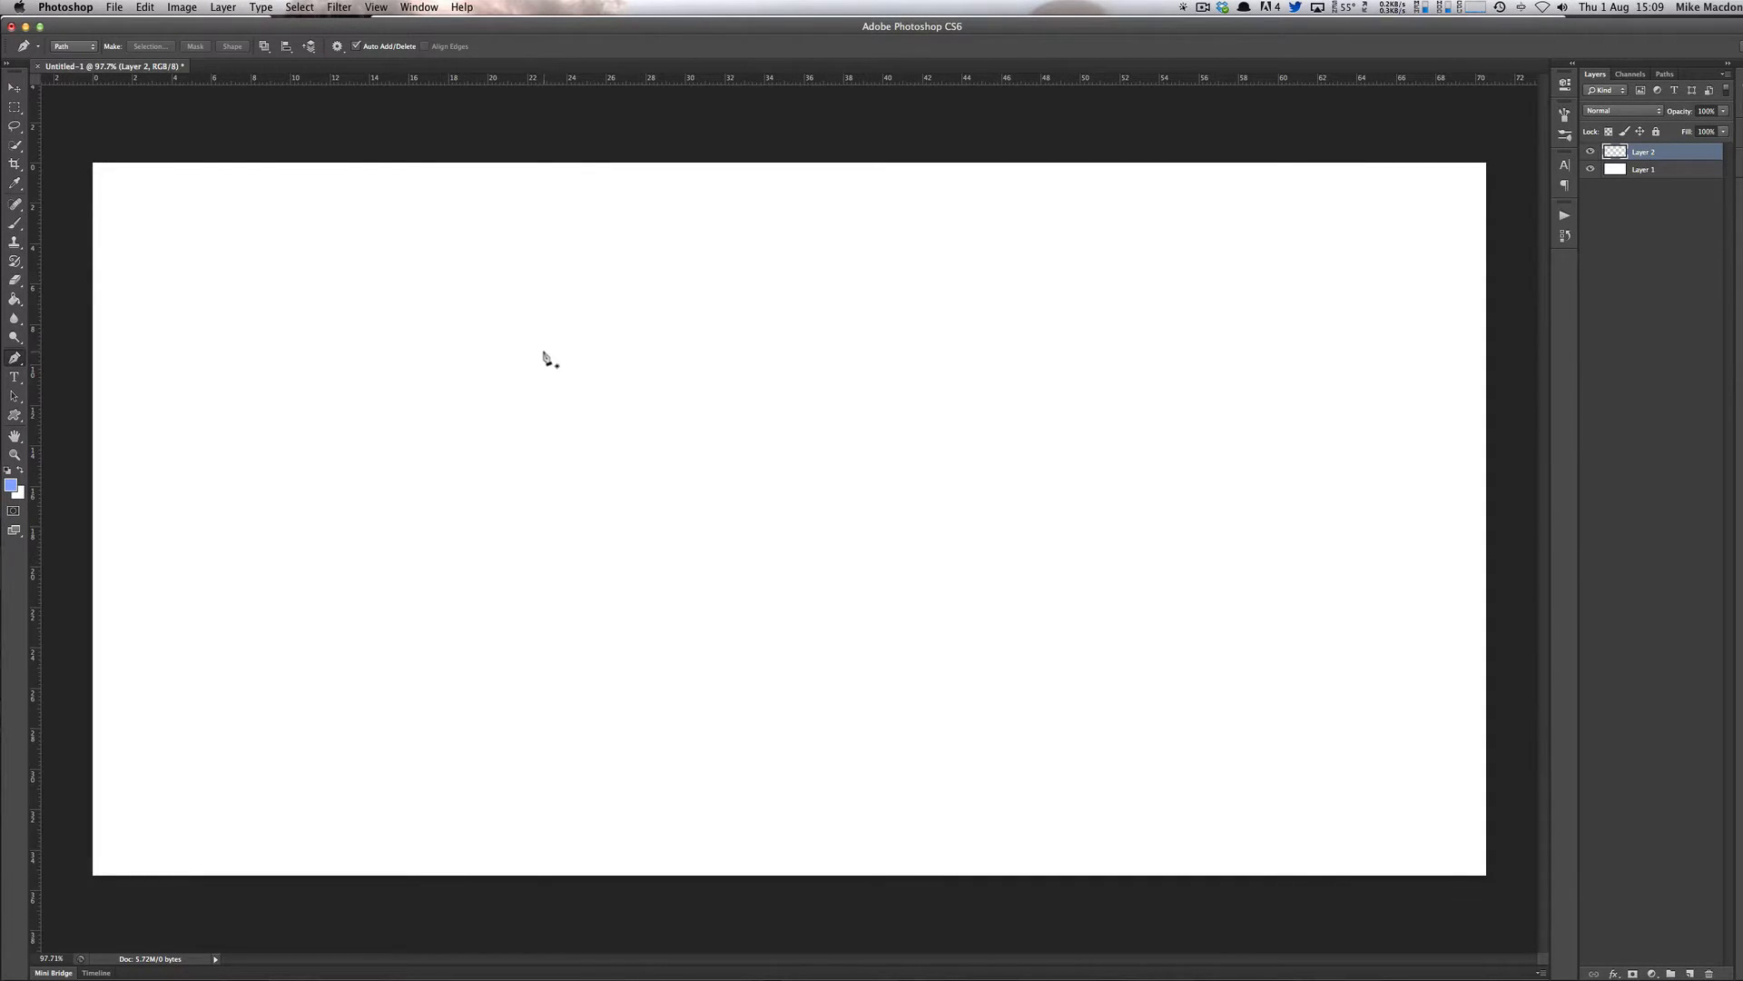
{"action": "mouse_move", "coordinate": [501, 405]}
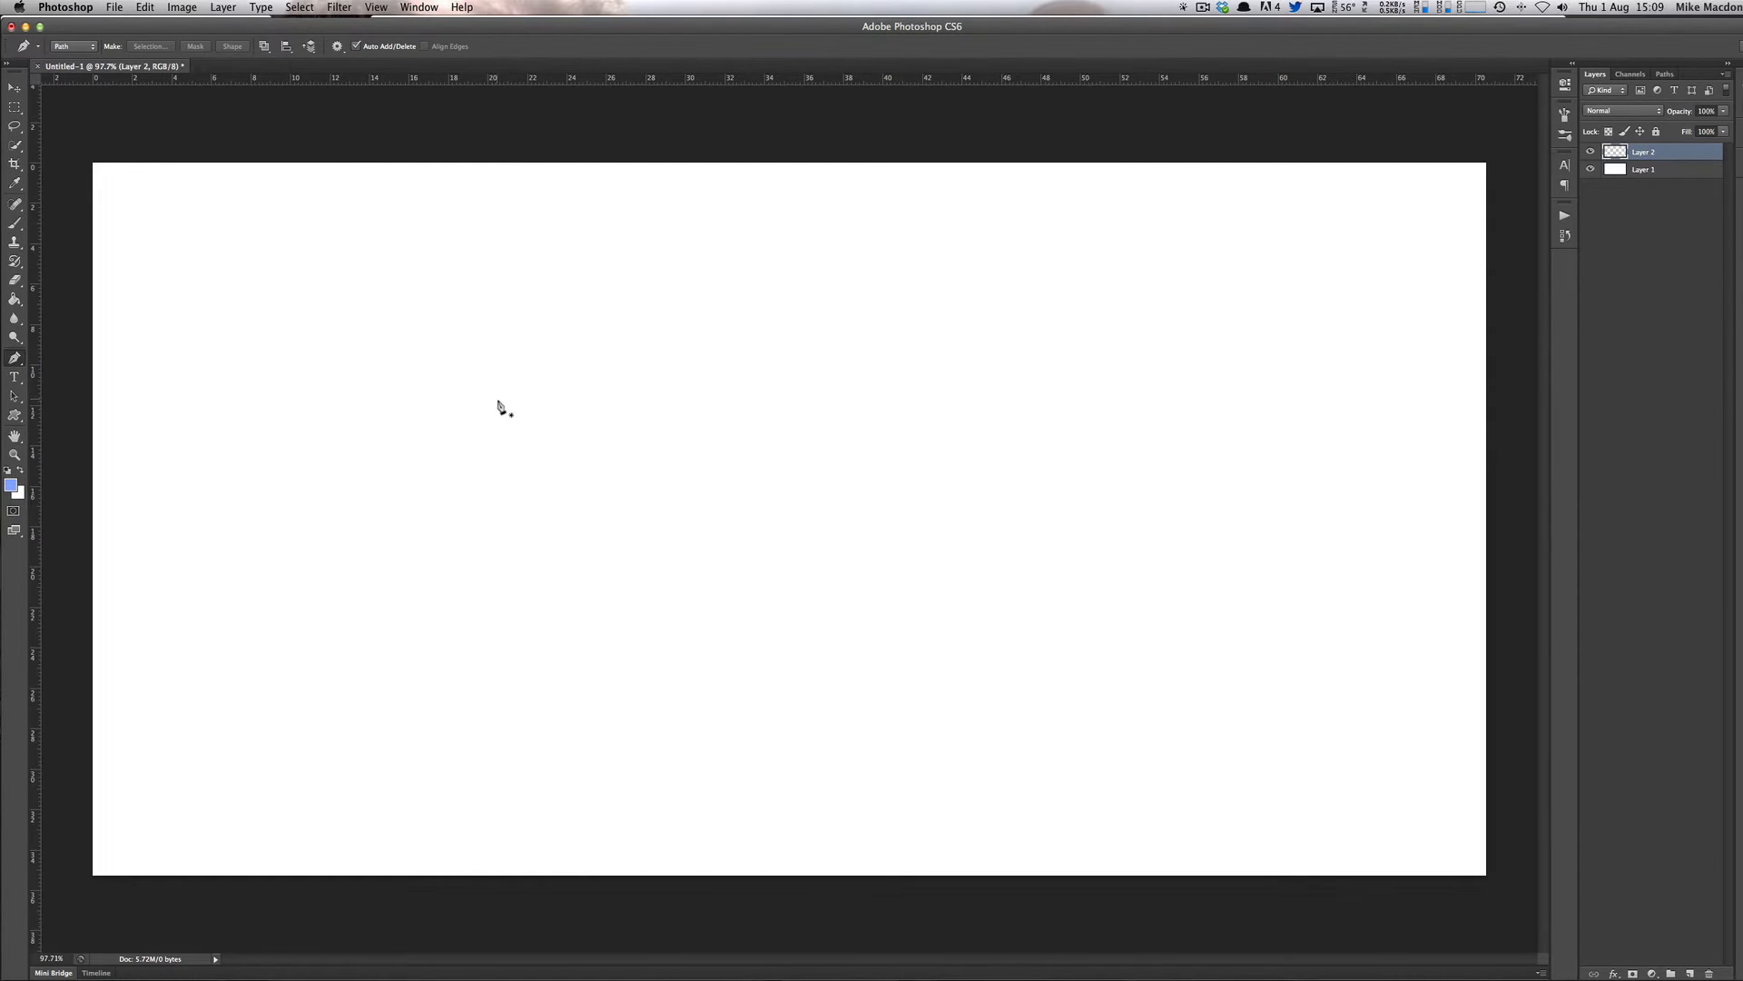
{"action": "mouse_move", "coordinate": [512, 403]}
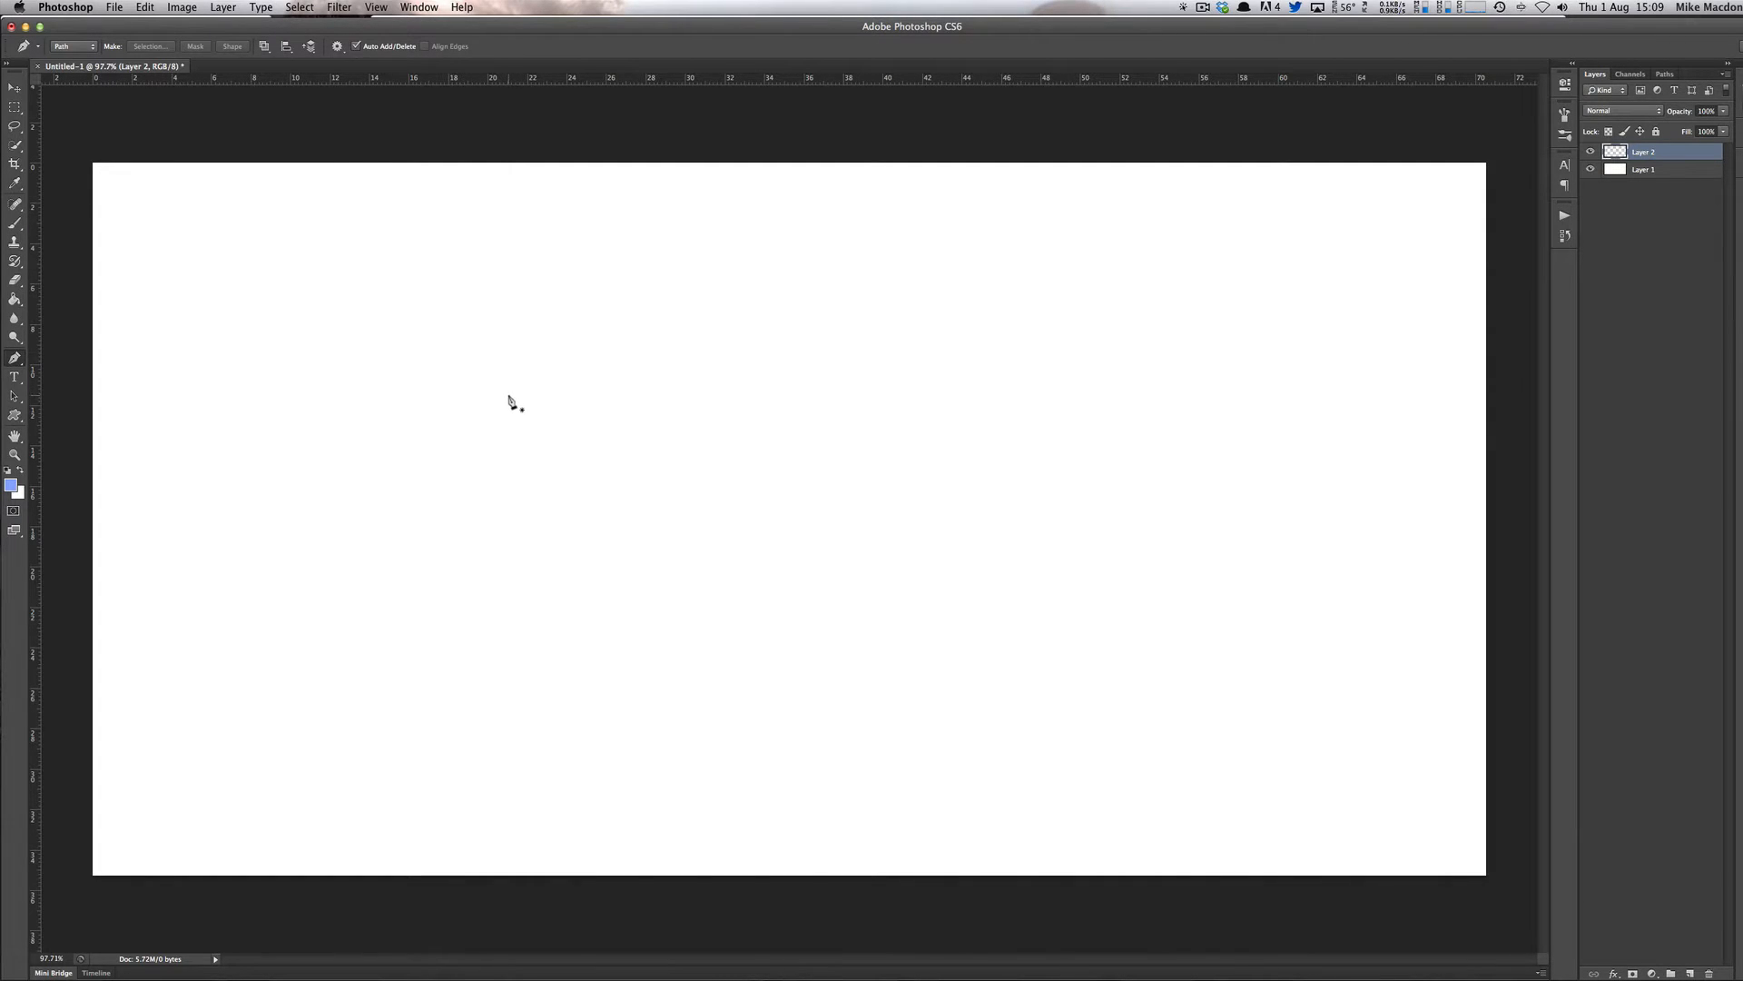
{"action": "mouse_move", "coordinate": [512, 377]}
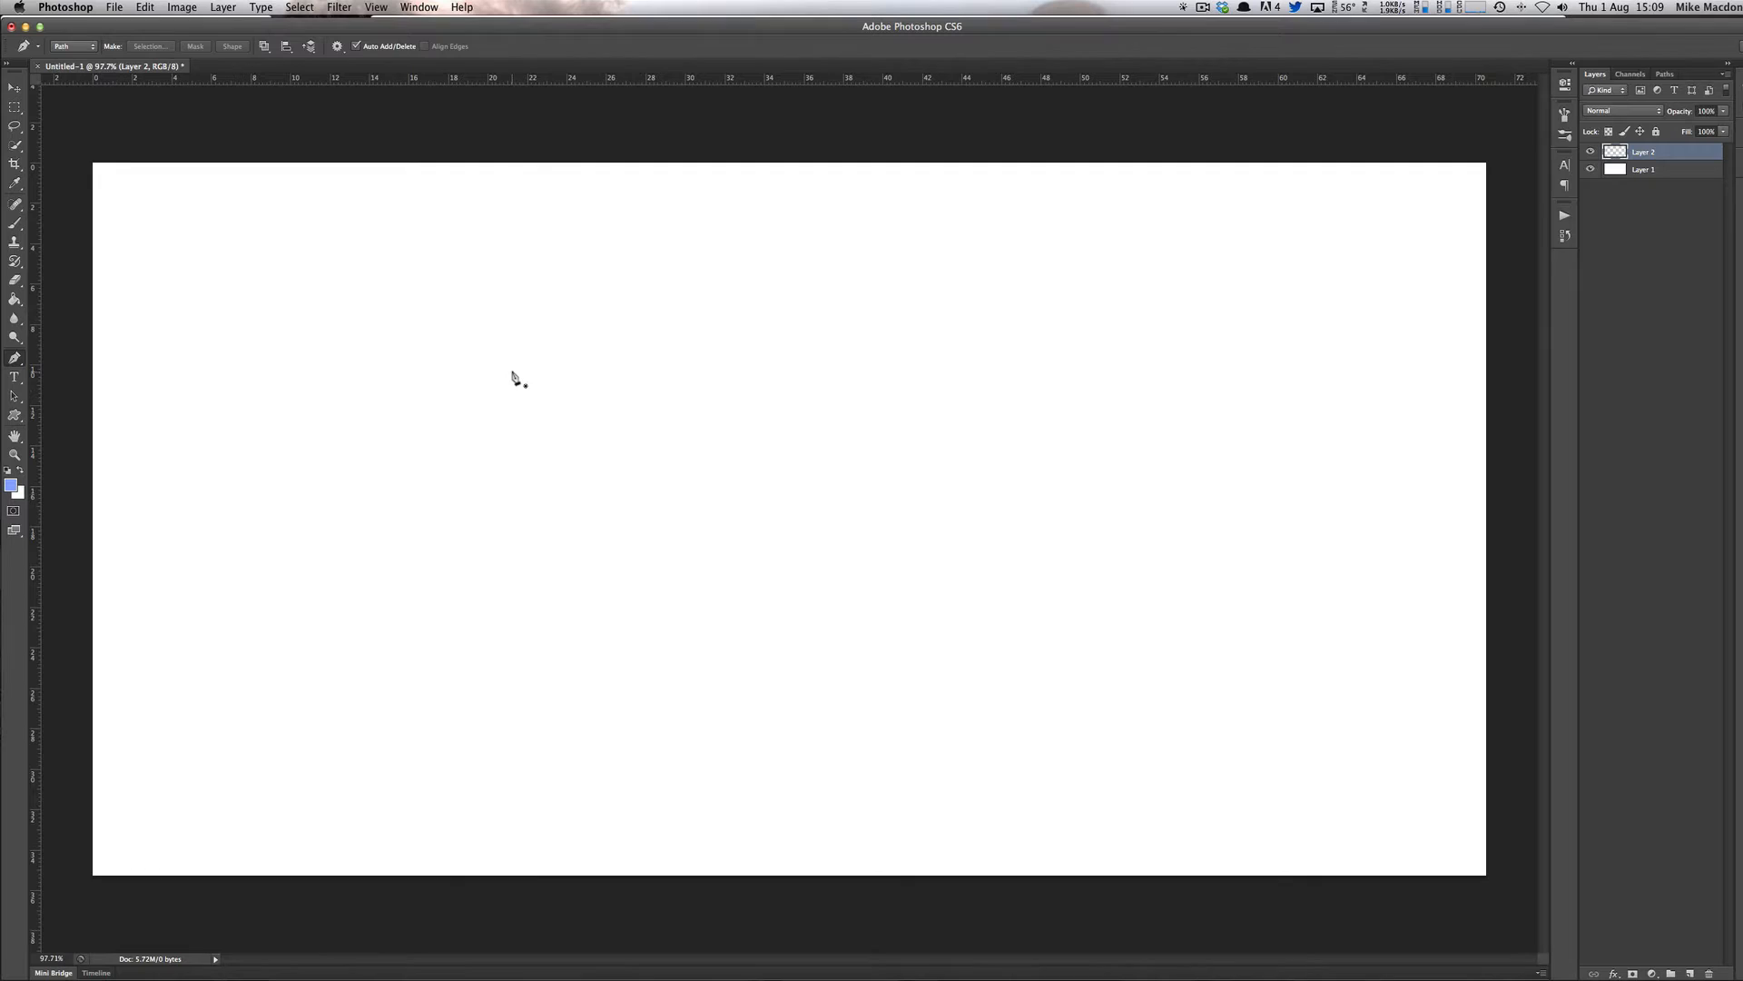
{"action": "mouse_move", "coordinate": [513, 341]}
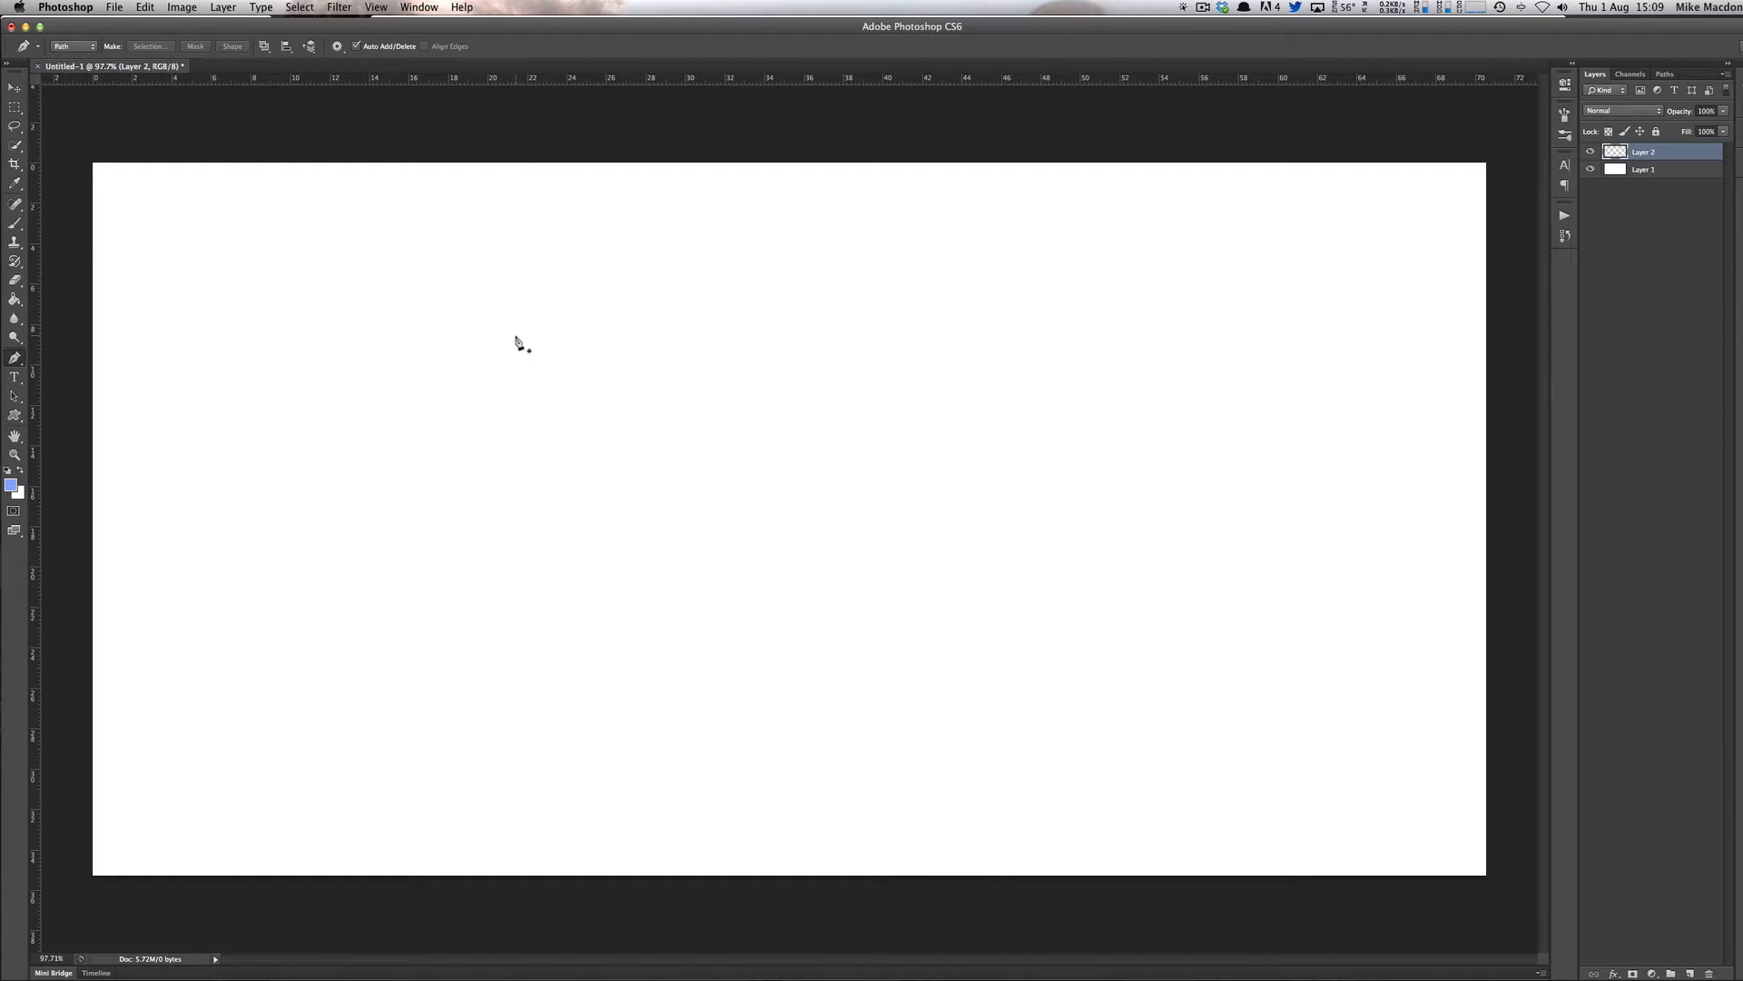
{"action": "mouse_move", "coordinate": [503, 330]}
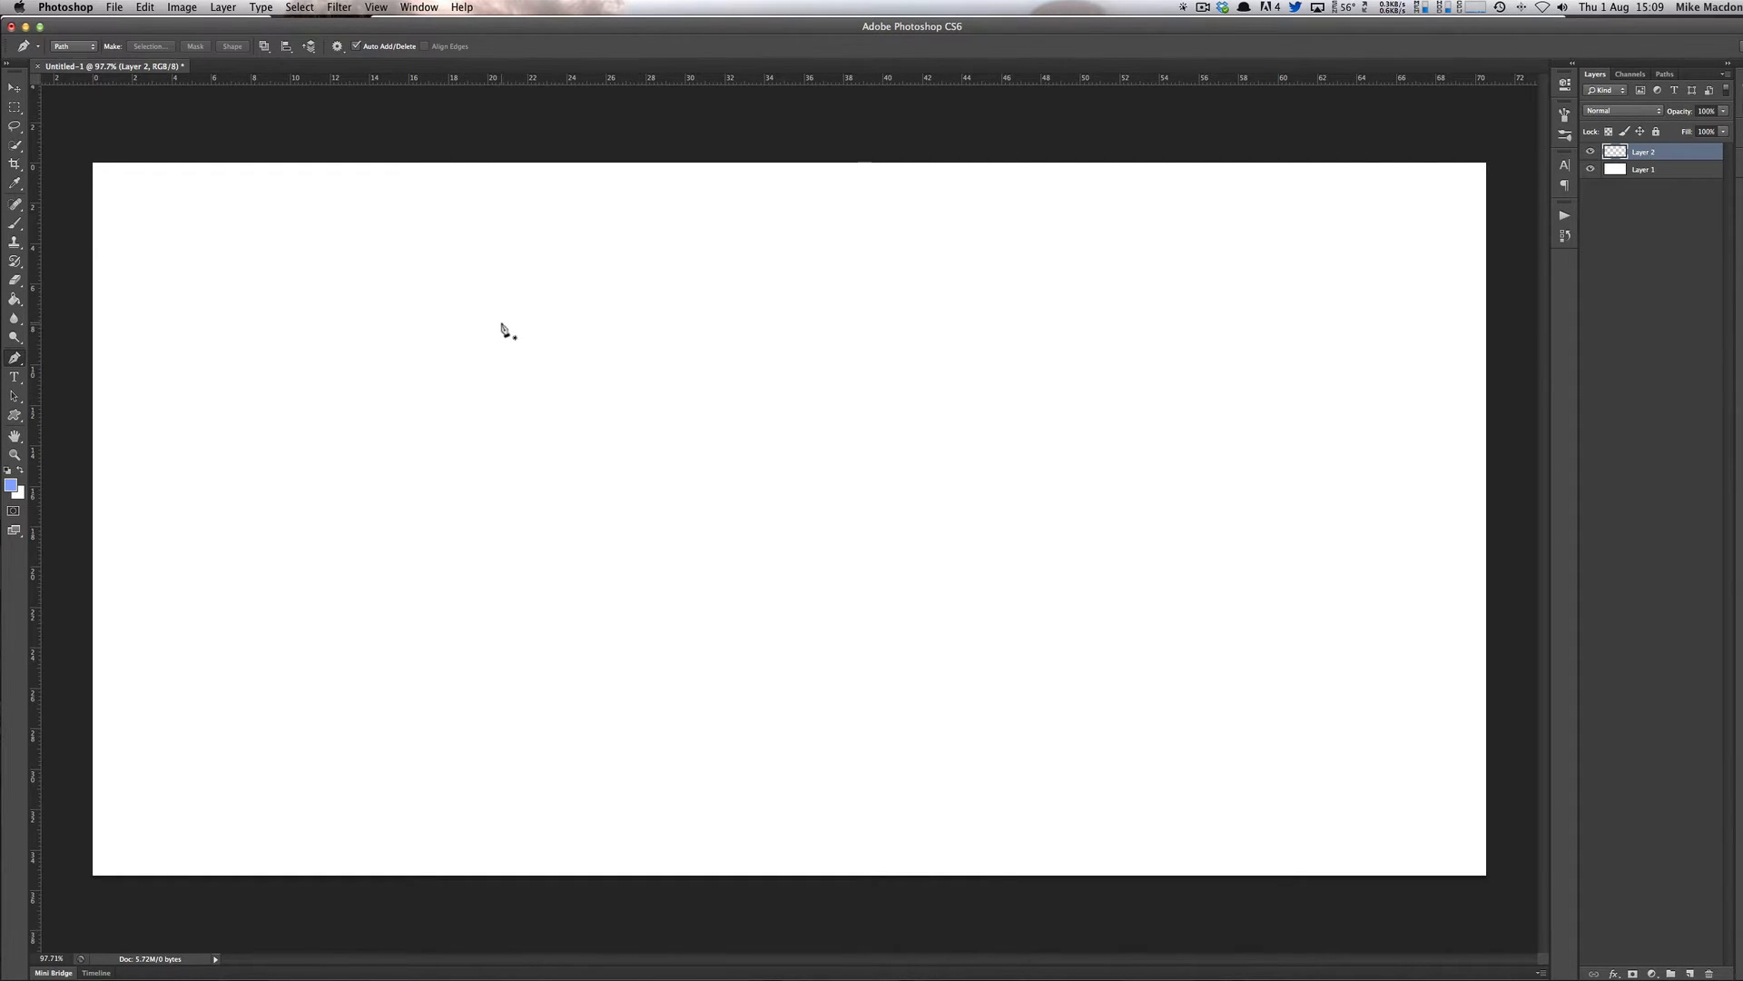
{"action": "mouse_move", "coordinate": [487, 319]}
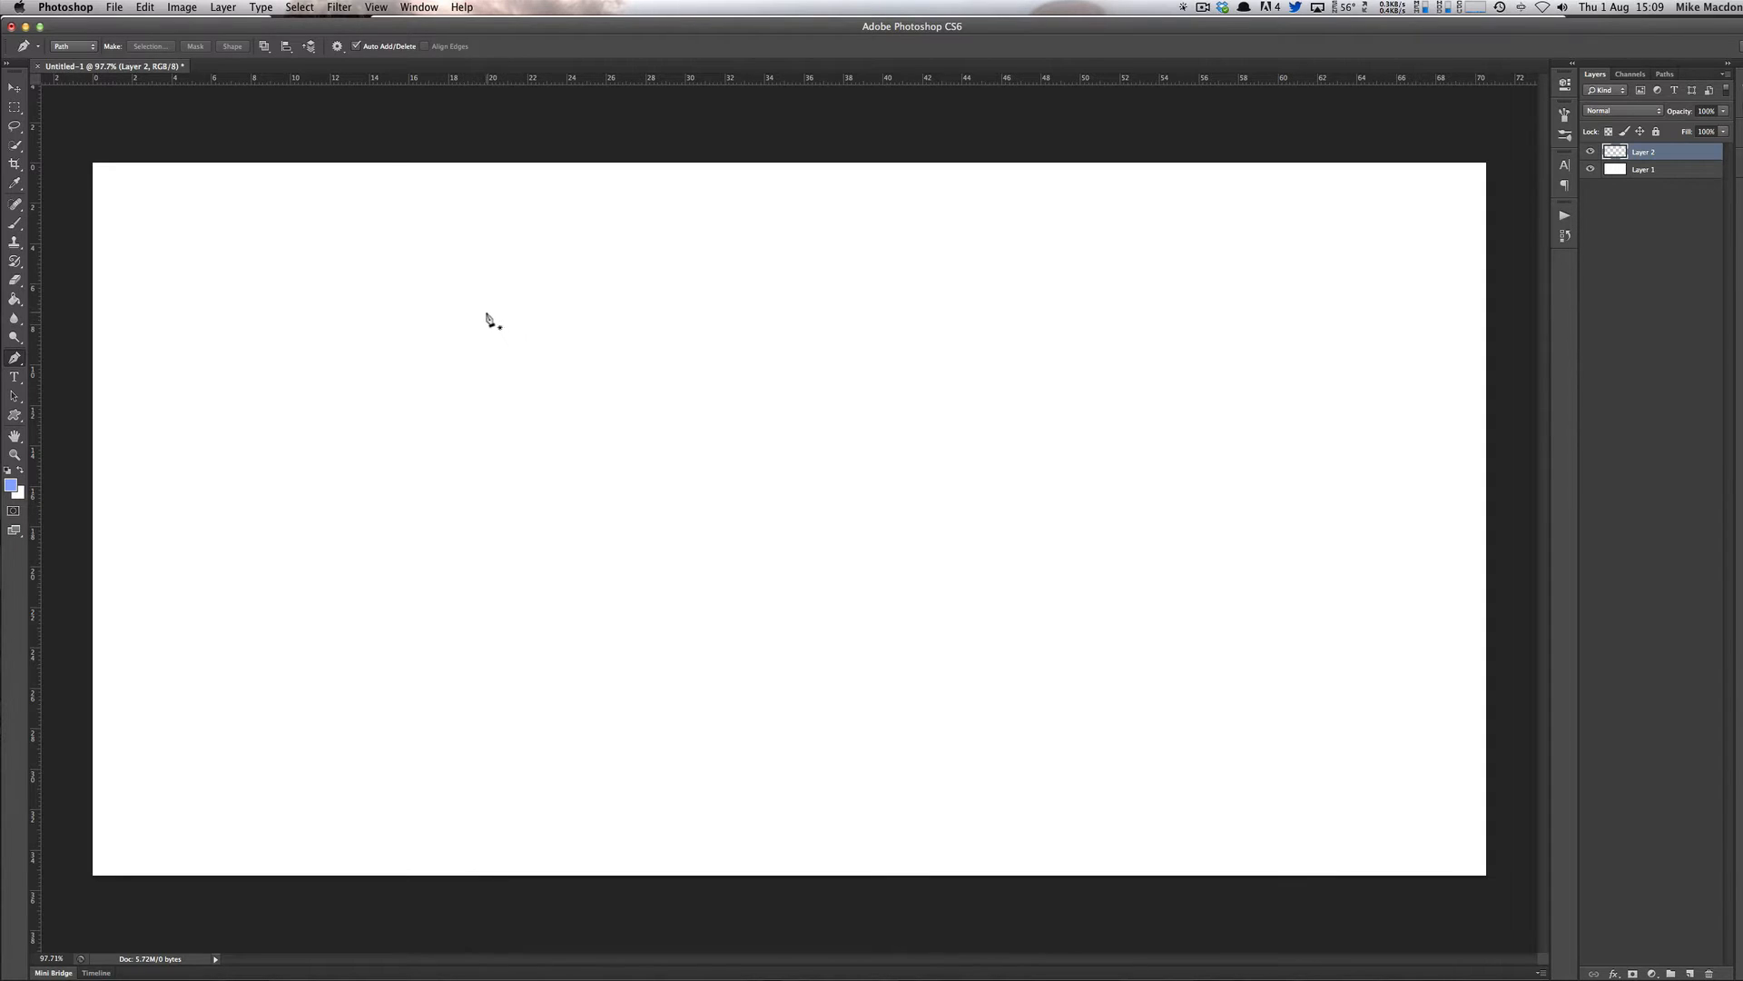
{"action": "mouse_move", "coordinate": [489, 345]}
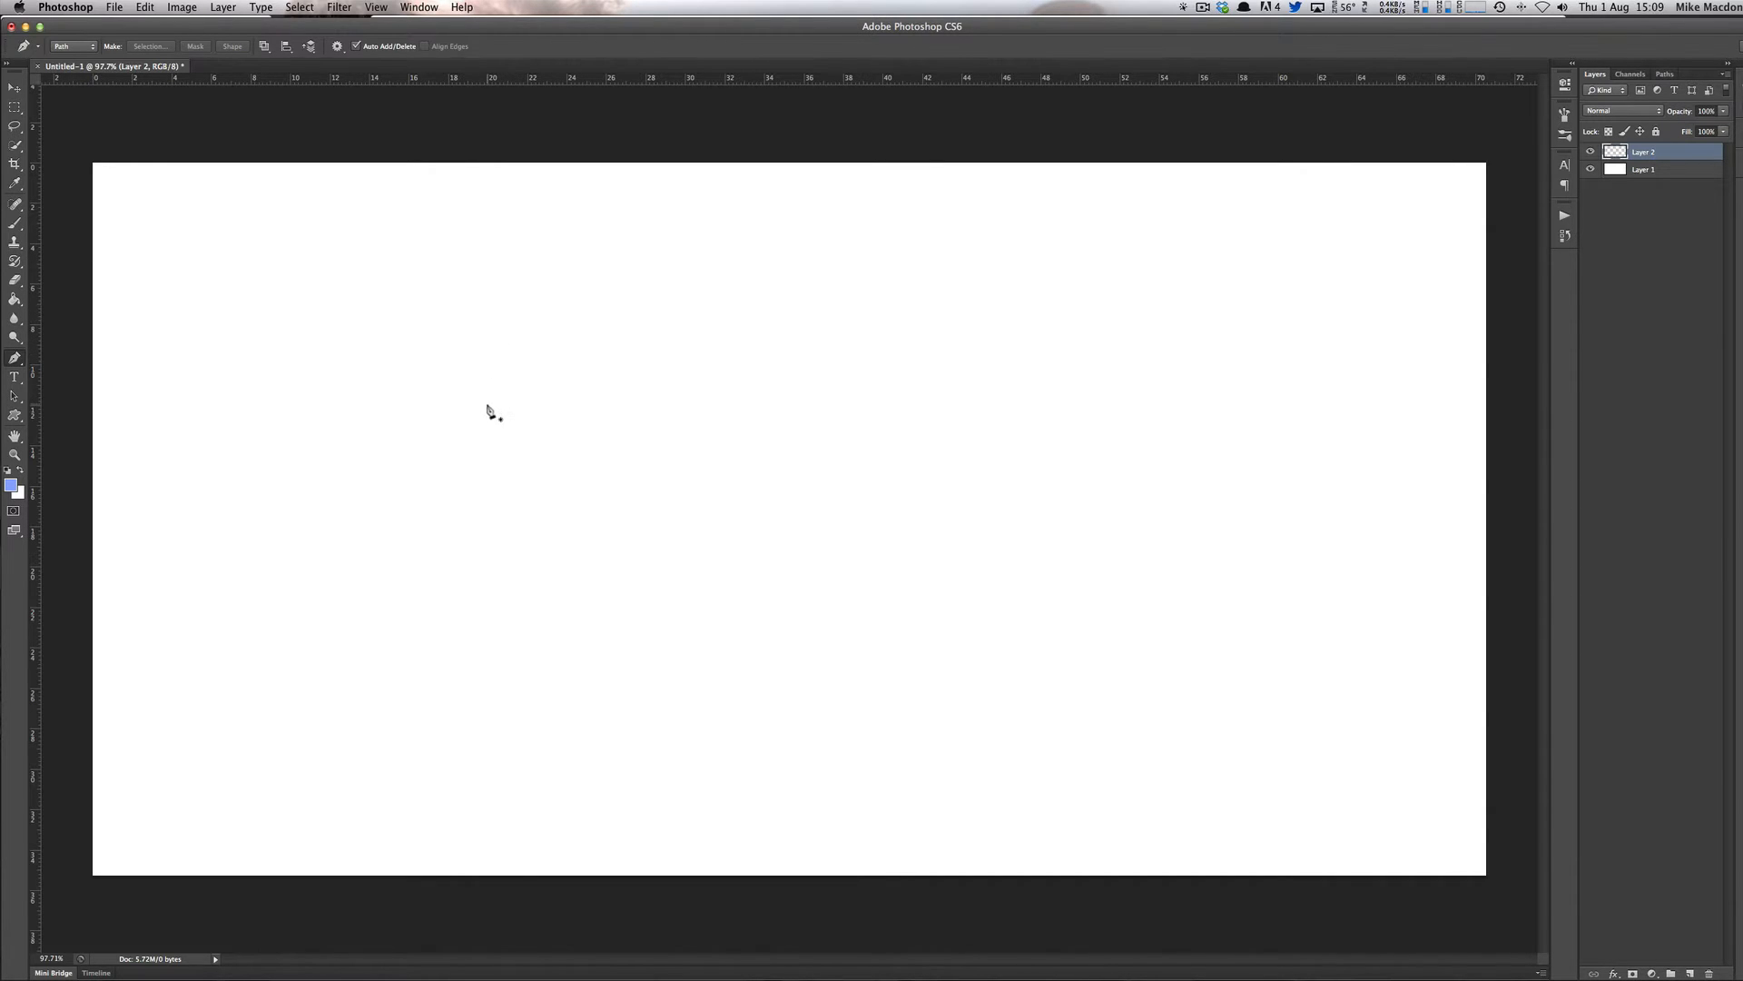
{"action": "mouse_move", "coordinate": [497, 389]}
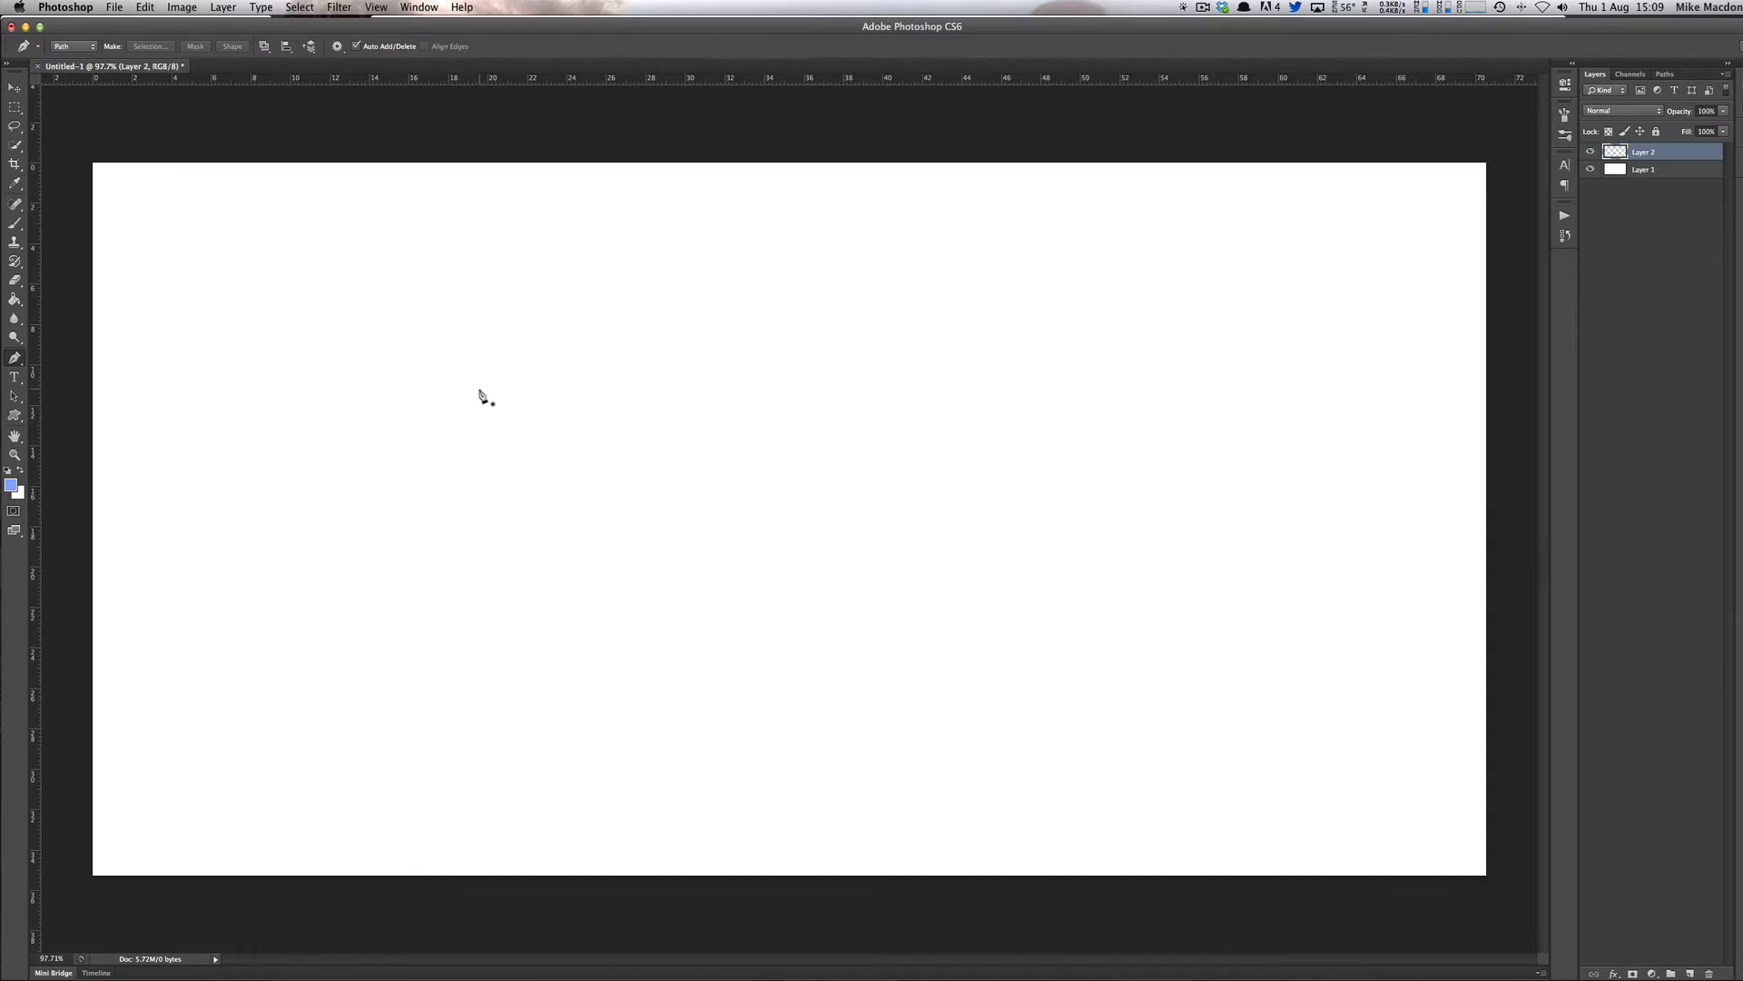
{"action": "mouse_move", "coordinate": [453, 370]}
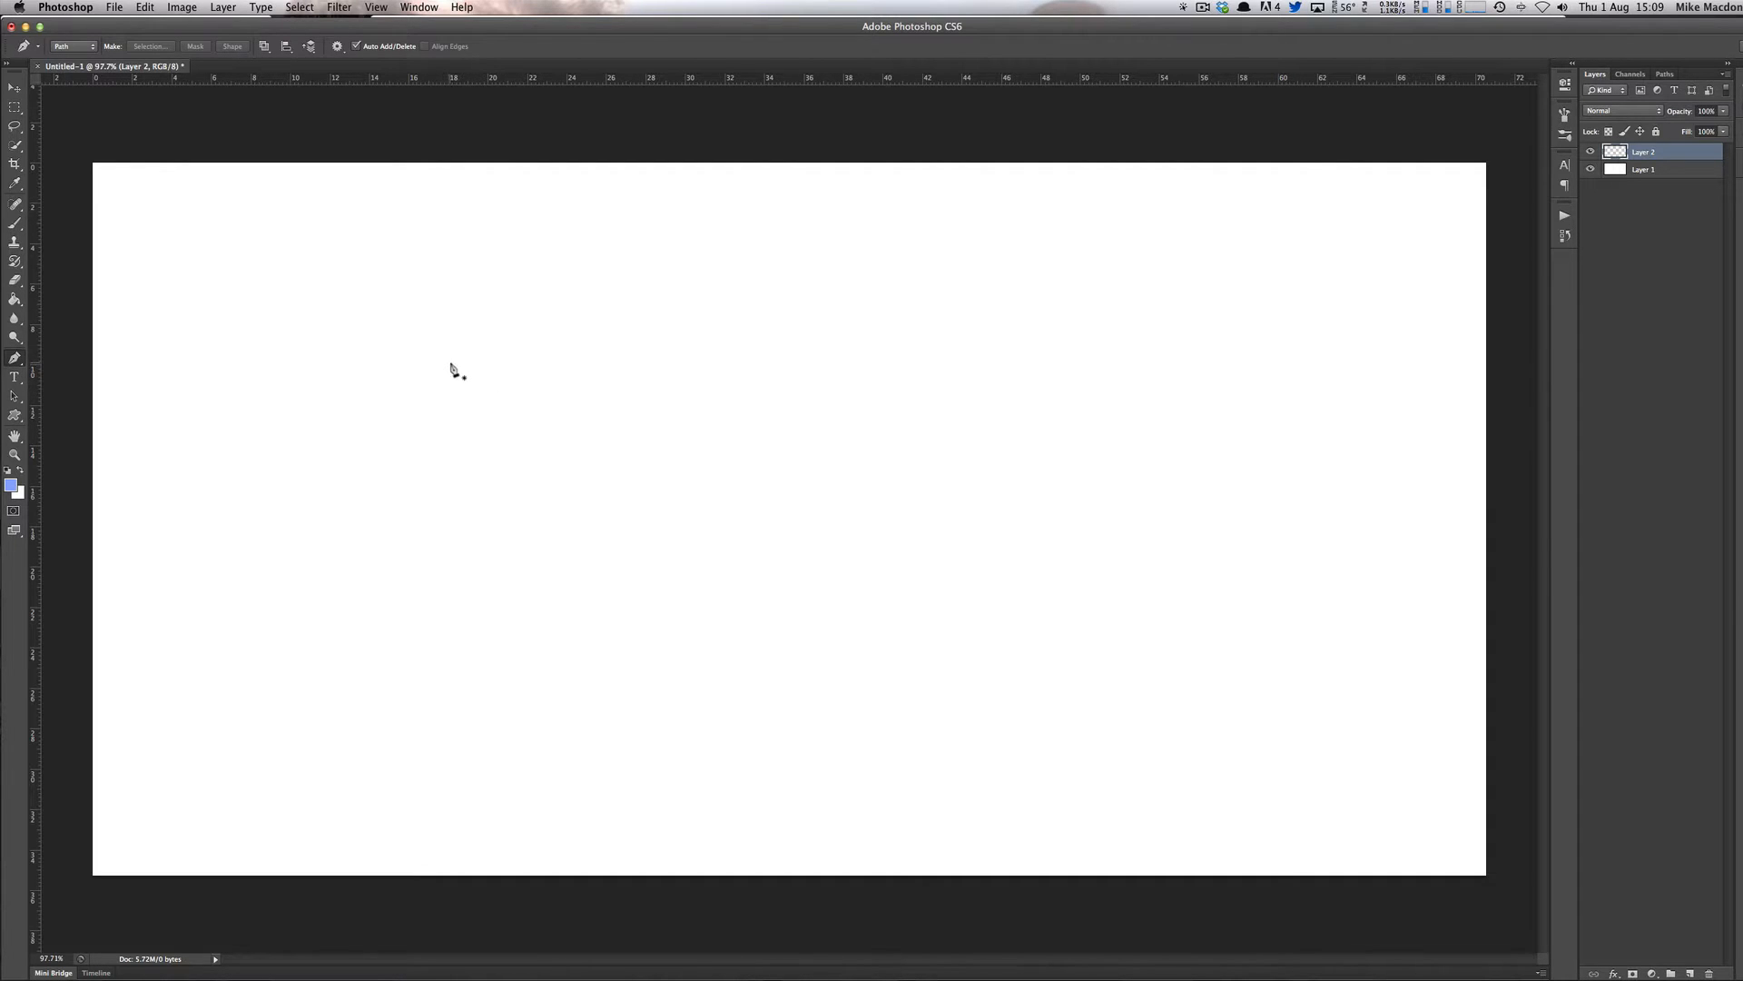
{"action": "mouse_move", "coordinate": [480, 348]}
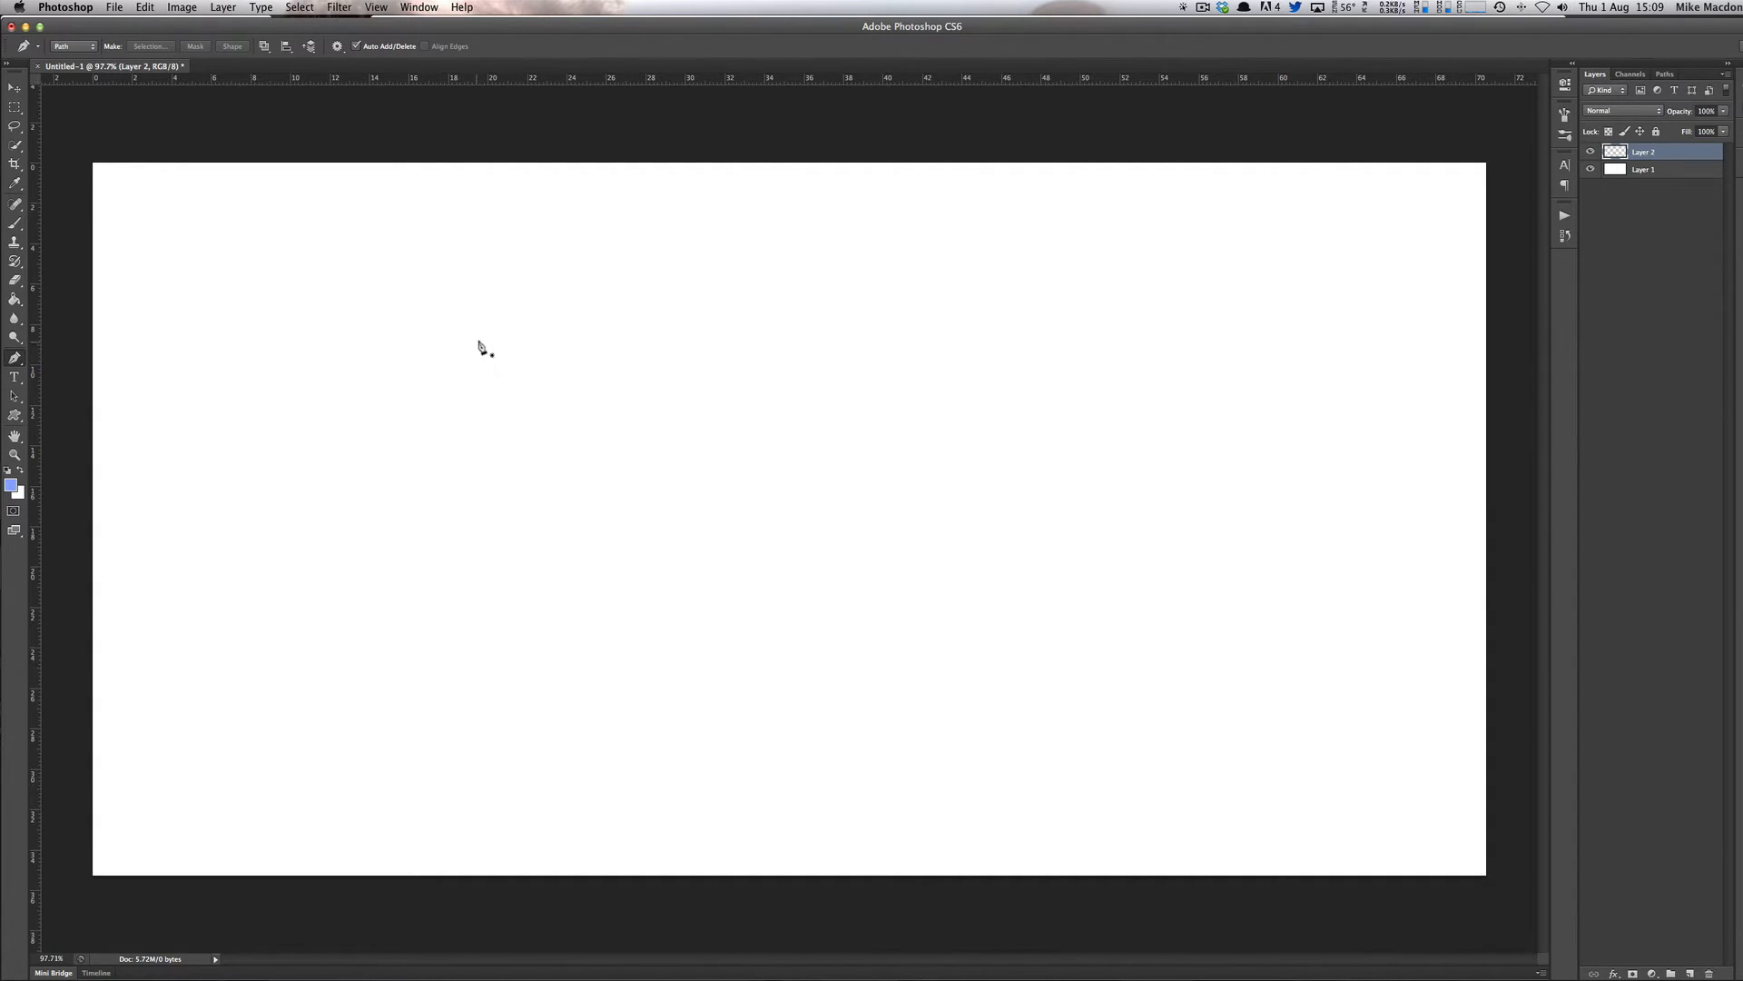
{"action": "mouse_move", "coordinate": [480, 408]}
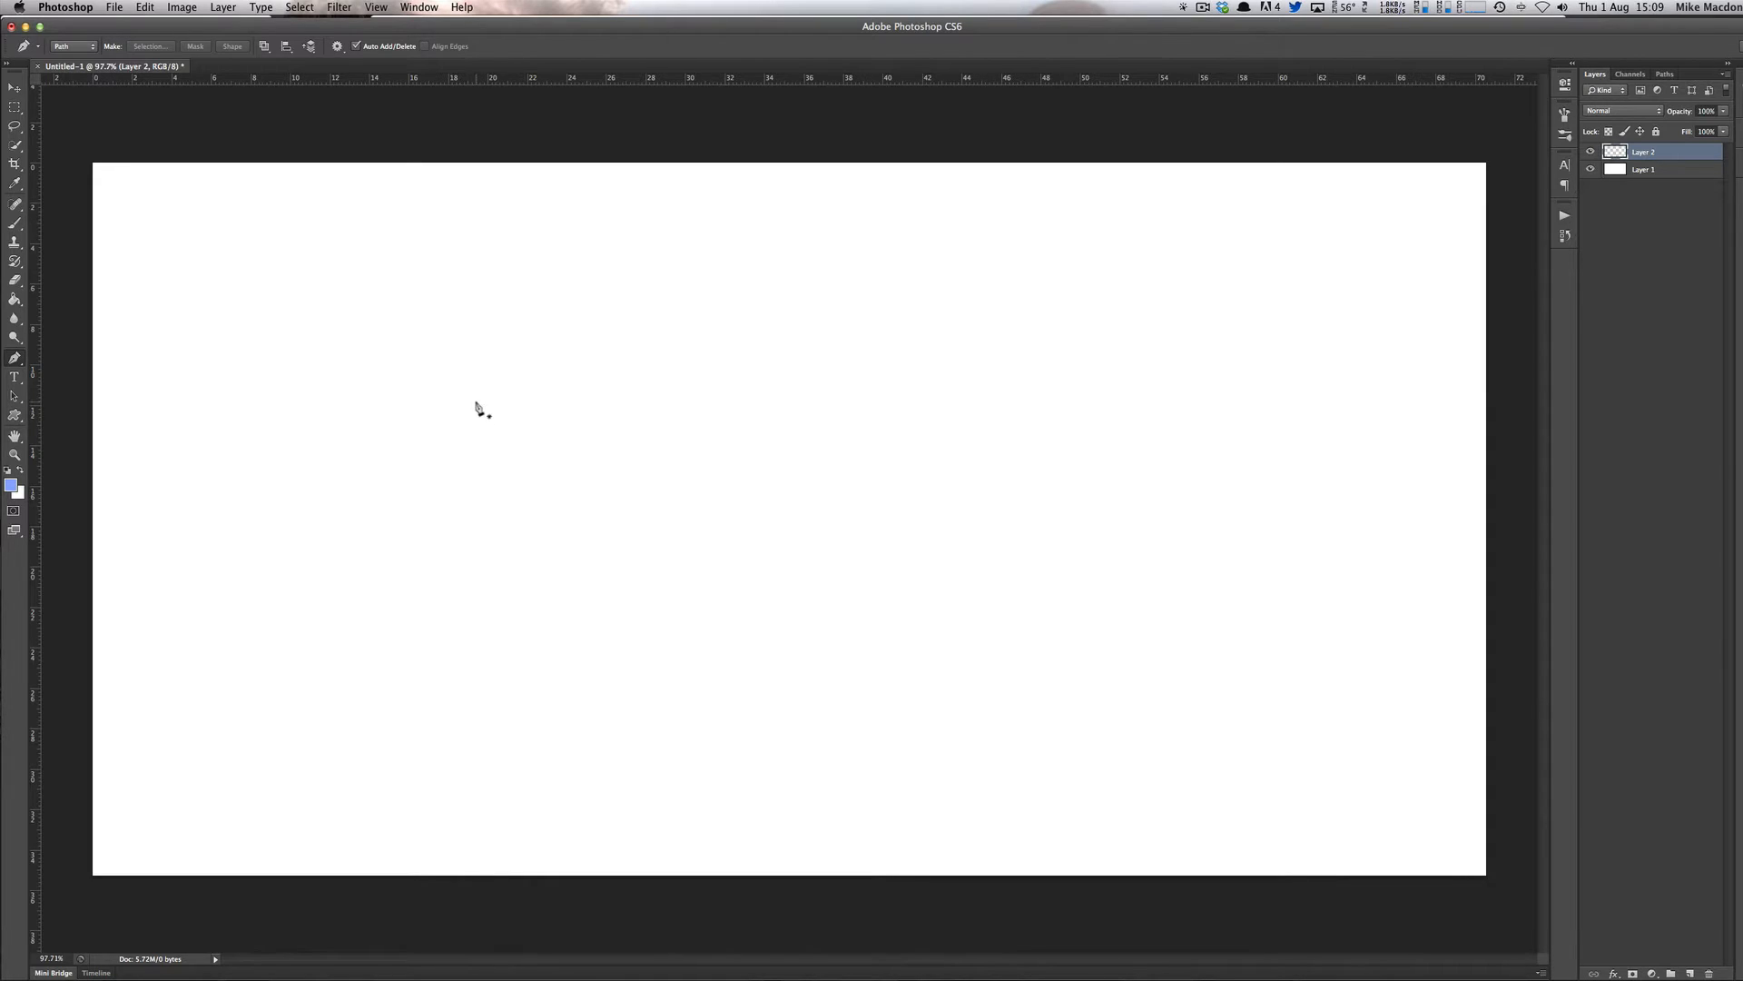
{"action": "mouse_move", "coordinate": [499, 351]}
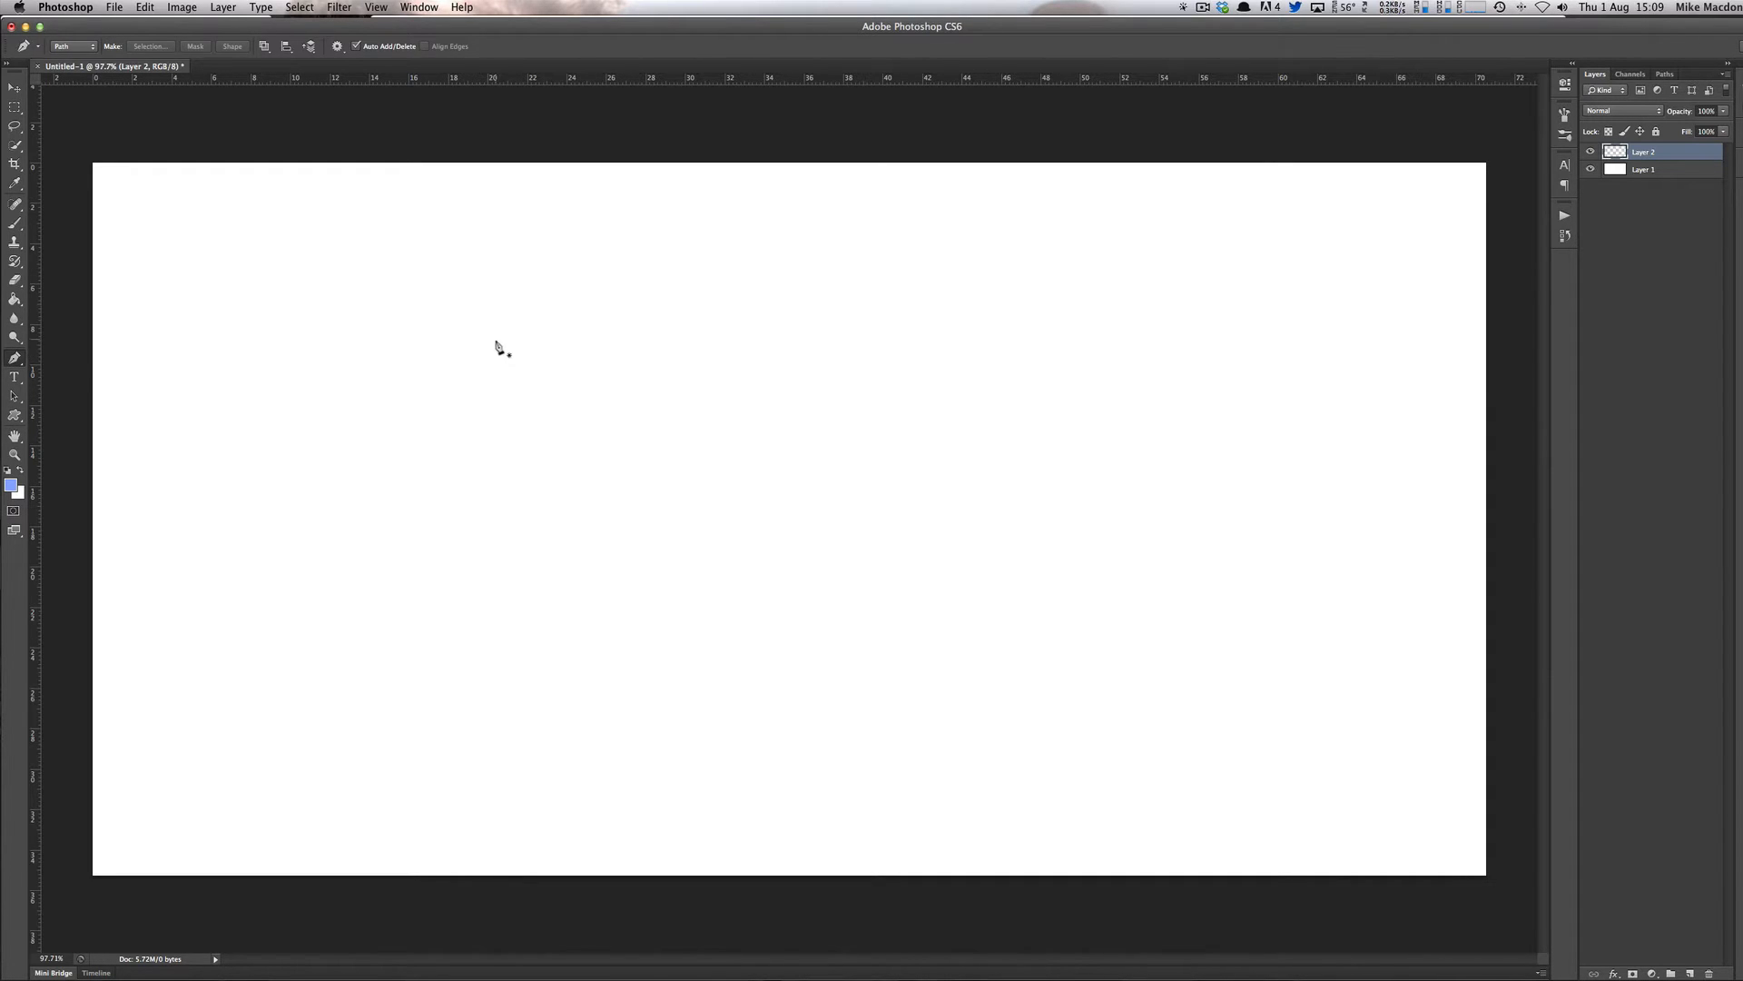
{"action": "mouse_move", "coordinate": [1287, 256]}
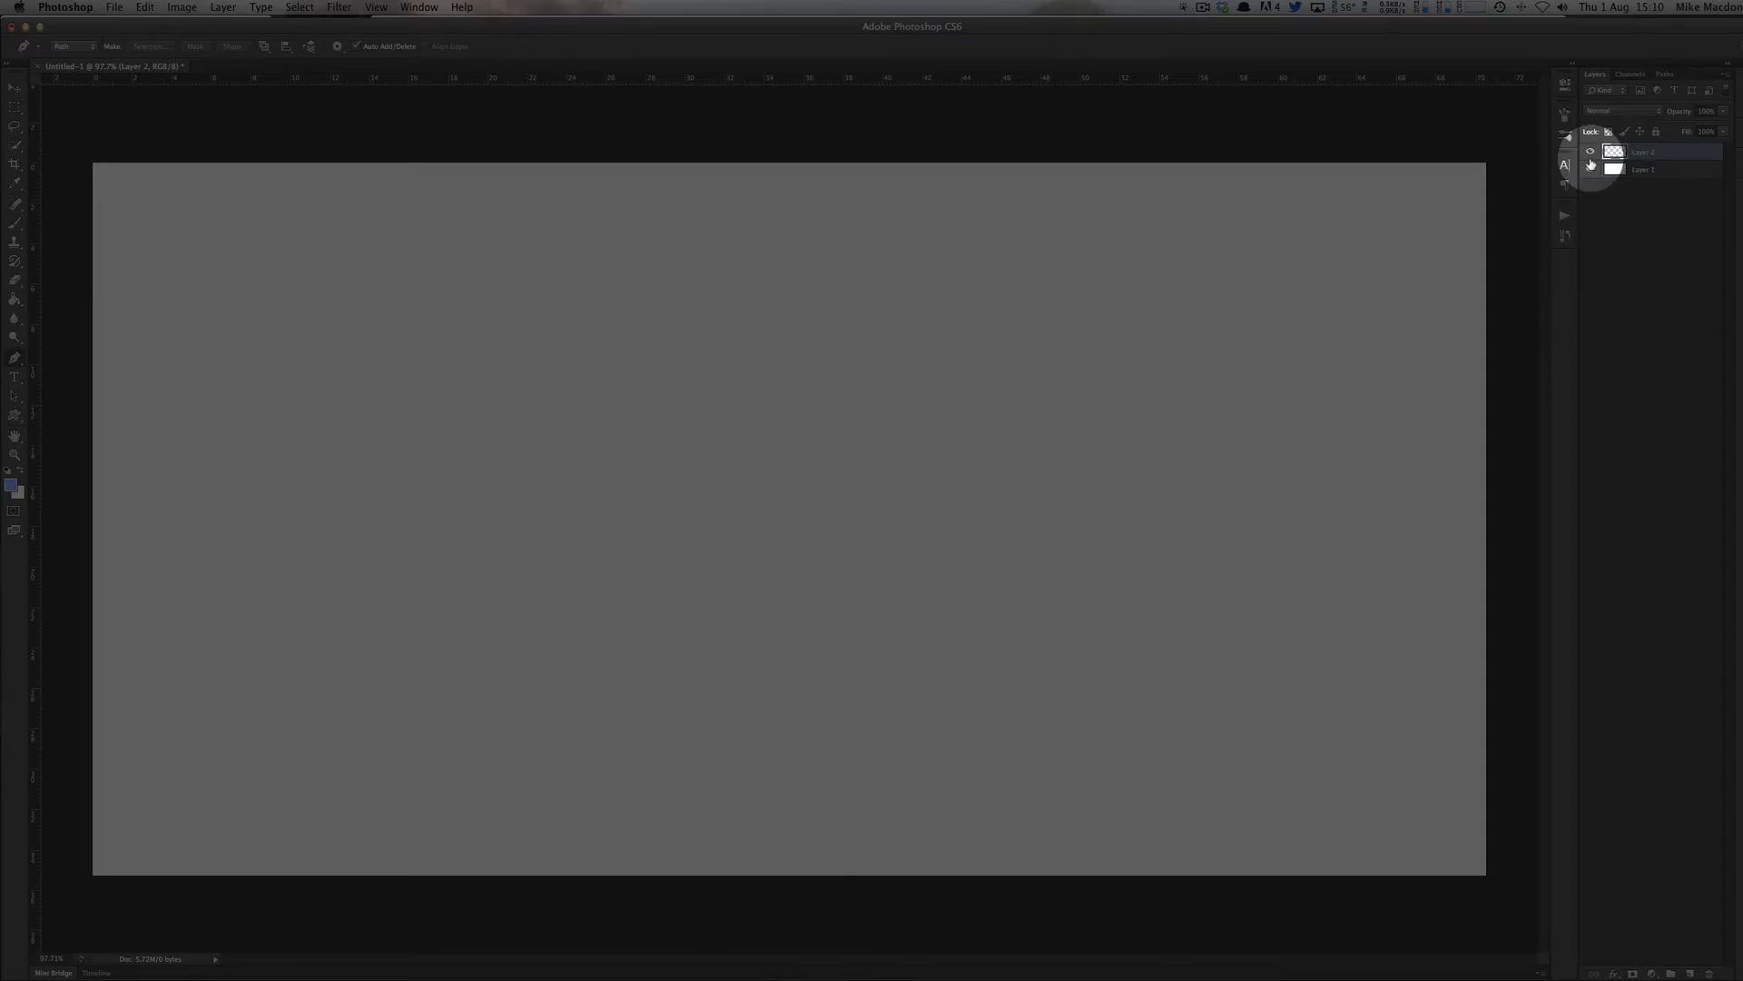
- Check Layer 1's transparency by toggling the background, then bend the second path into an upper-right peak
{"action": "left_click", "coordinate": [1591, 171]}
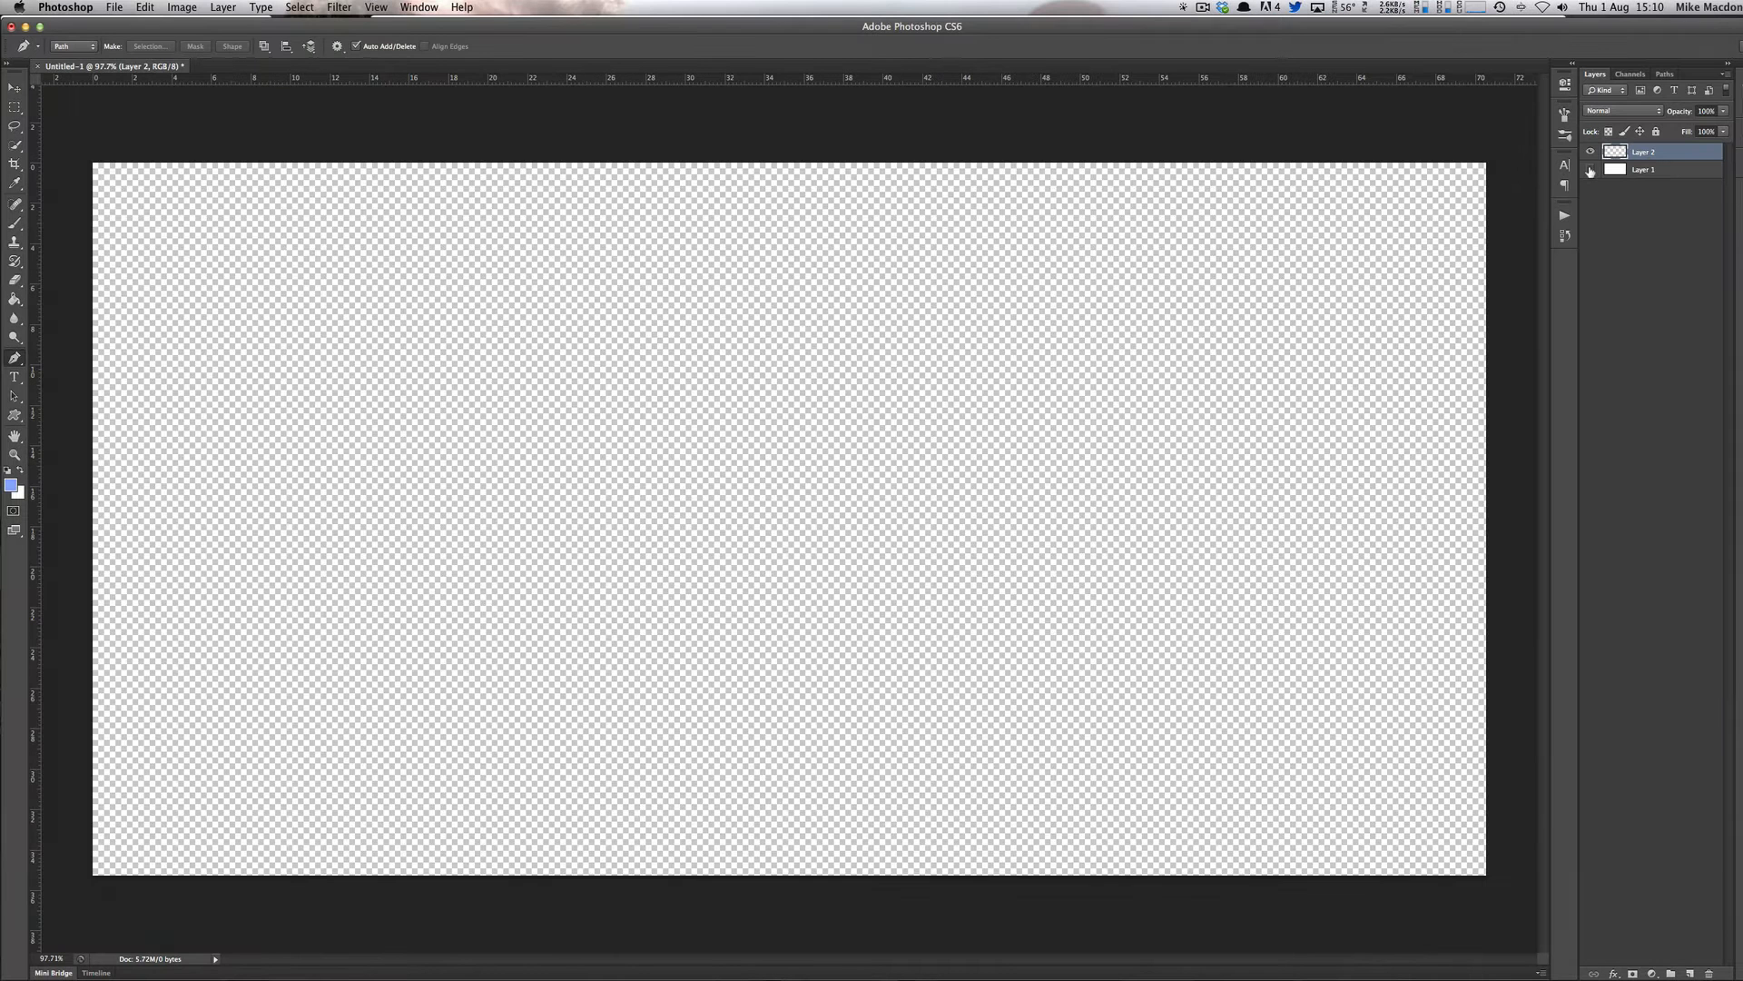
{"action": "left_click", "coordinate": [1591, 169]}
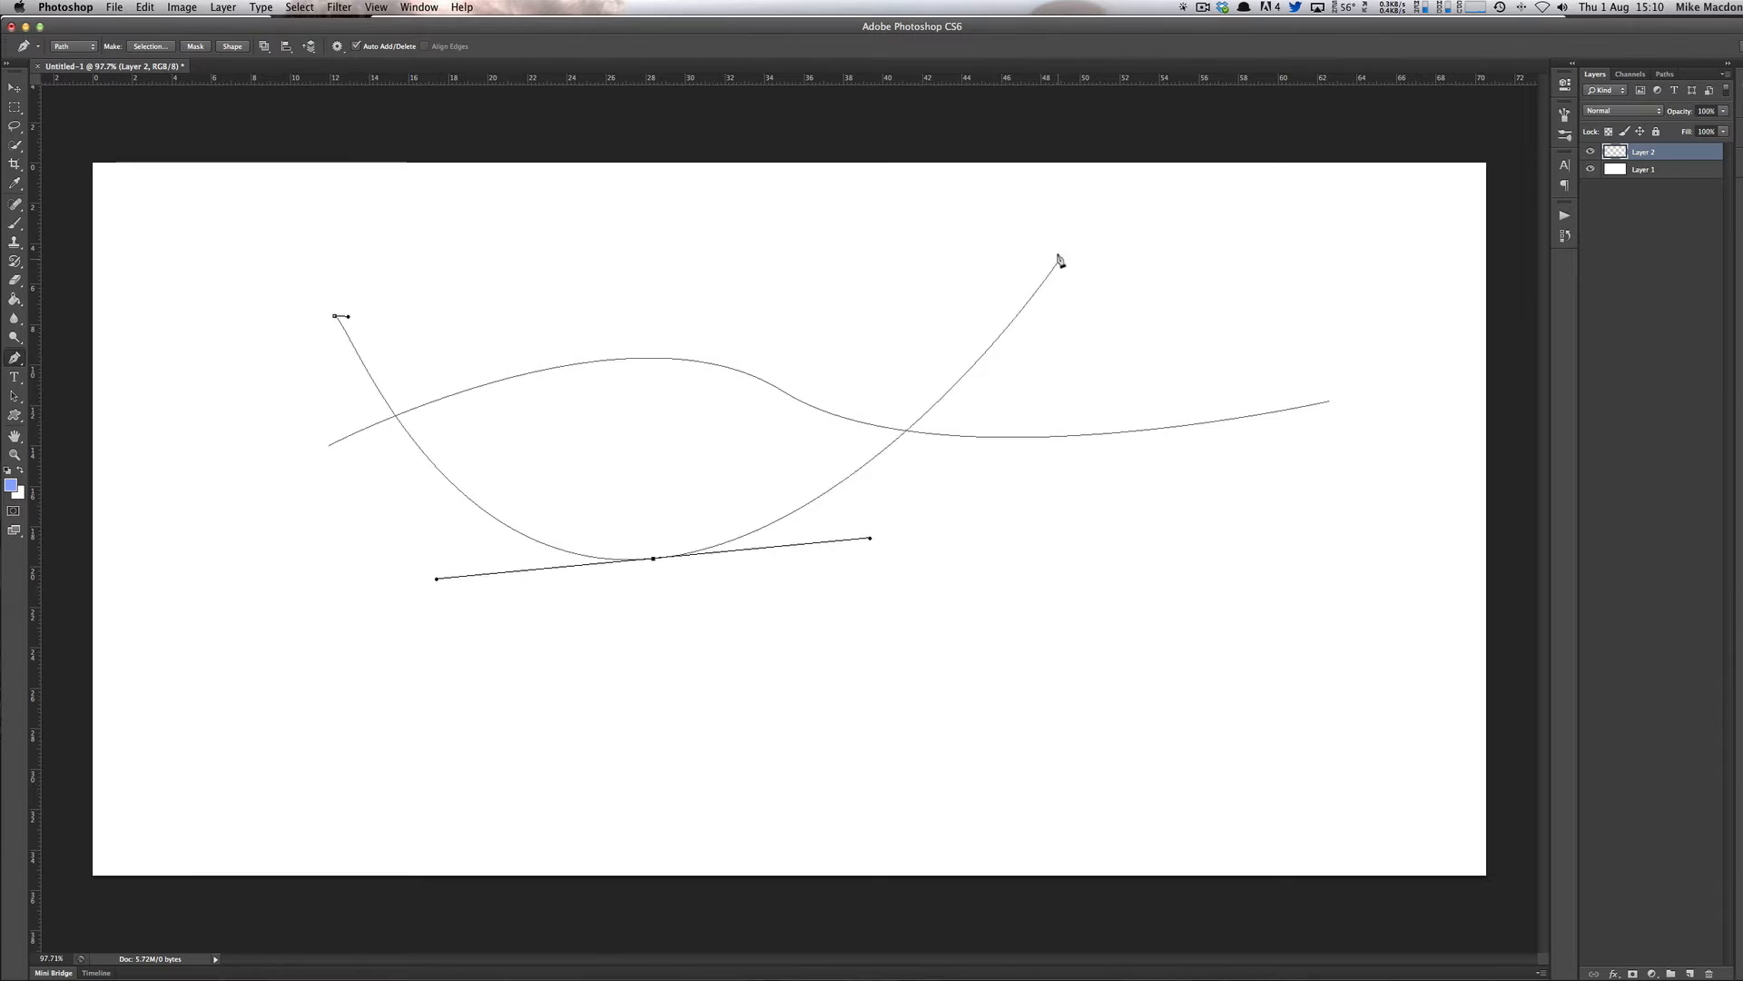
{"action": "left_click_drag", "start_coordinate": [1057, 260], "coordinate": [1311, 554]}
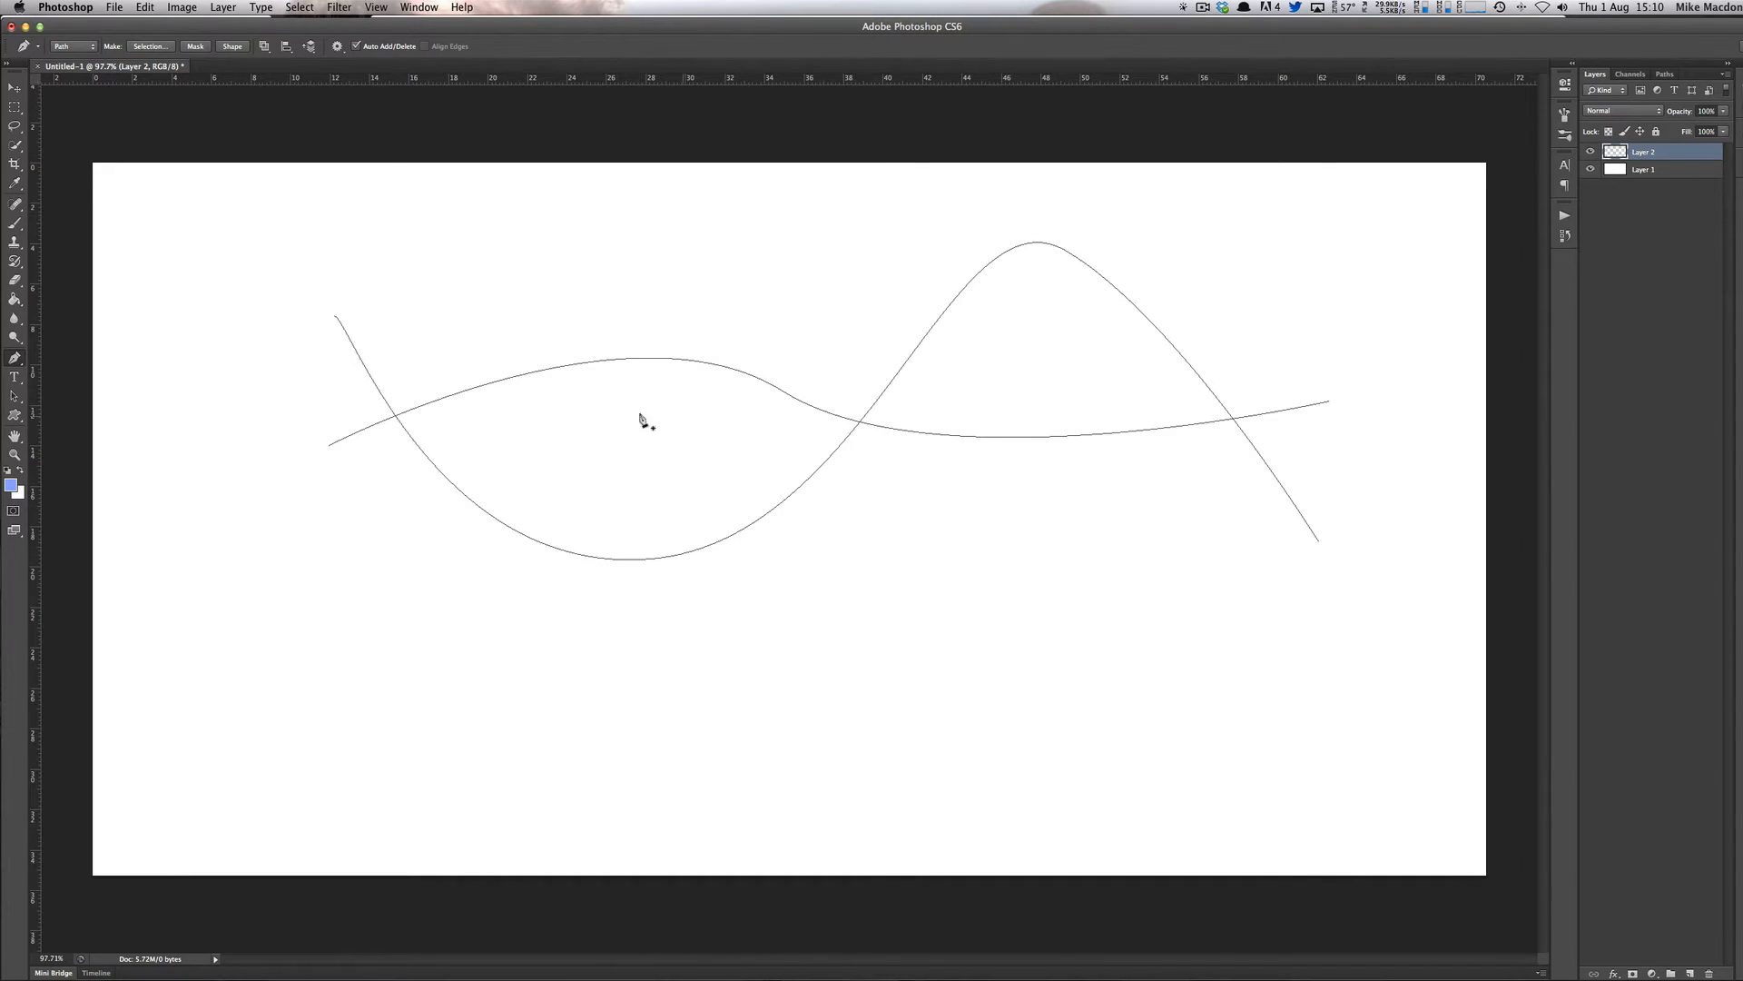
{"action": "mouse_move", "coordinate": [900, 323]}
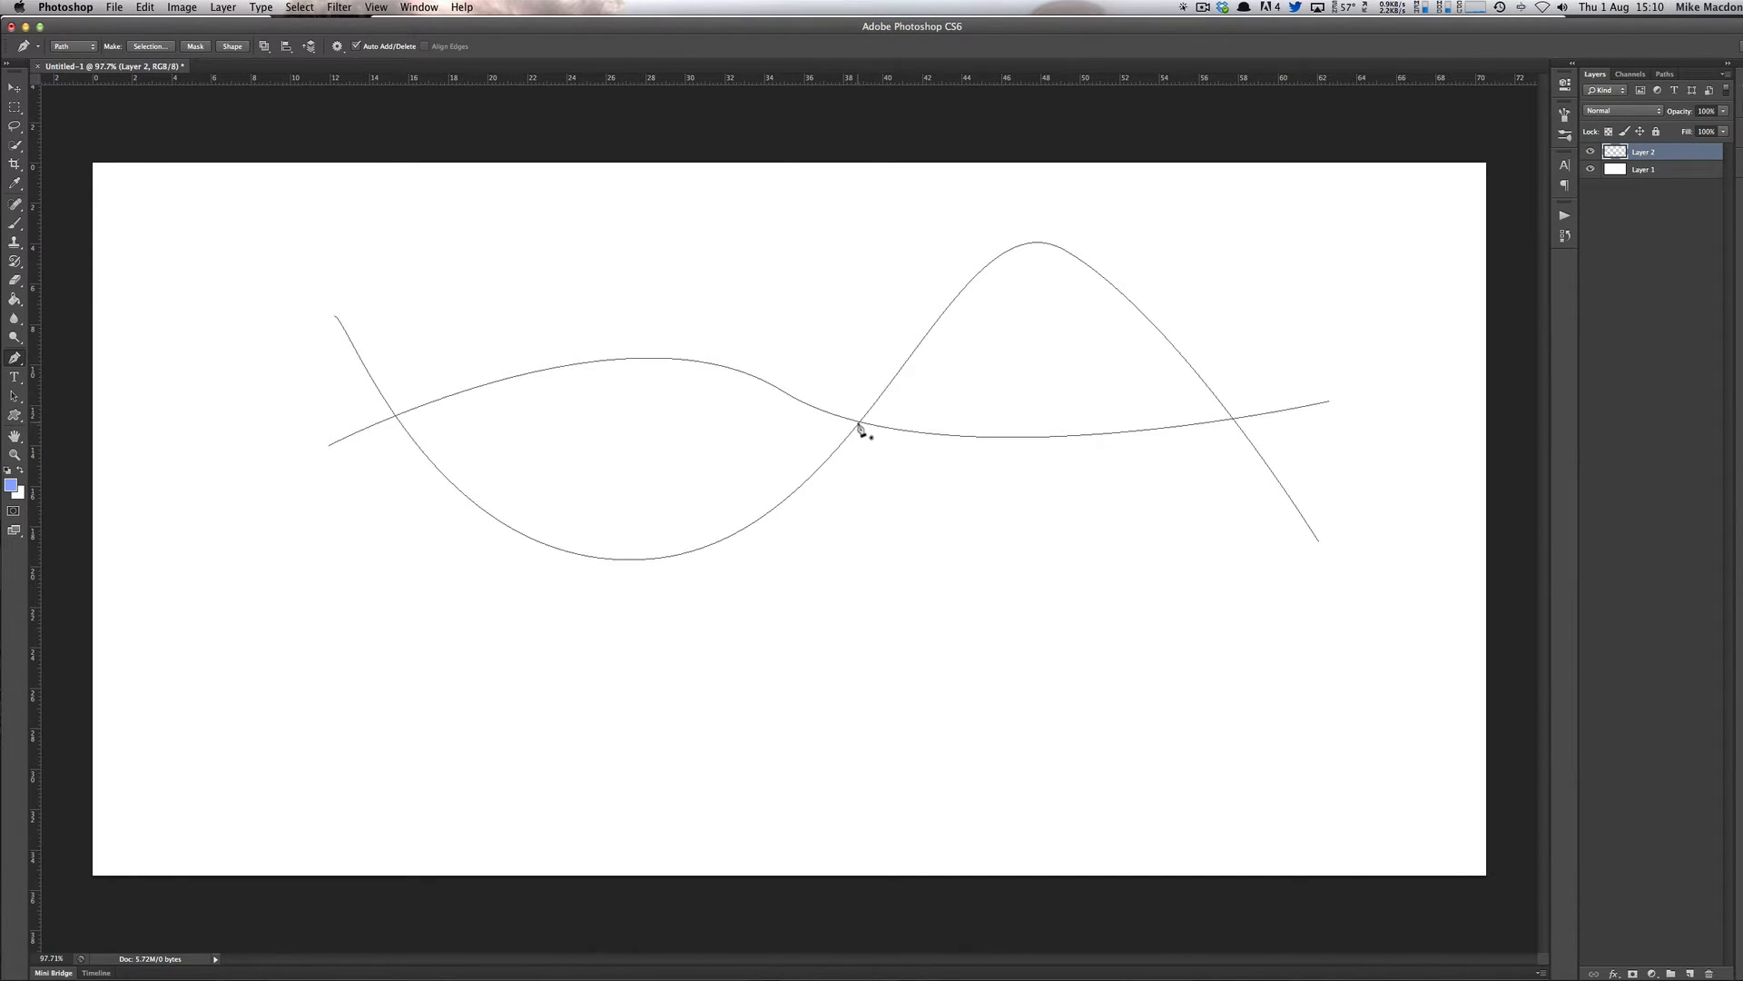
{"action": "mouse_move", "coordinate": [228, 460]}
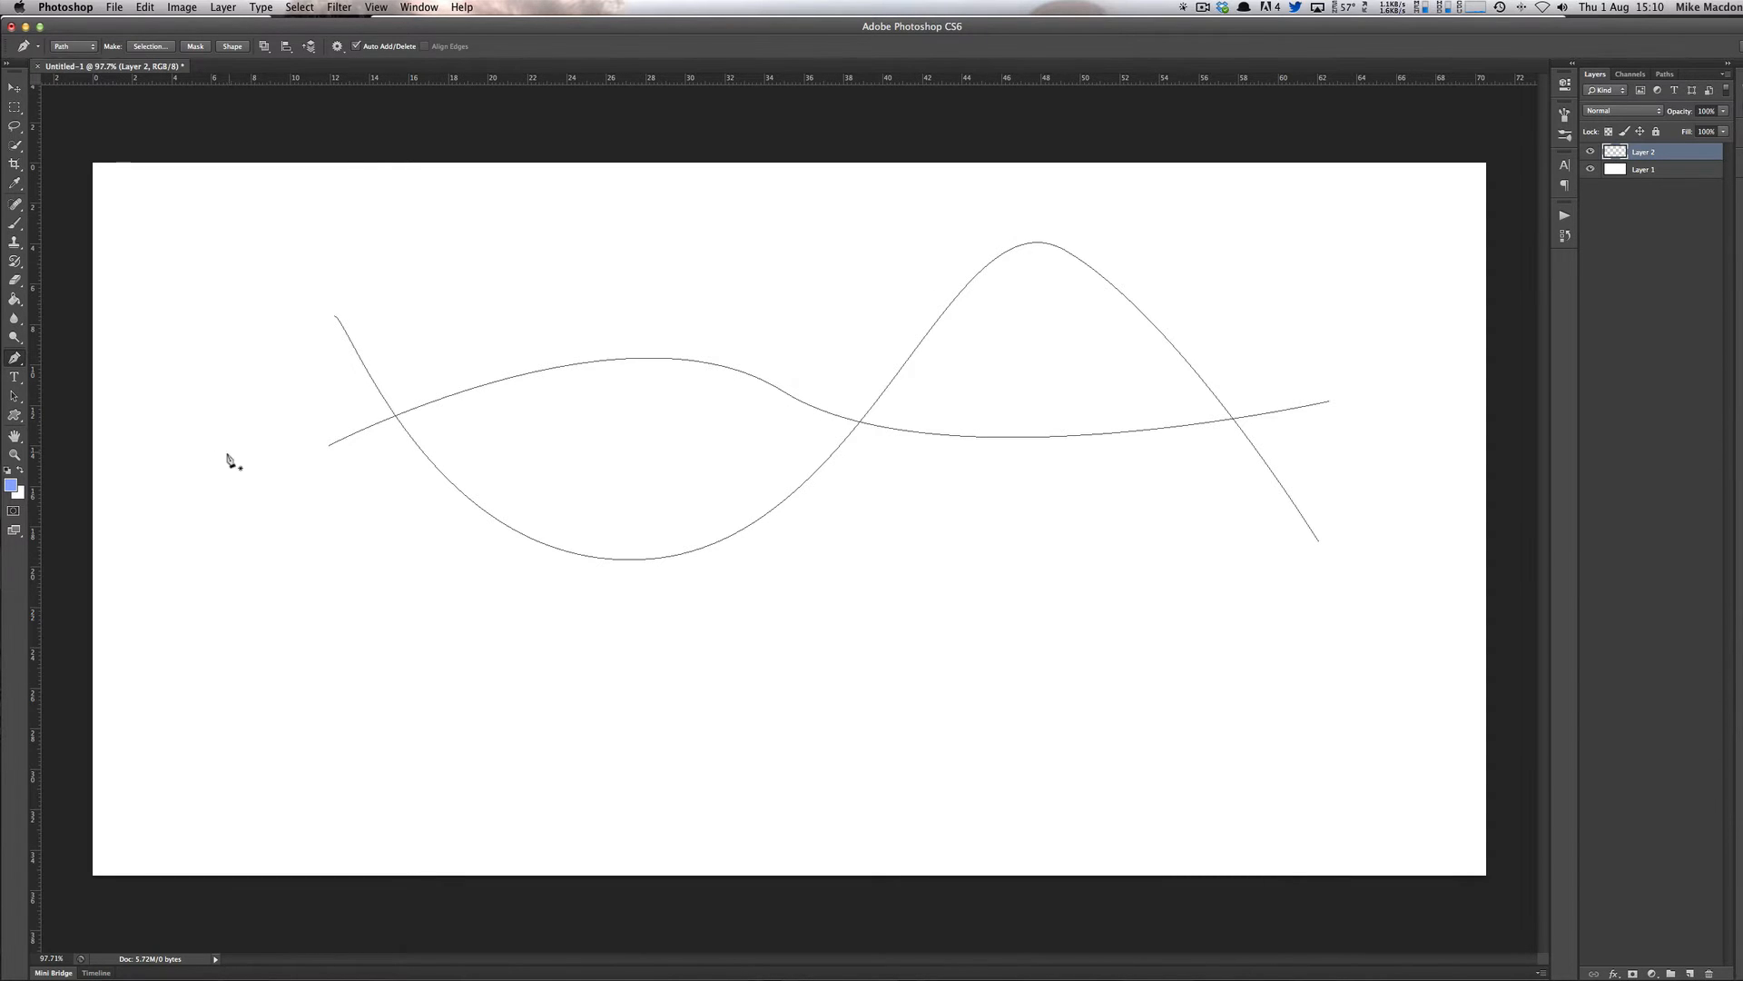
- Draw a second, taller wavy path whose anchor curves cross the first gentle curve mid-canvas
{"action": "left_click", "coordinate": [15, 205]}
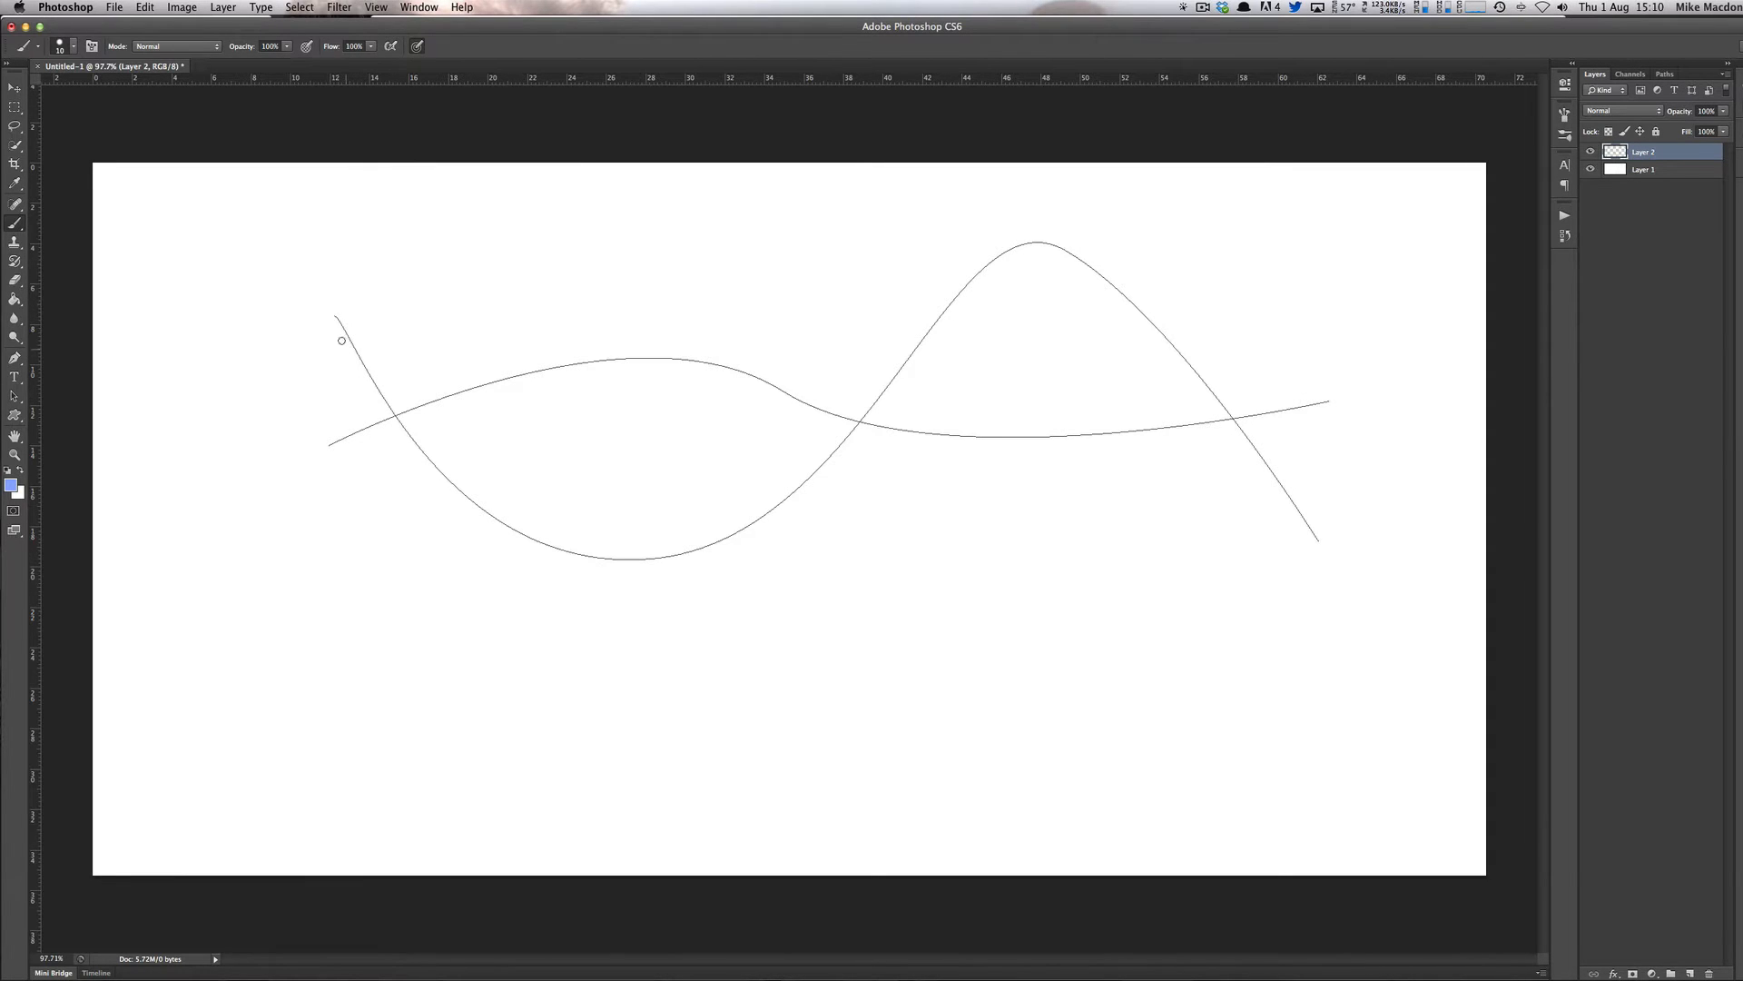
{"action": "mouse_move", "coordinate": [334, 314]}
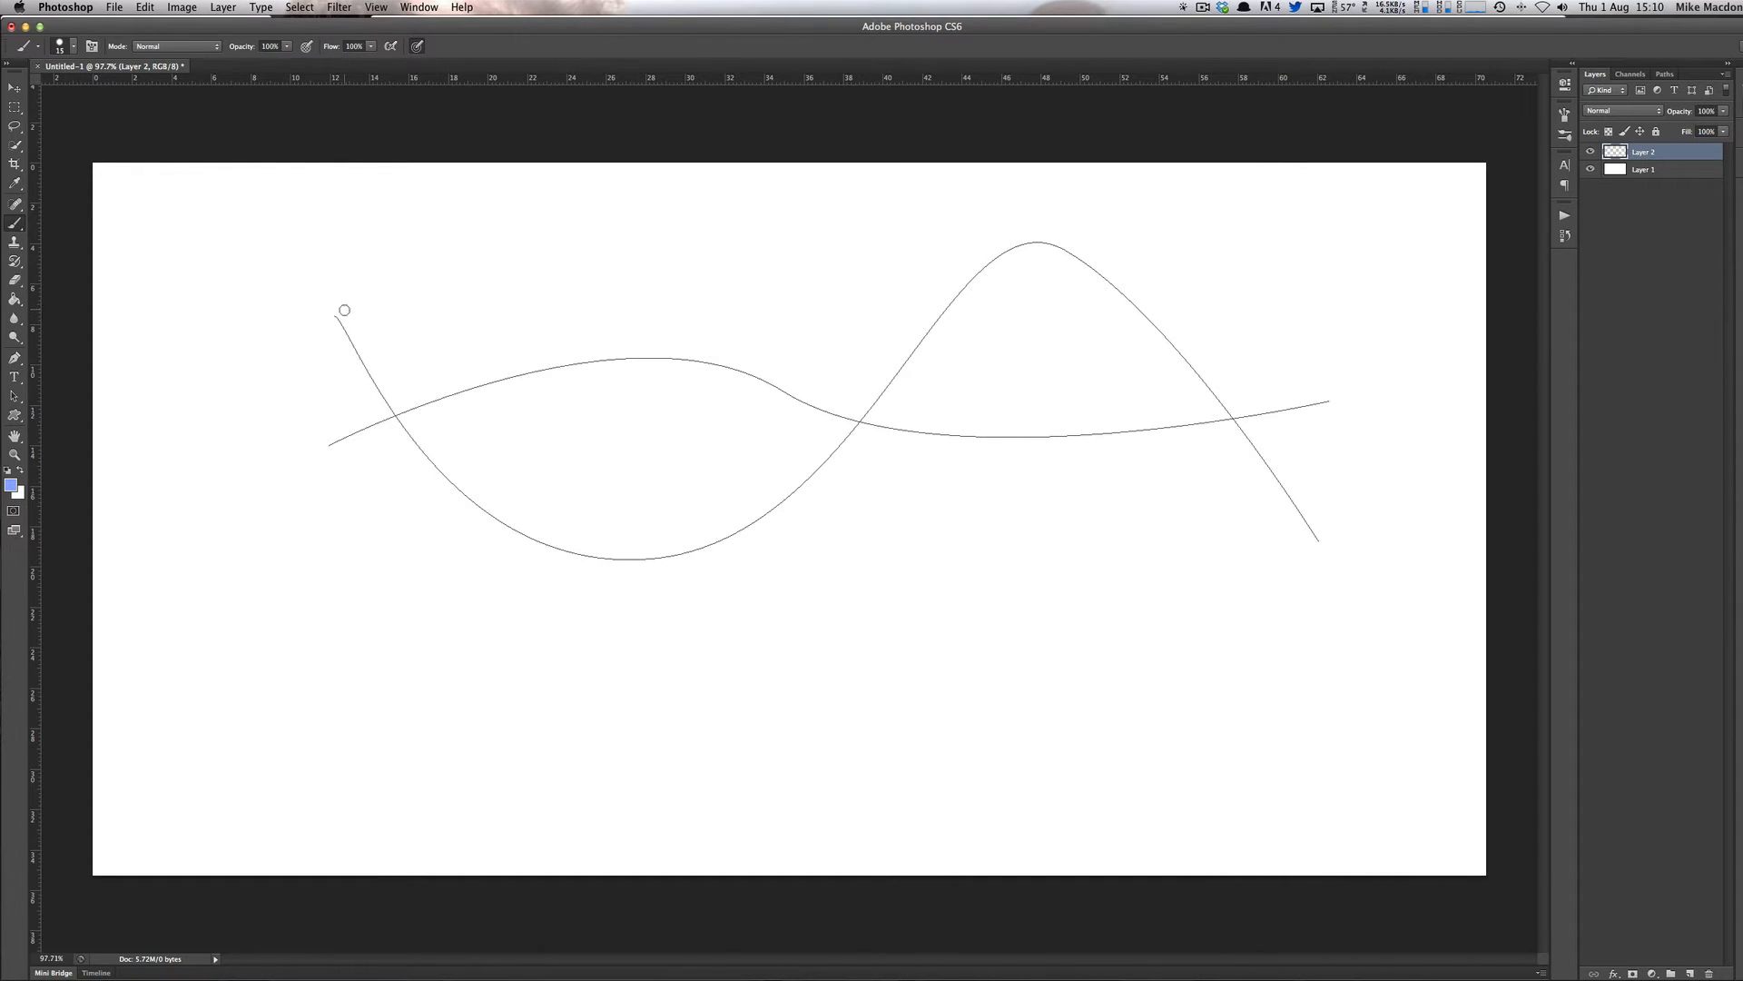
{"action": "left_click_drag", "start_coordinate": [344, 309], "coordinate": [618, 571]}
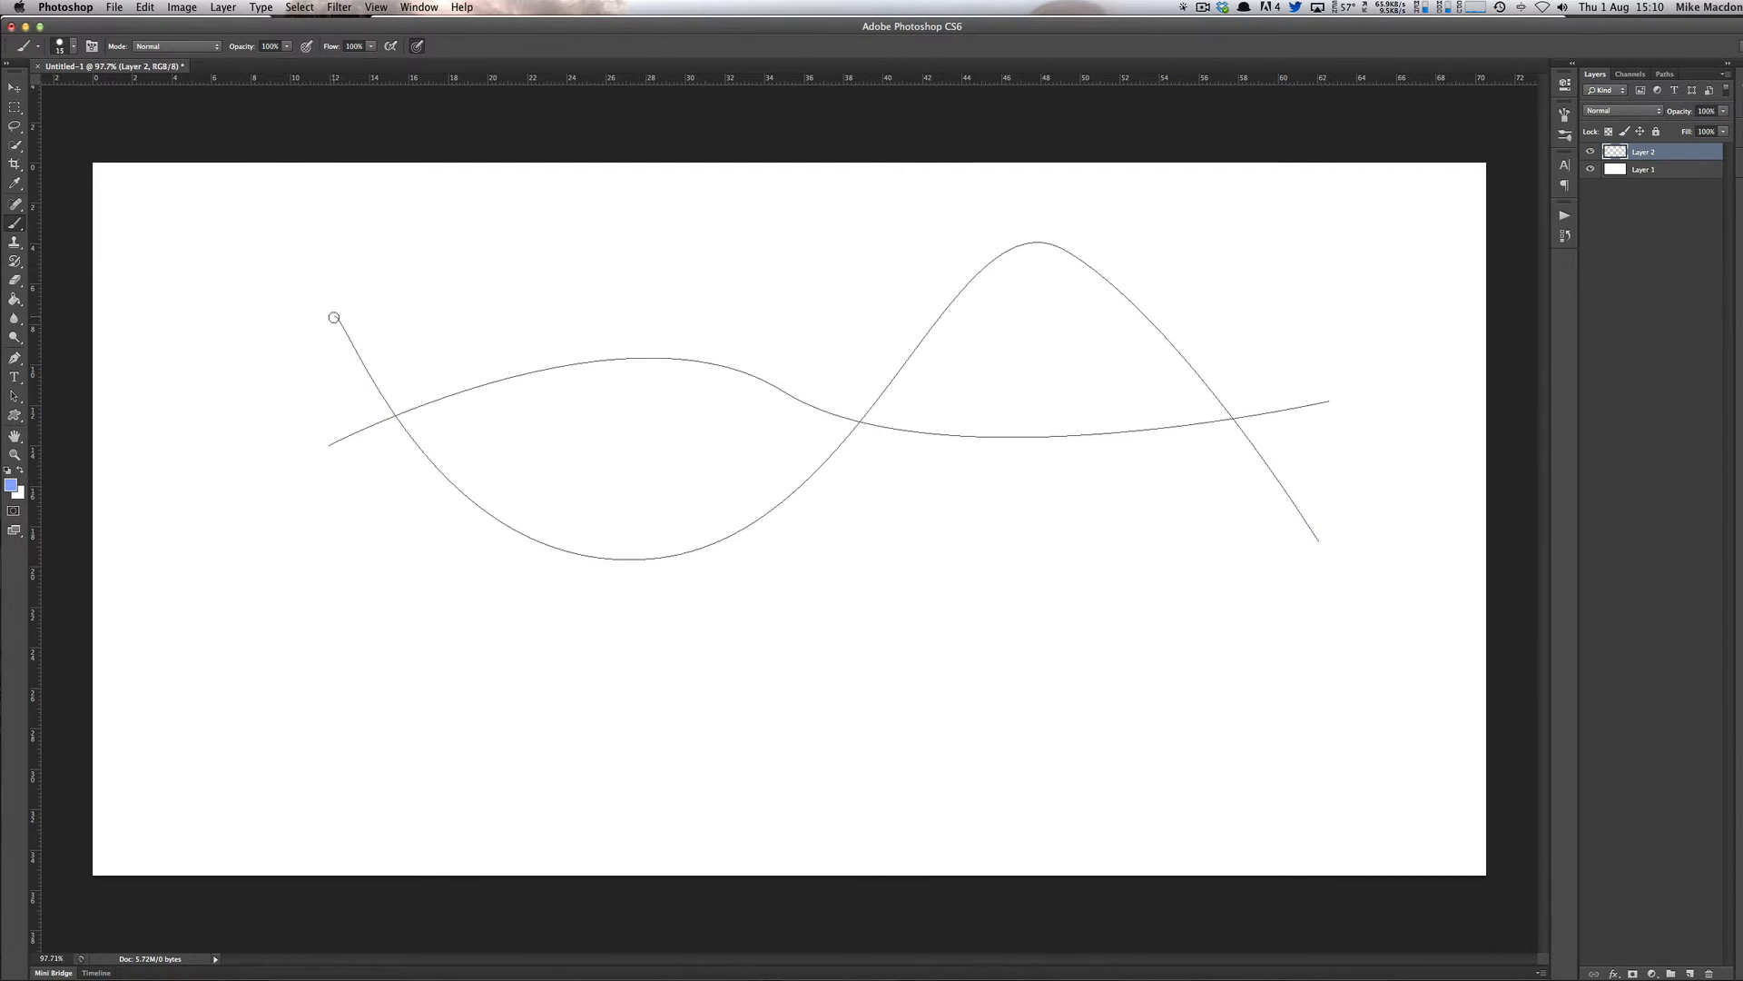
{"action": "mouse_move", "coordinate": [345, 327]}
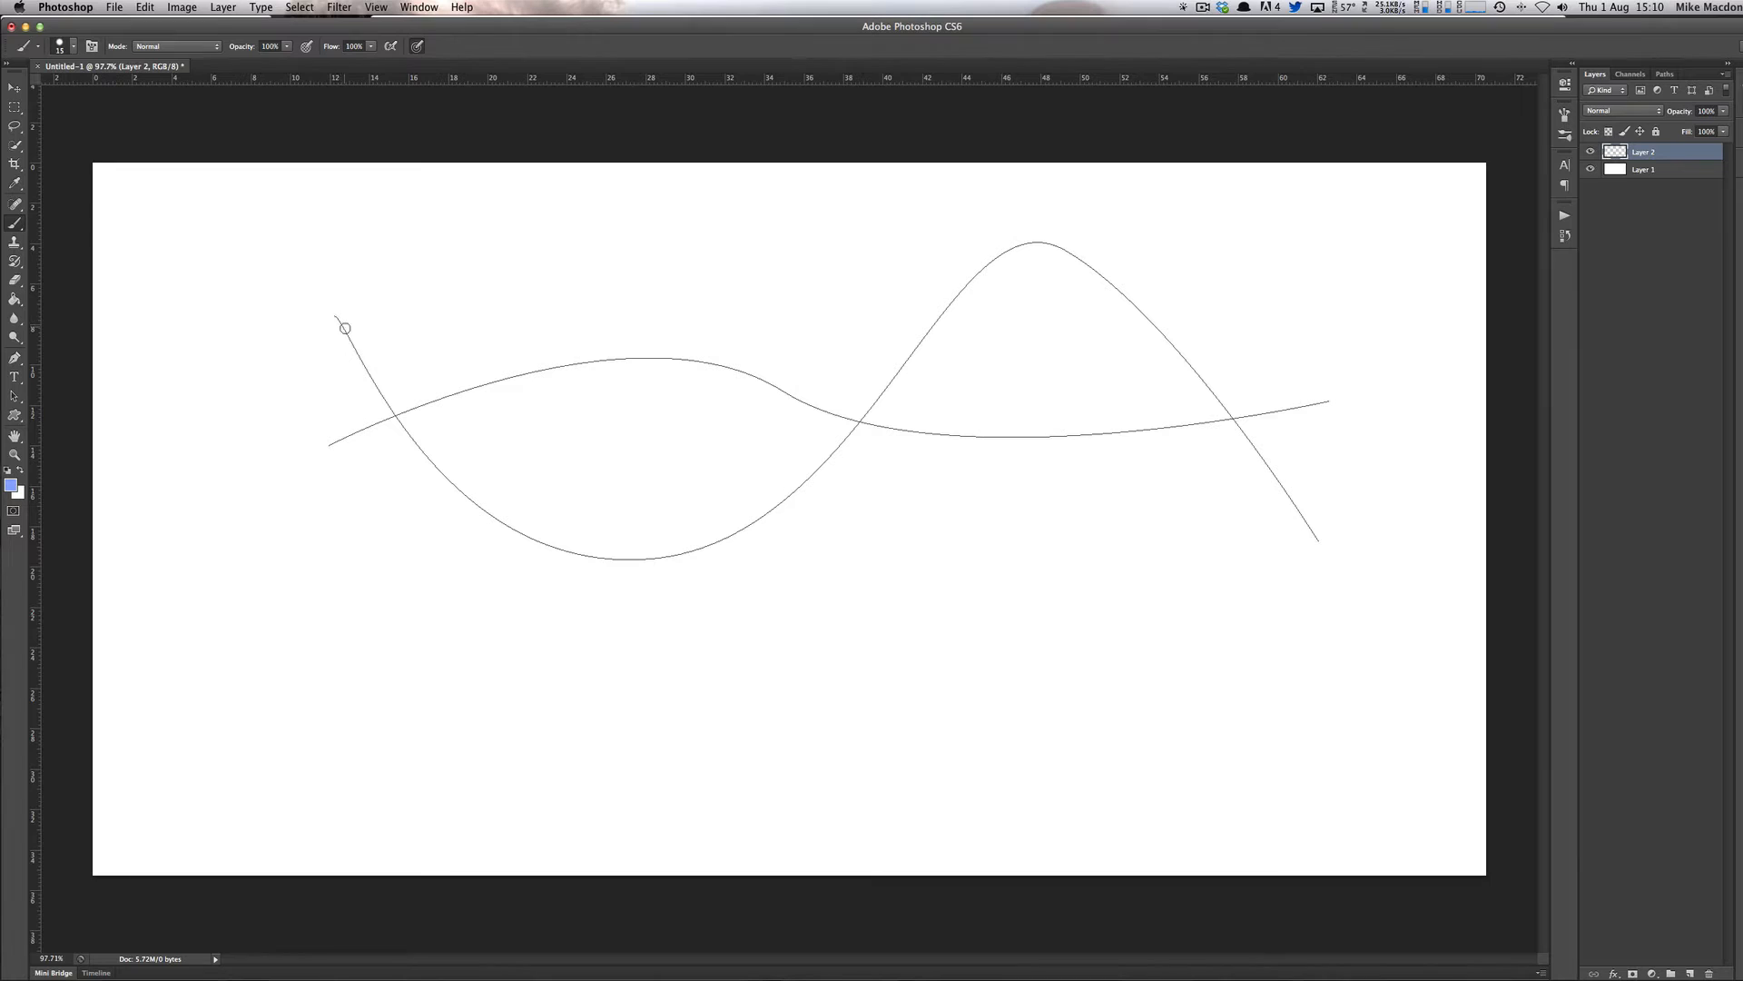
{"action": "mouse_move", "coordinate": [432, 131]}
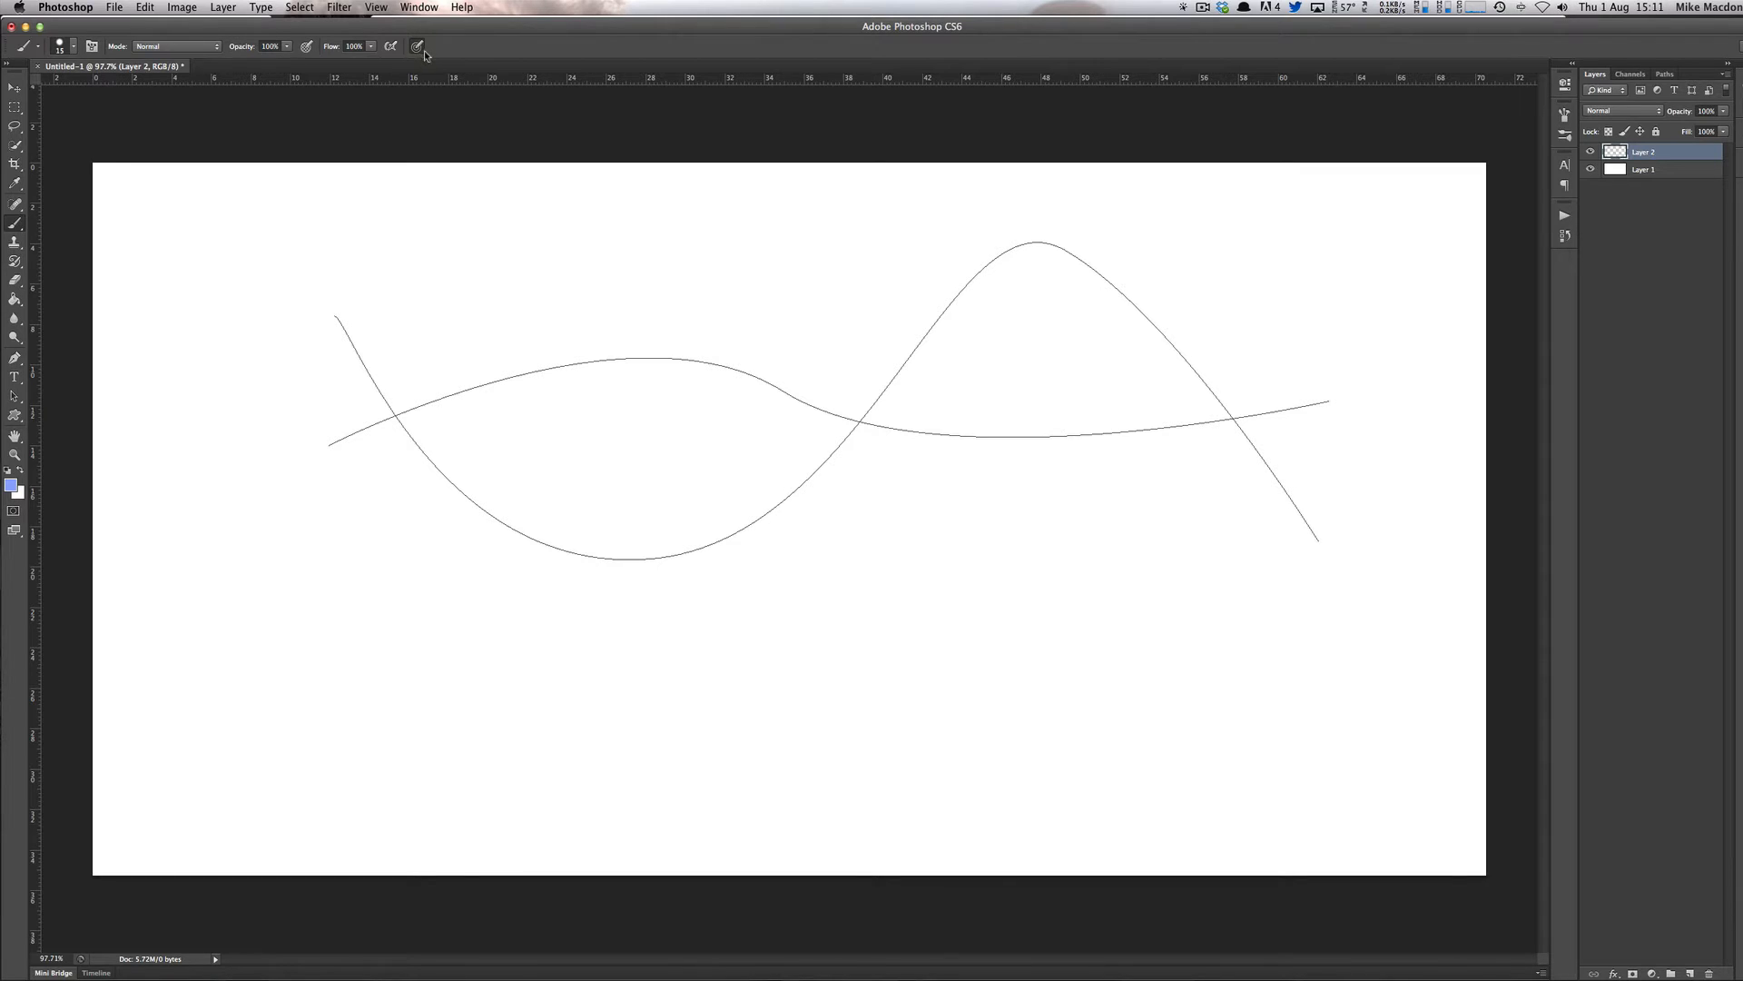
{"action": "mouse_move", "coordinate": [282, 250]}
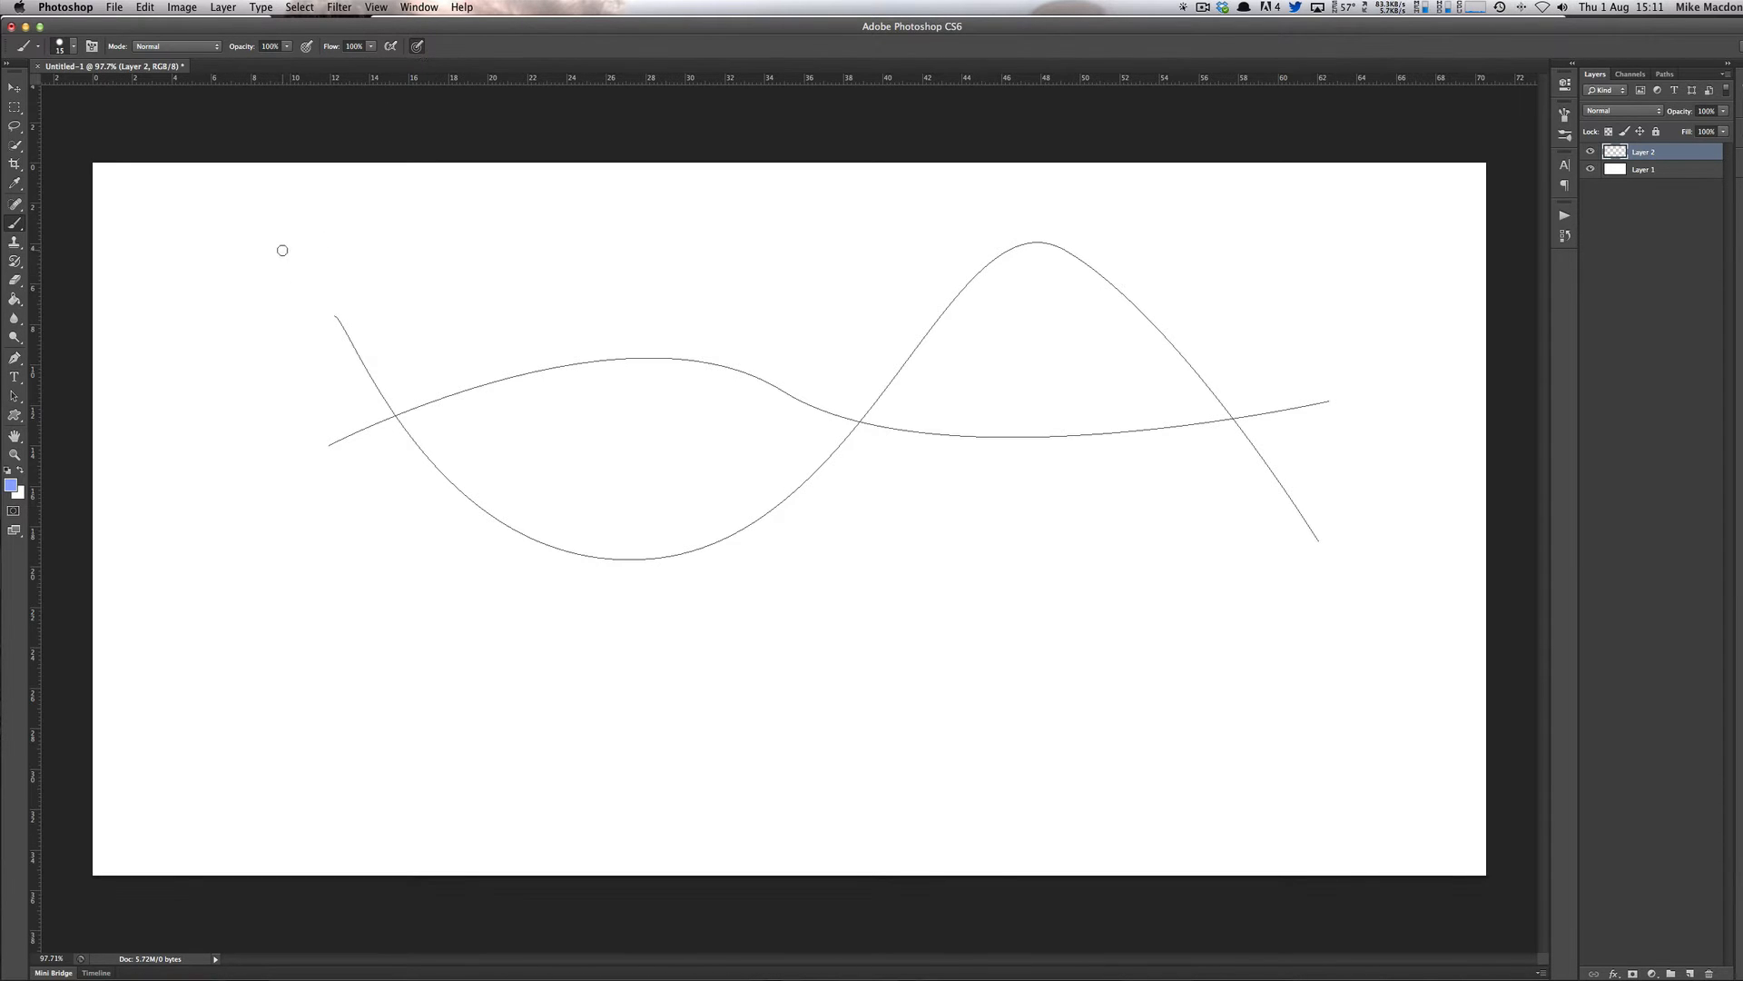
{"action": "left_click_drag", "start_coordinate": [284, 249], "coordinate": [597, 400]}
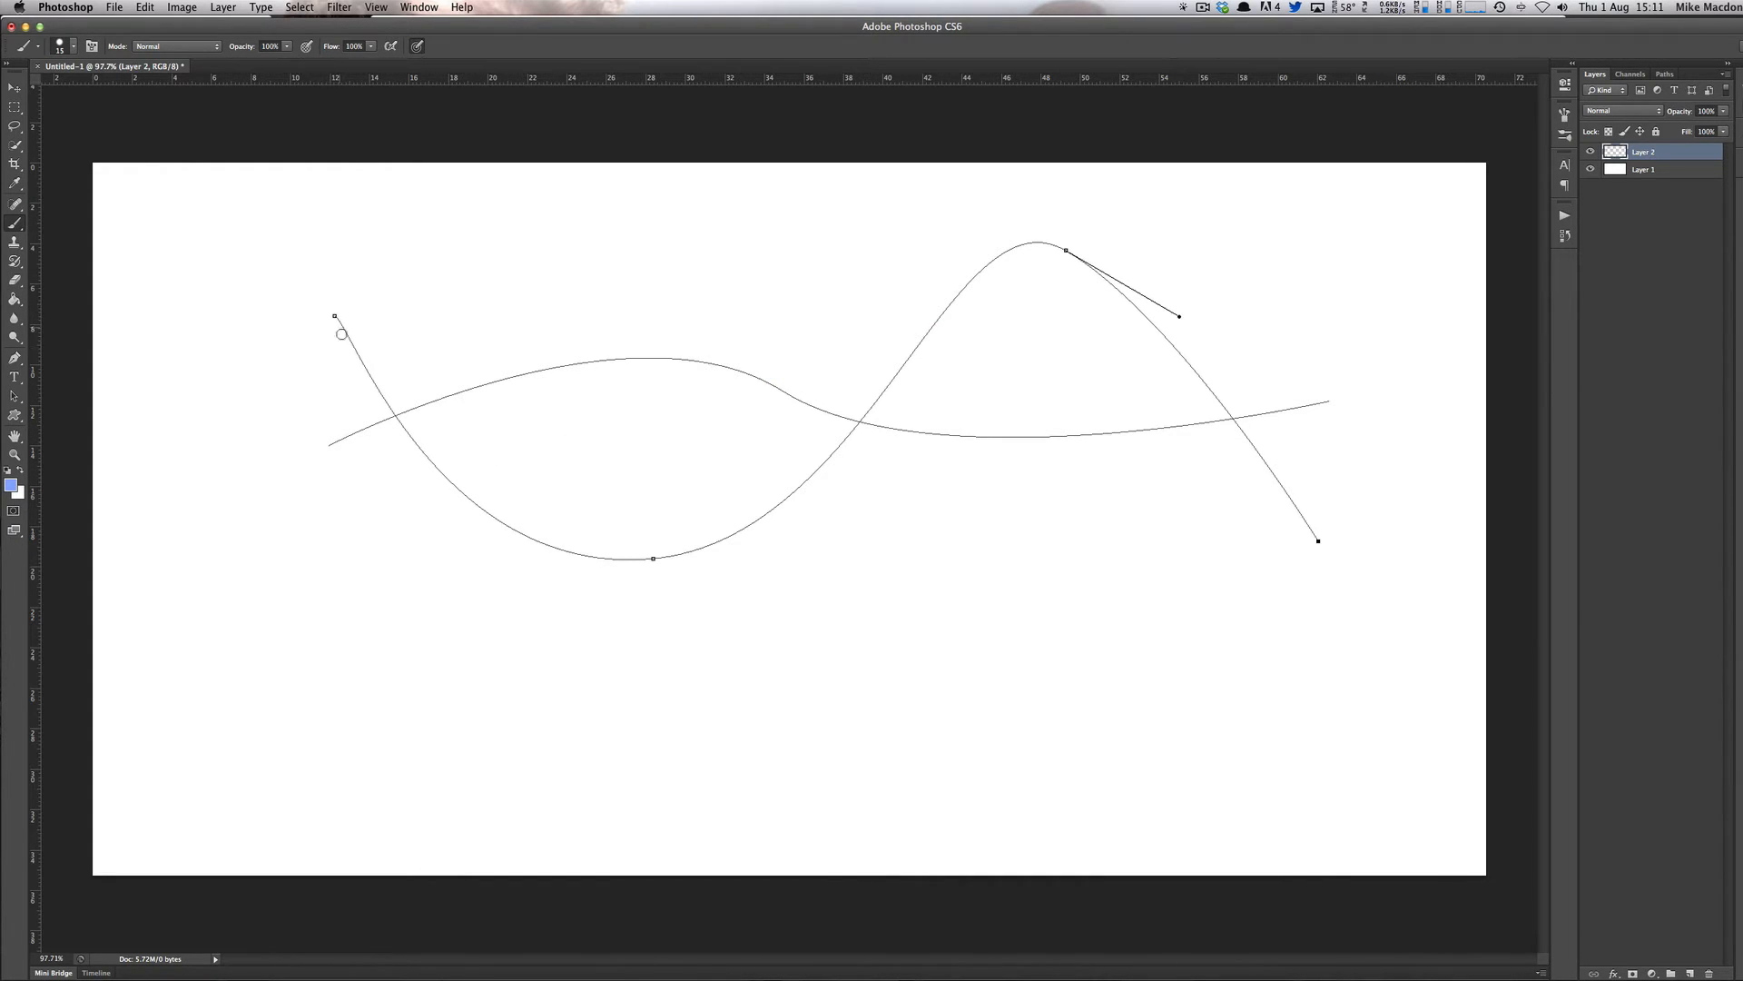
{"action": "left_click", "coordinate": [349, 323]}
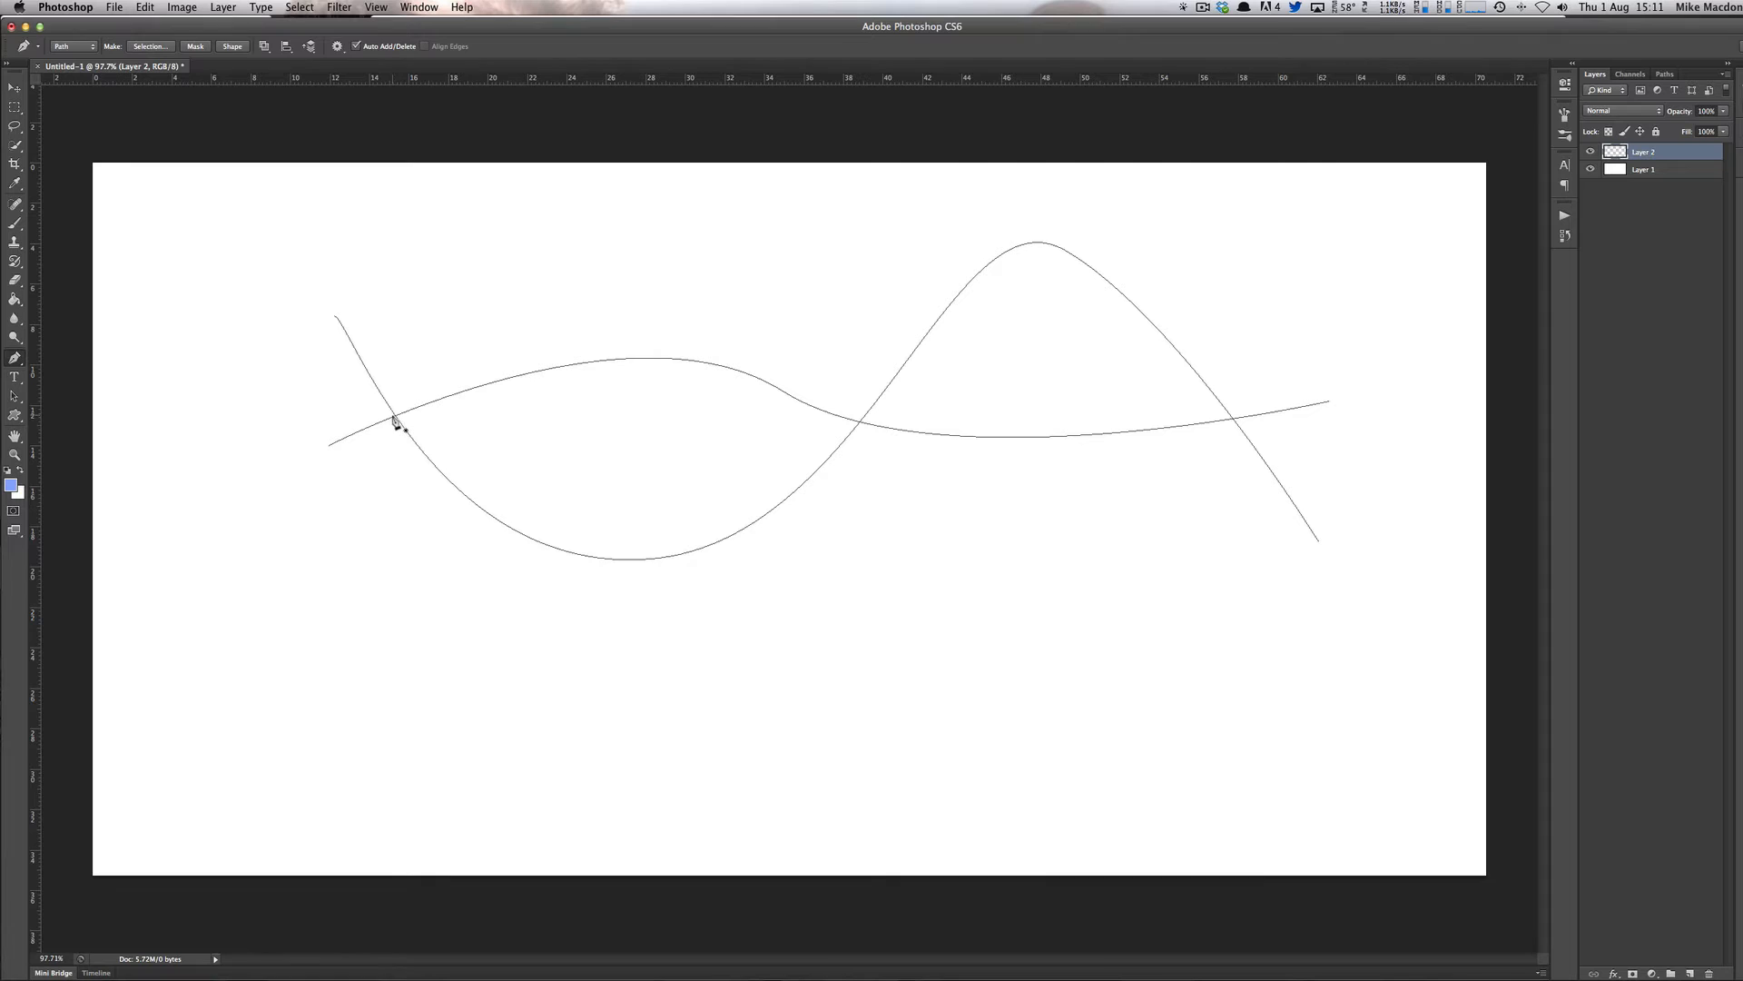
- Stroke both paths with the Brush tool as even-width blue lines via Stroke Path
{"action": "right_click", "coordinate": [395, 423]}
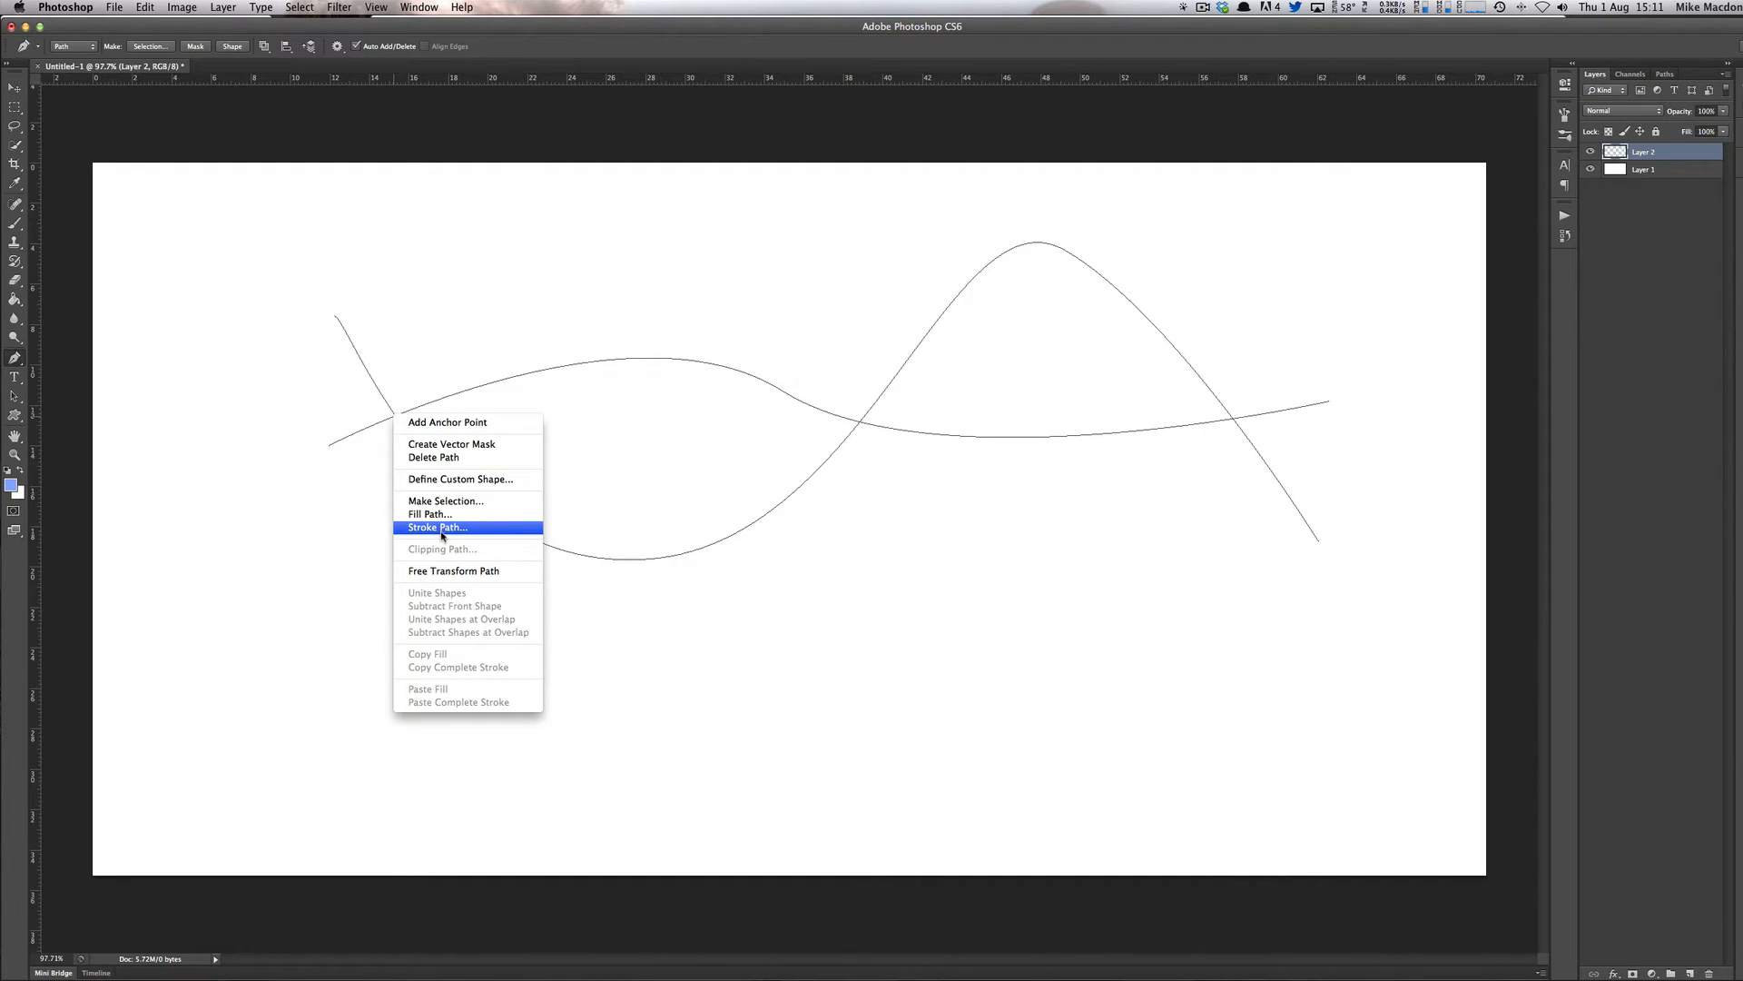
{"action": "left_click", "coordinate": [437, 527]}
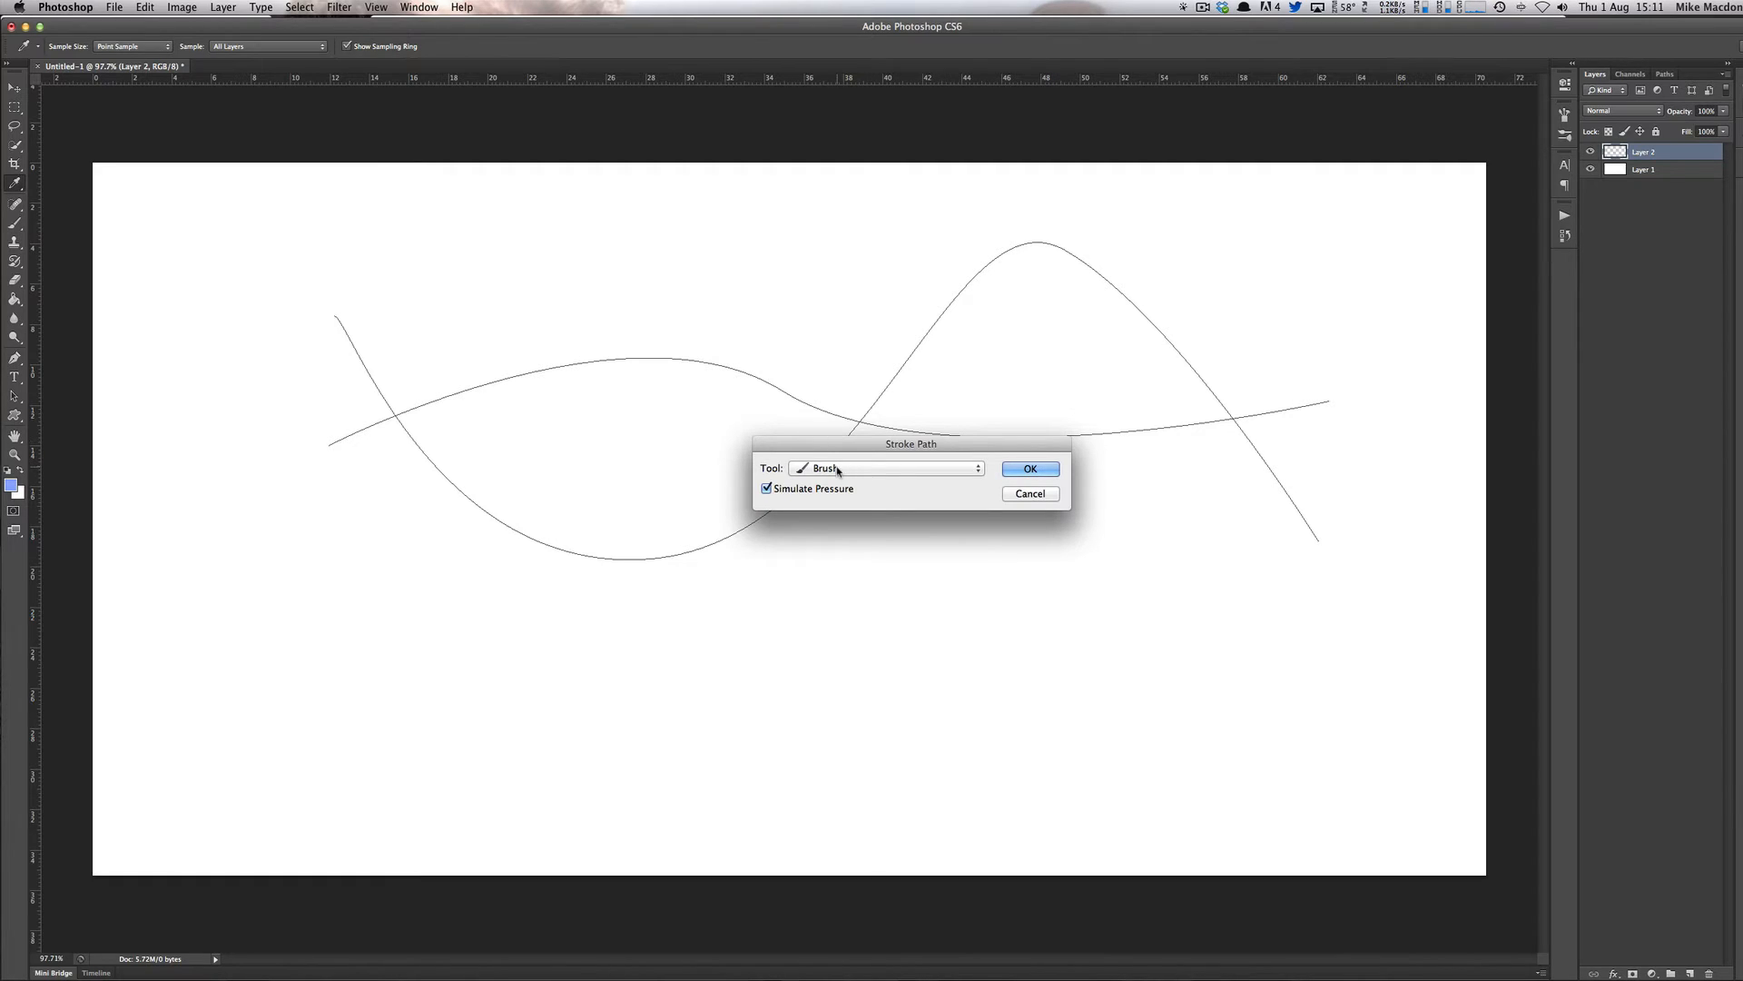
{"action": "left_click", "coordinate": [885, 466]}
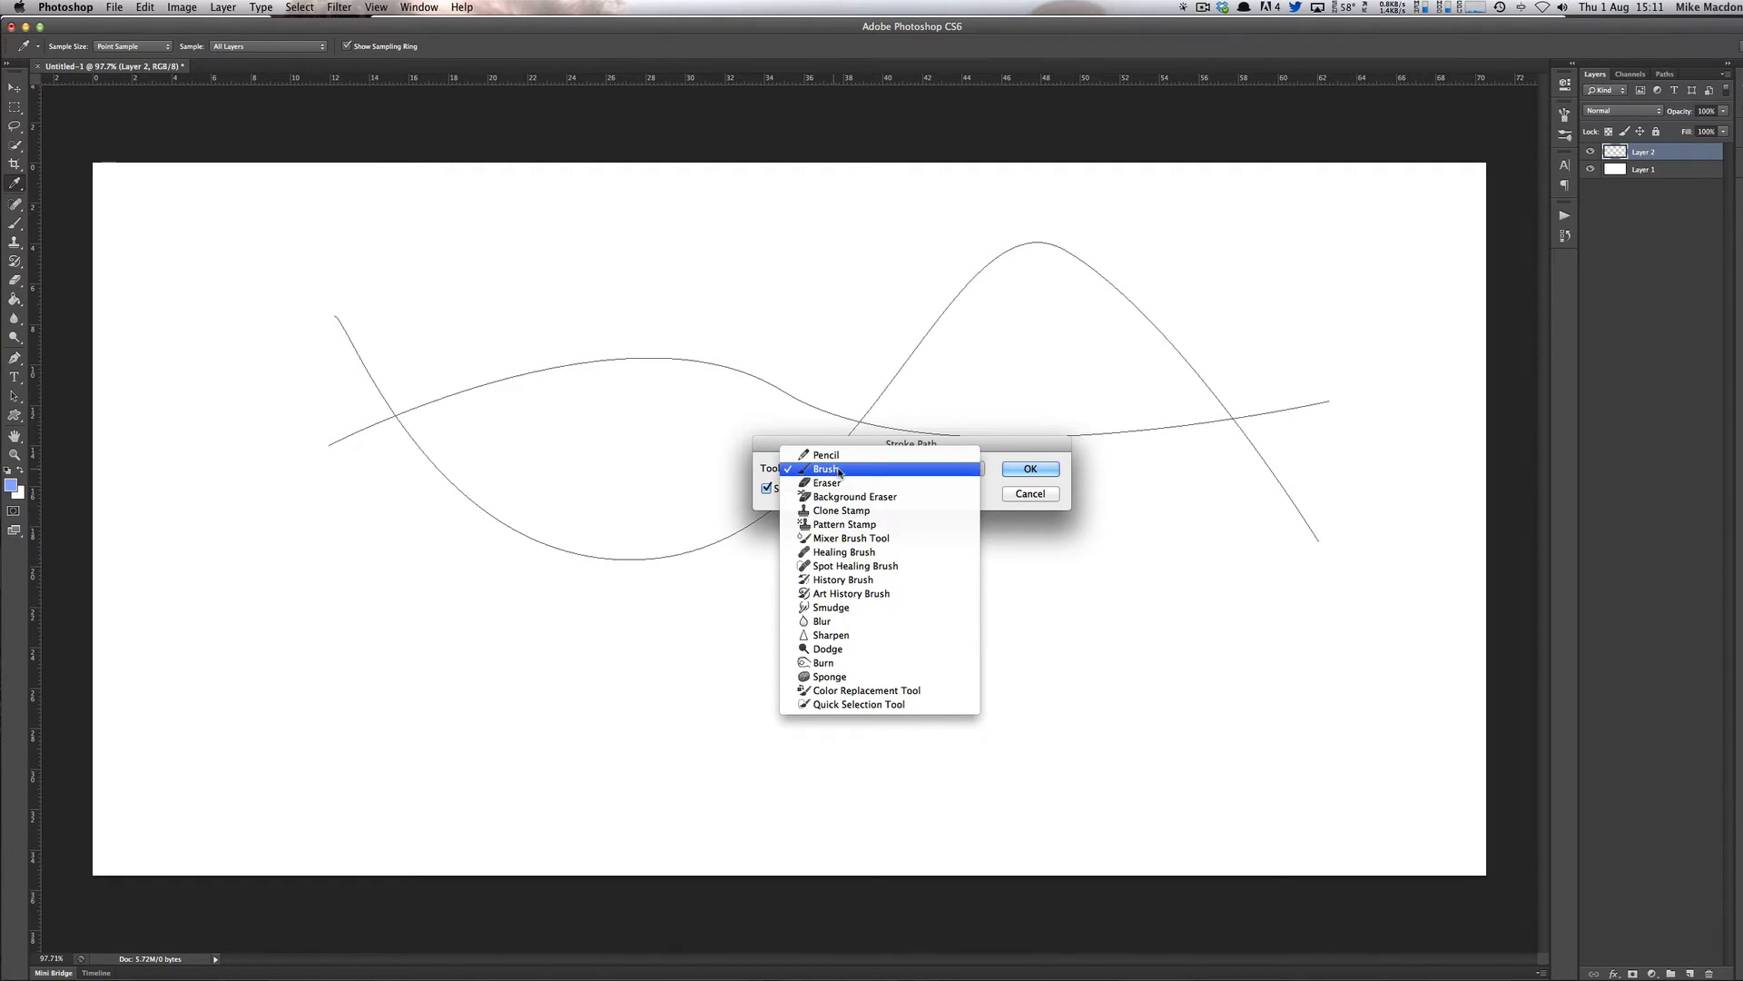
{"action": "left_click", "coordinate": [824, 469]}
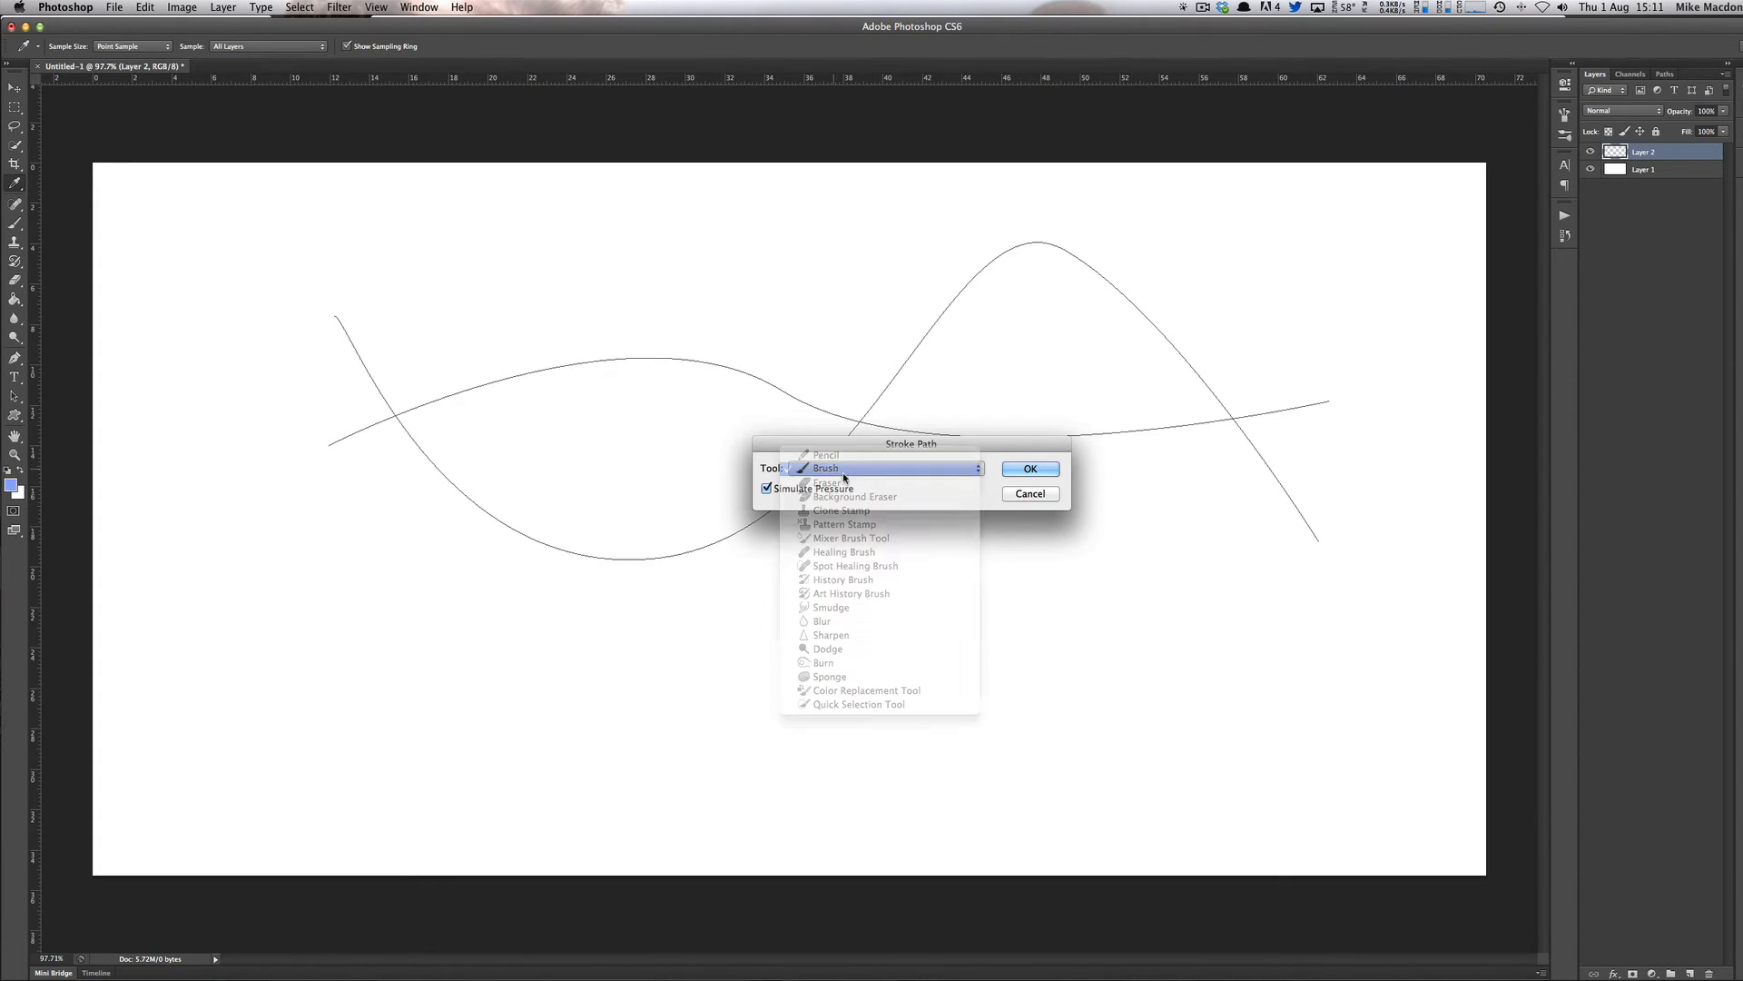
{"action": "left_click", "coordinate": [825, 466]}
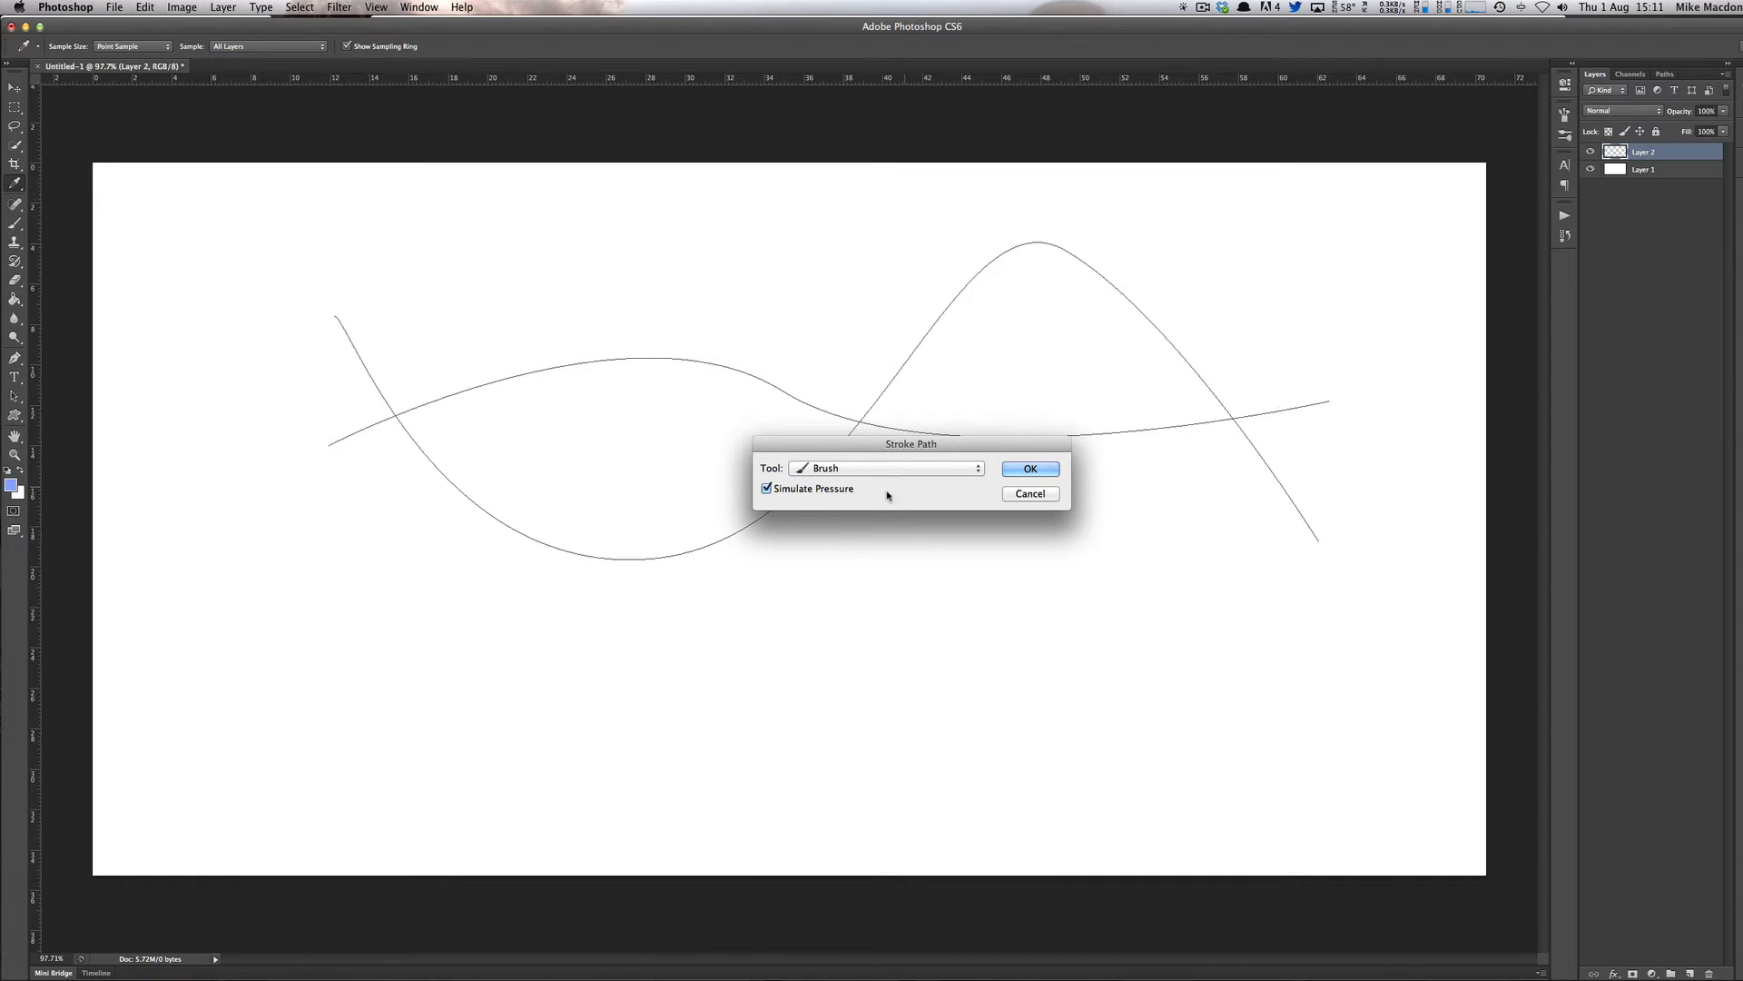
{"action": "left_click", "coordinate": [1028, 469]}
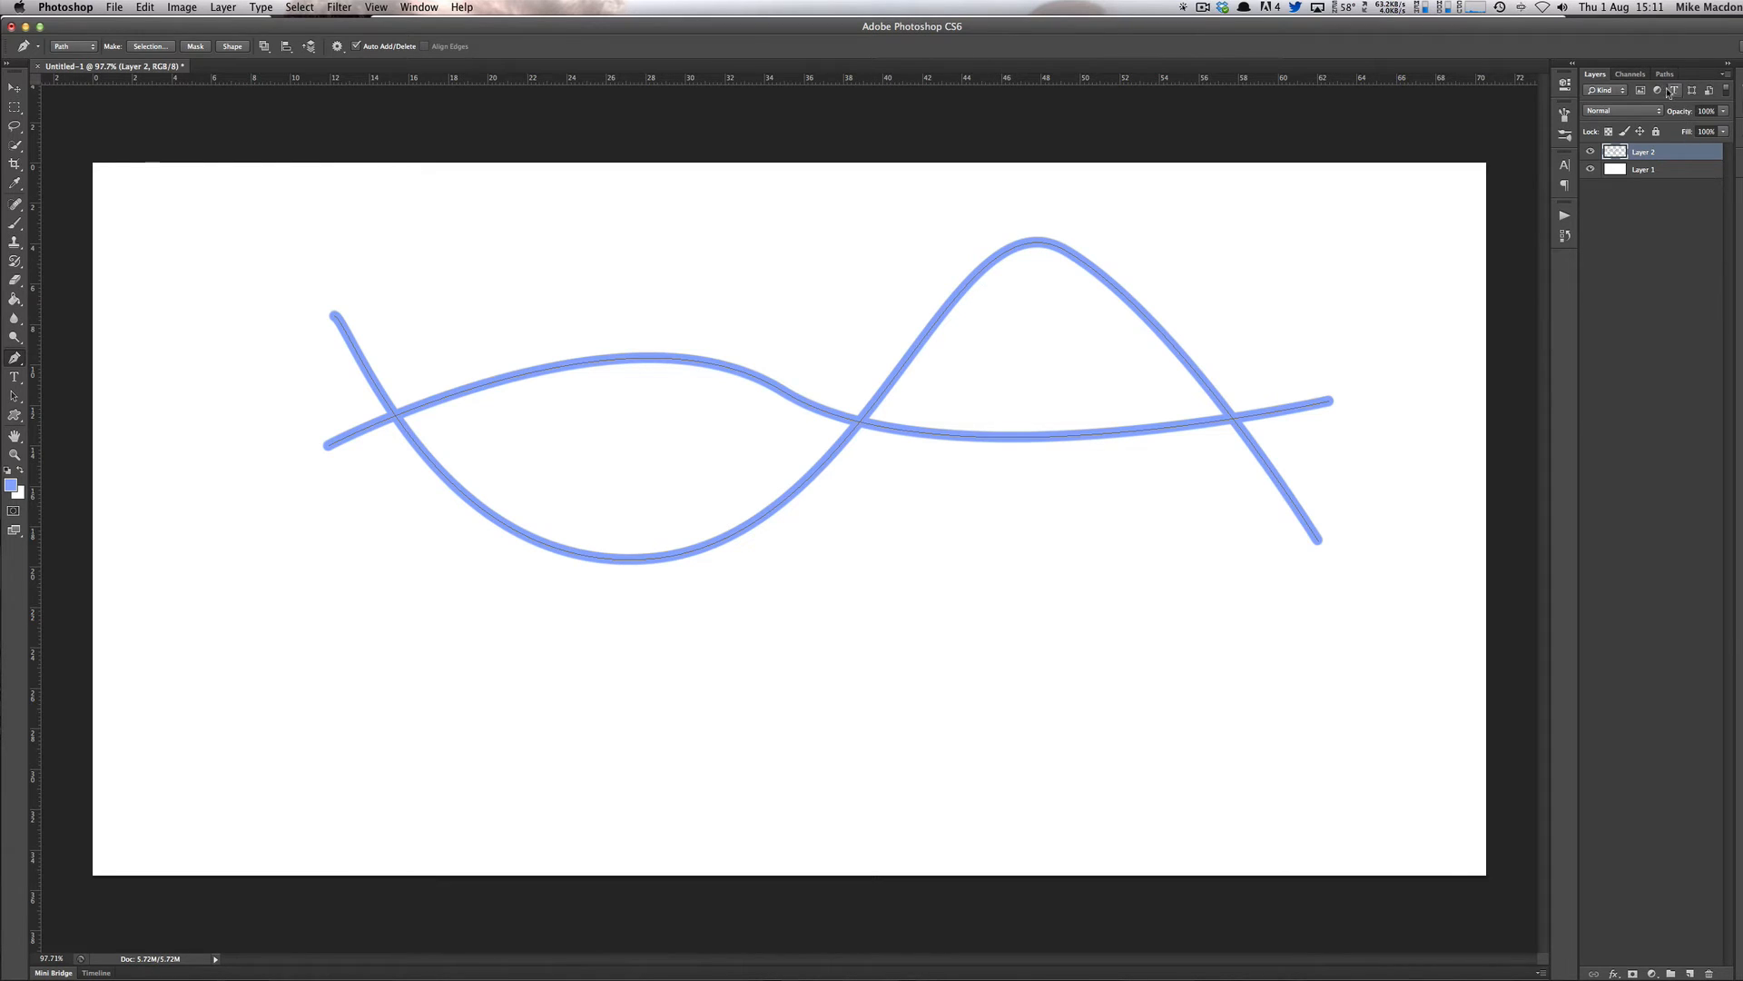
{"action": "left_click", "coordinate": [1665, 73]}
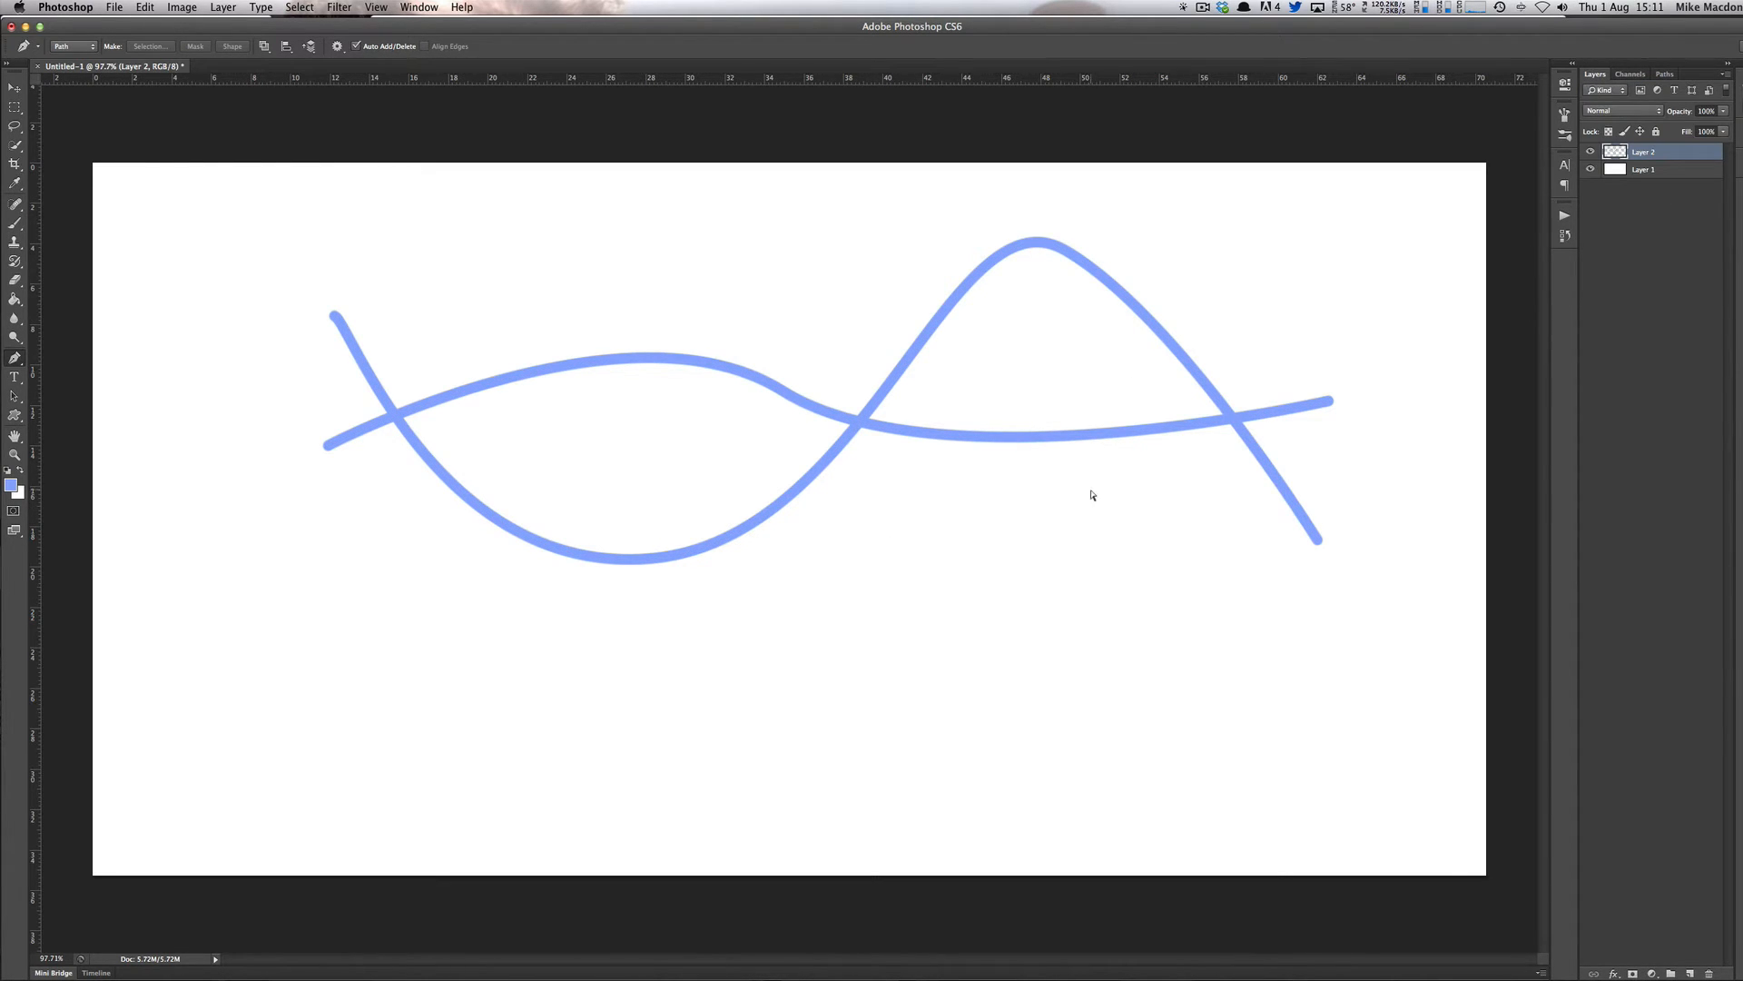
{"action": "left_click", "coordinate": [1666, 72]}
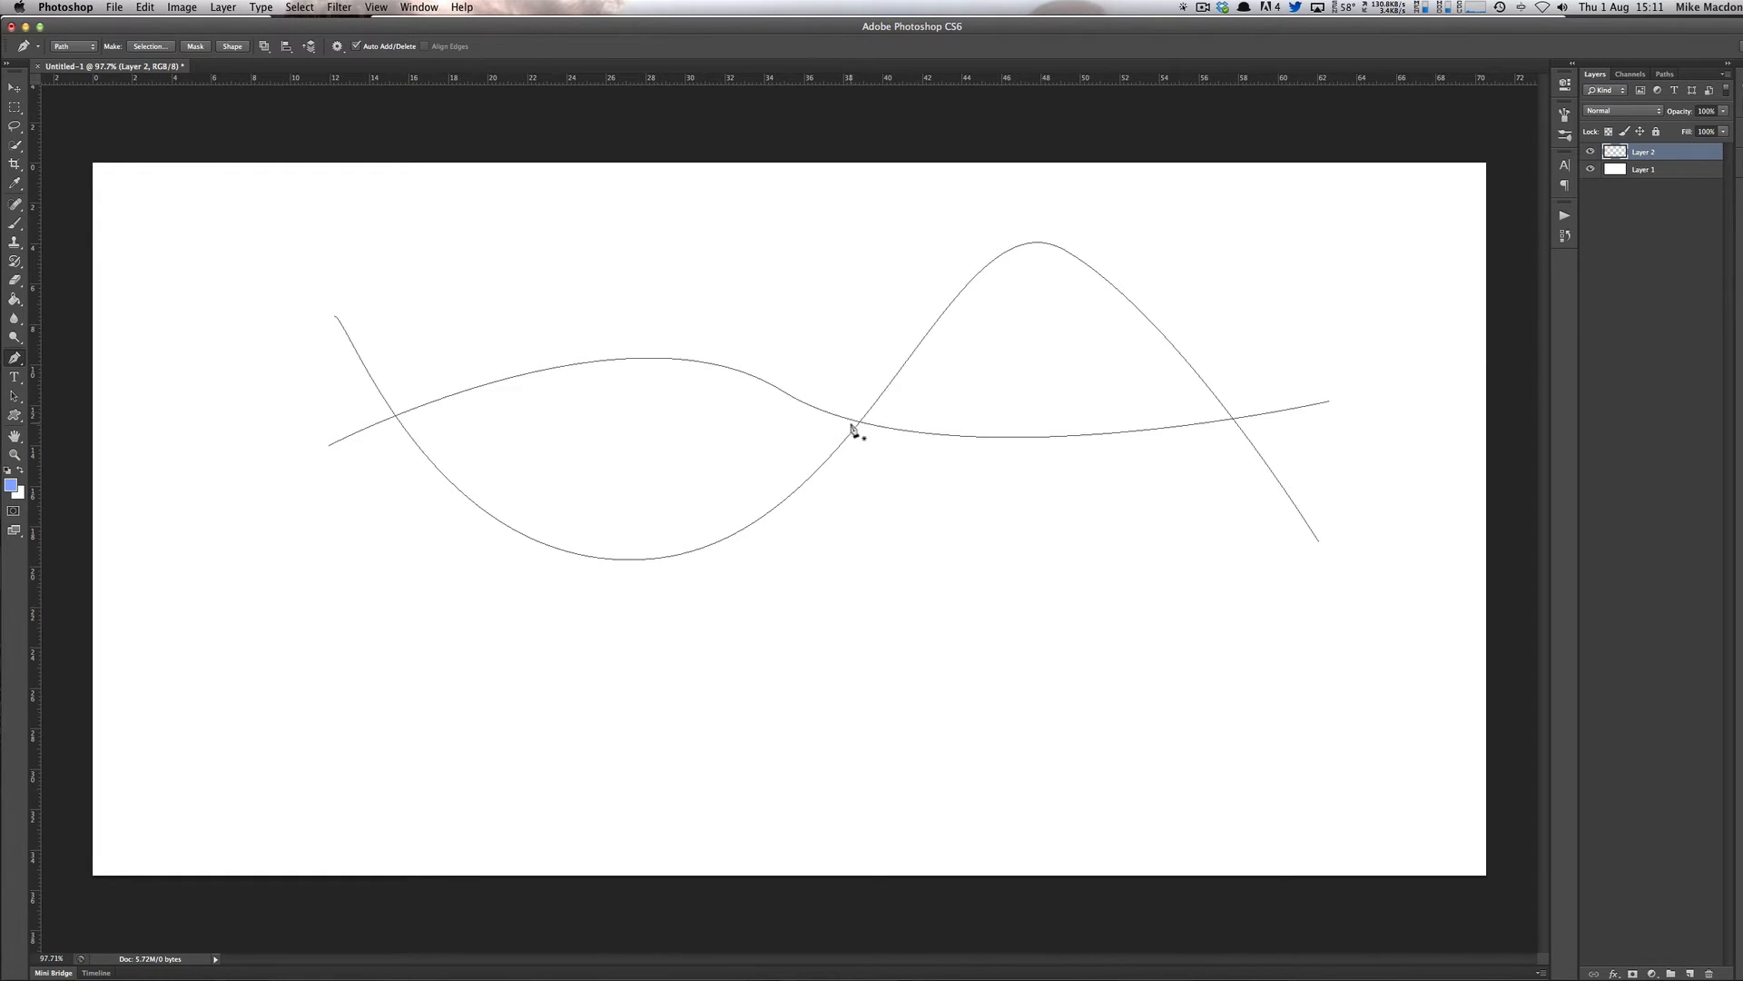
- Restroke the paths with Simulate Pressure so the blue lines taper to fine points, showing the Paths panel
{"action": "right_click", "coordinate": [853, 433]}
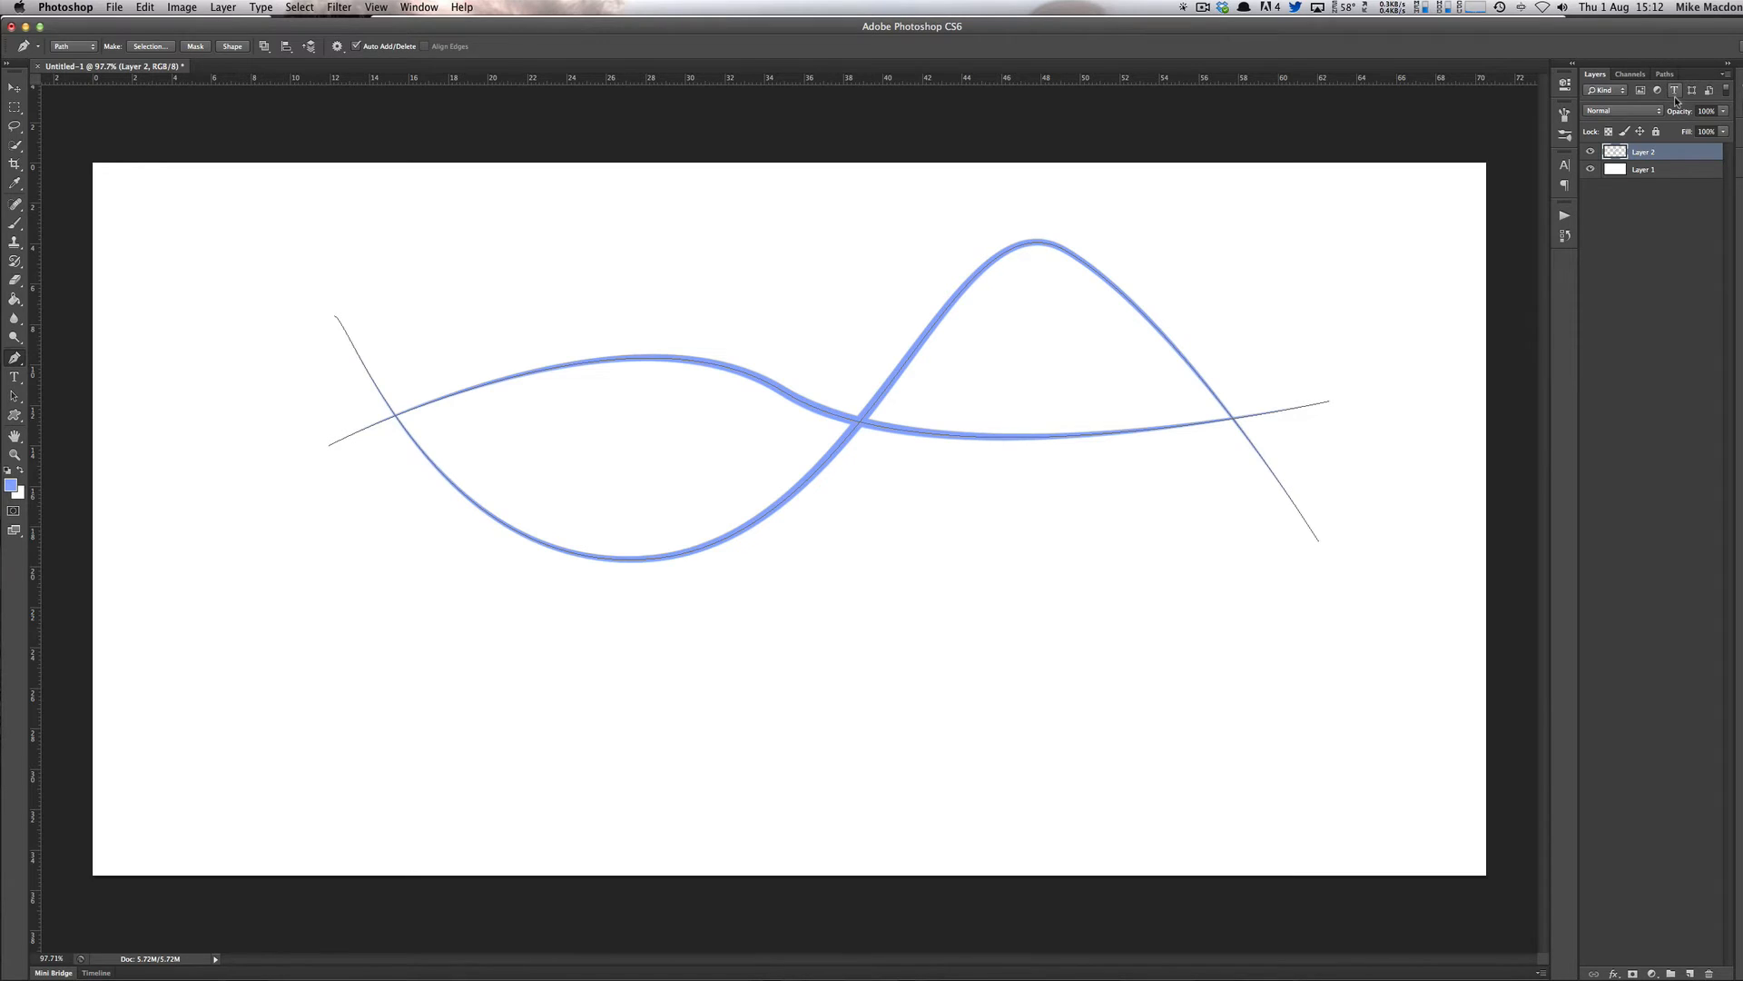
{"action": "left_click", "coordinate": [1665, 72]}
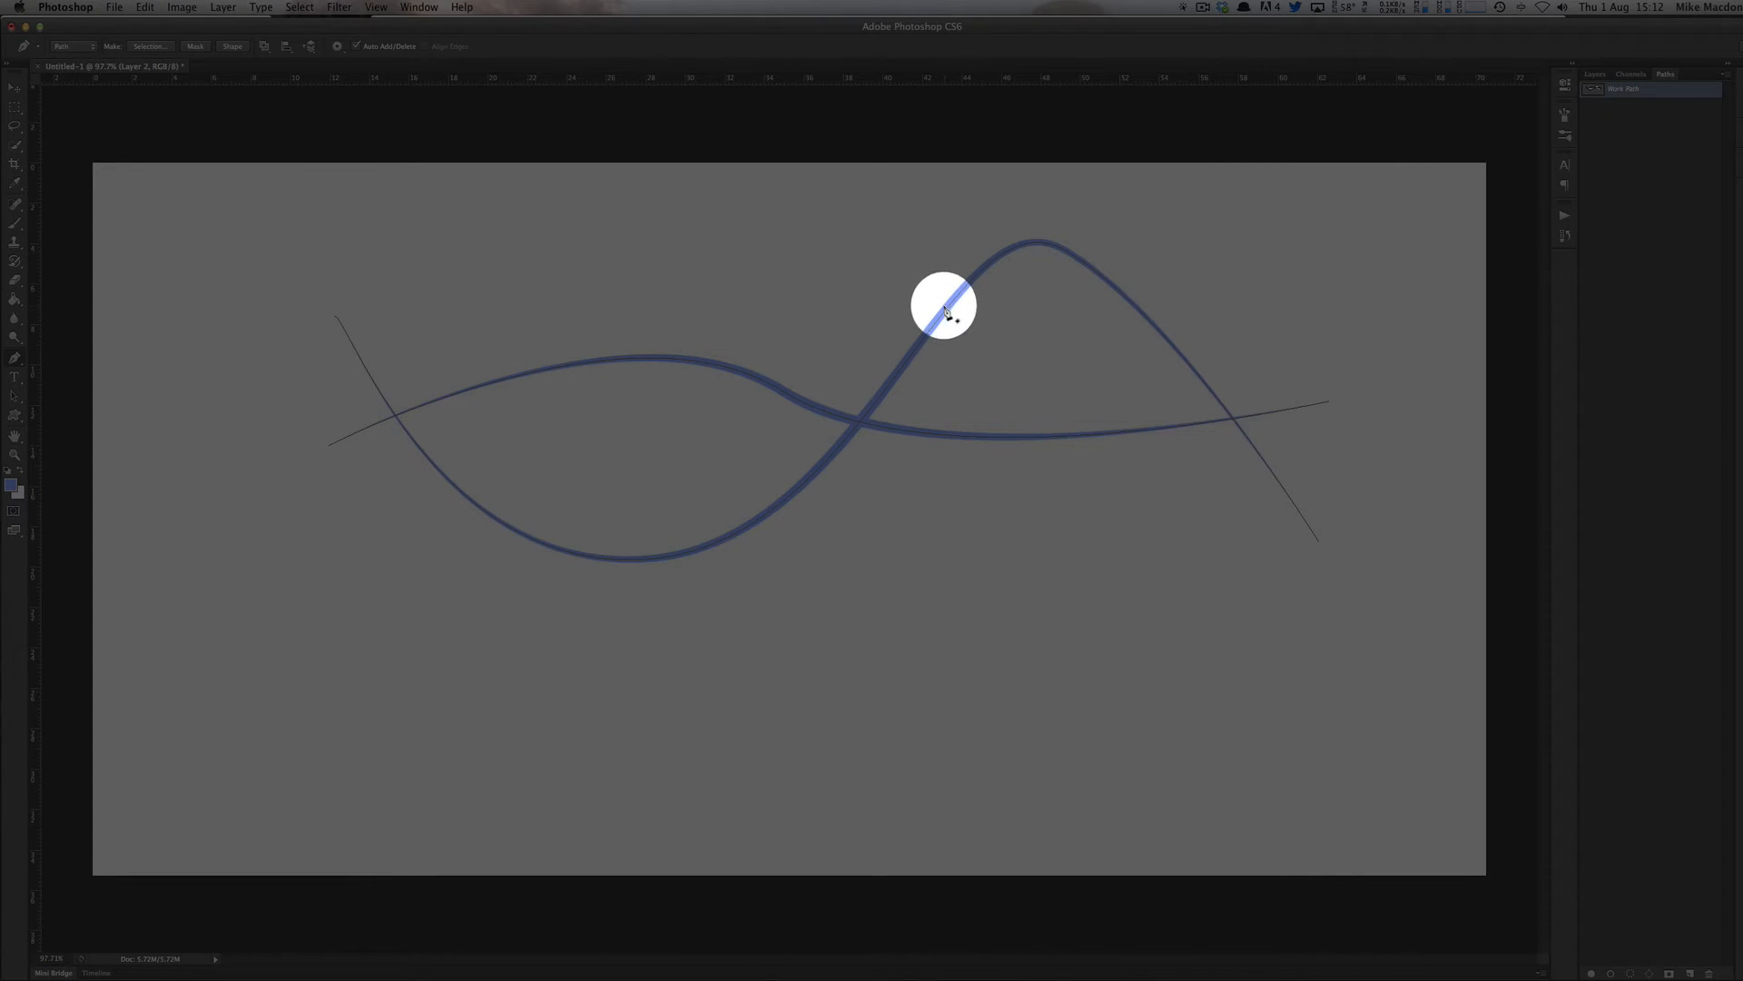
{"action": "mouse_move", "coordinate": [1037, 245]}
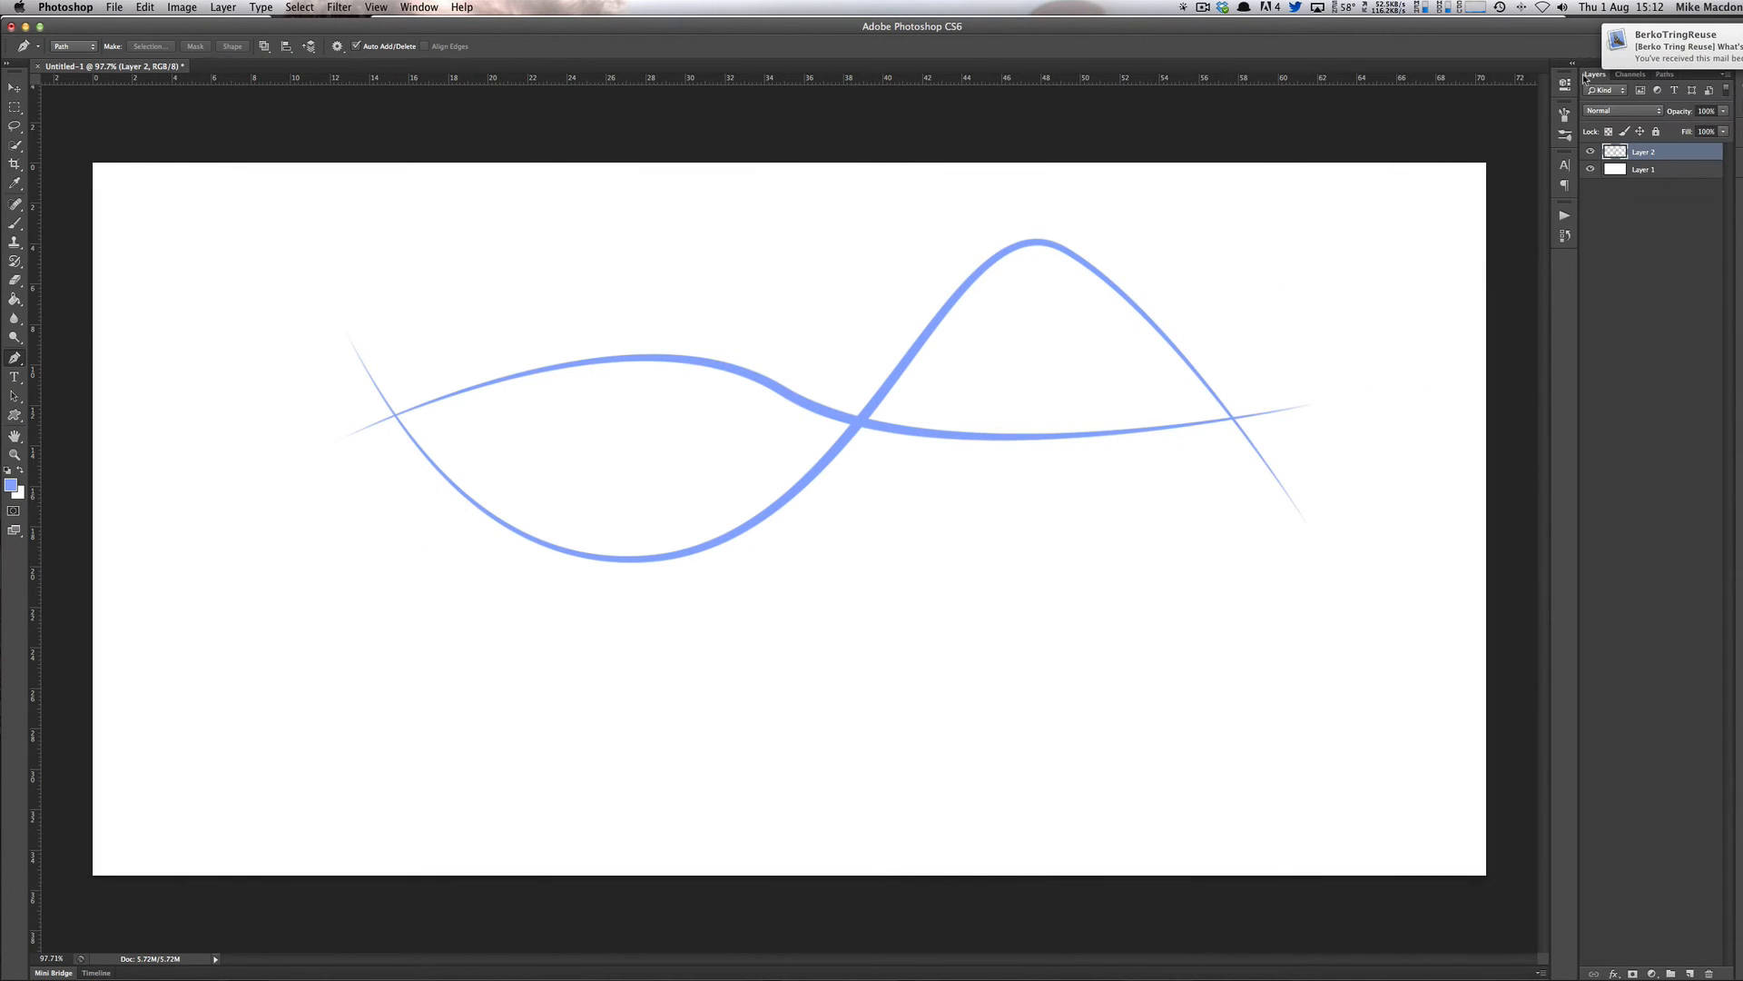
{"action": "mouse_move", "coordinate": [325, 463]}
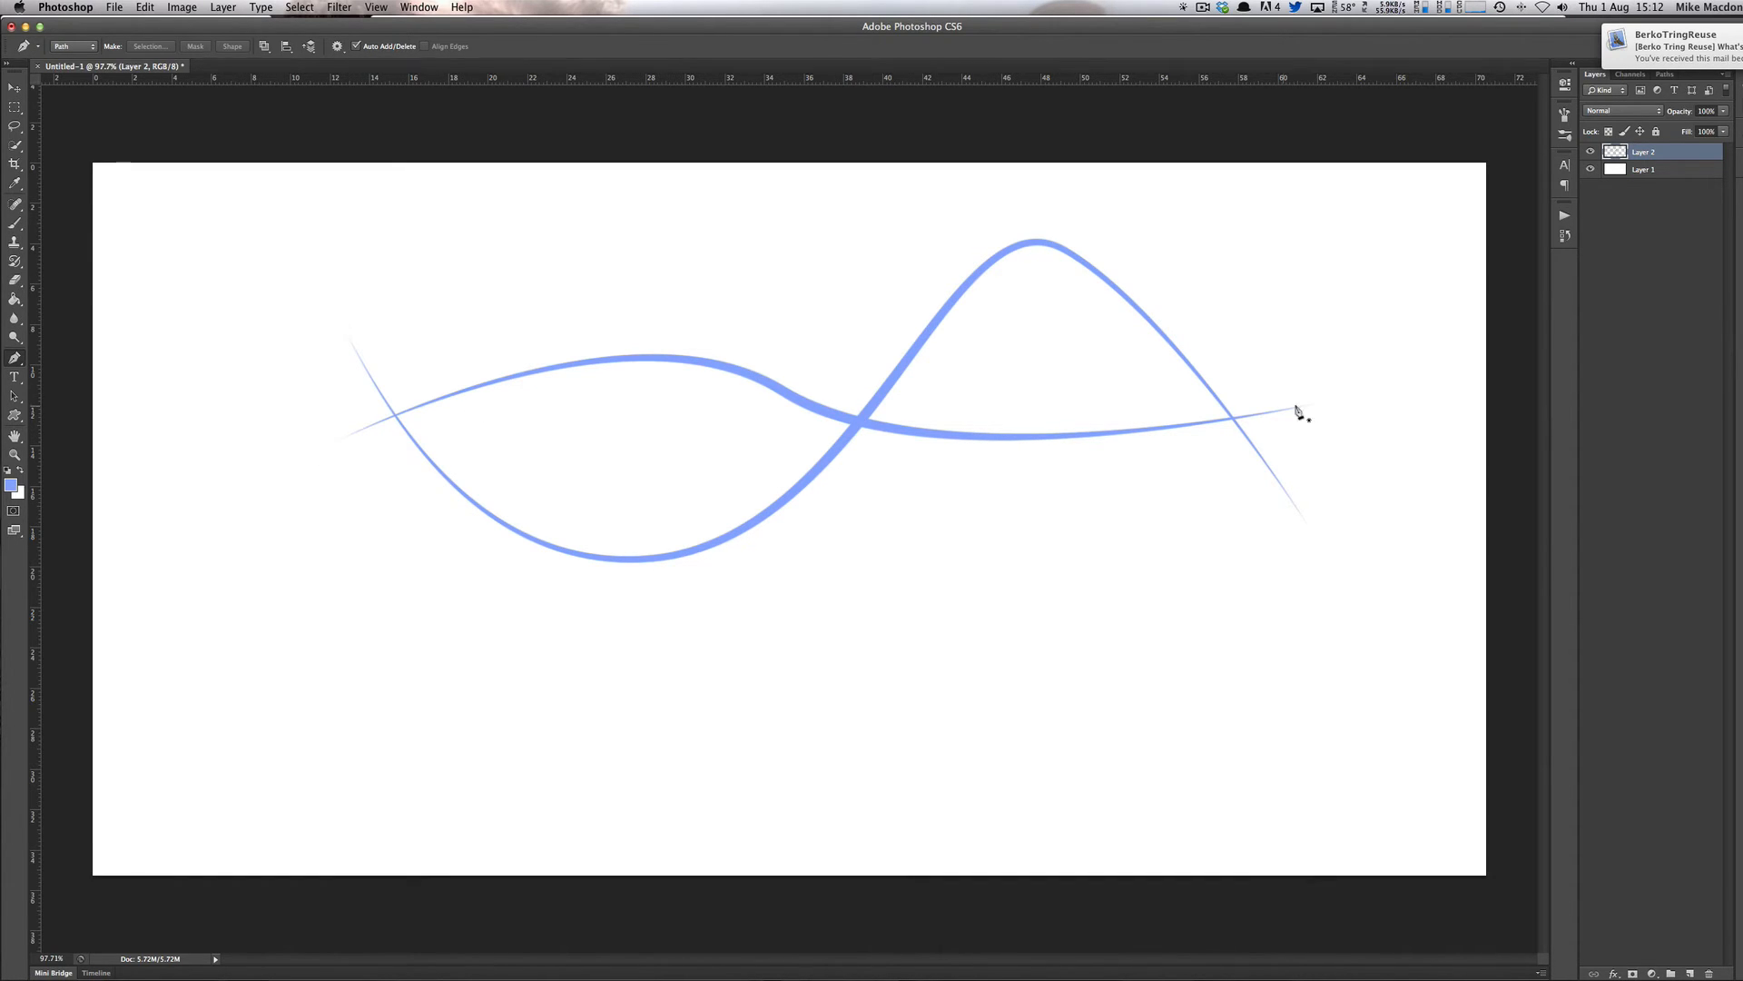
{"action": "mouse_move", "coordinate": [964, 416]}
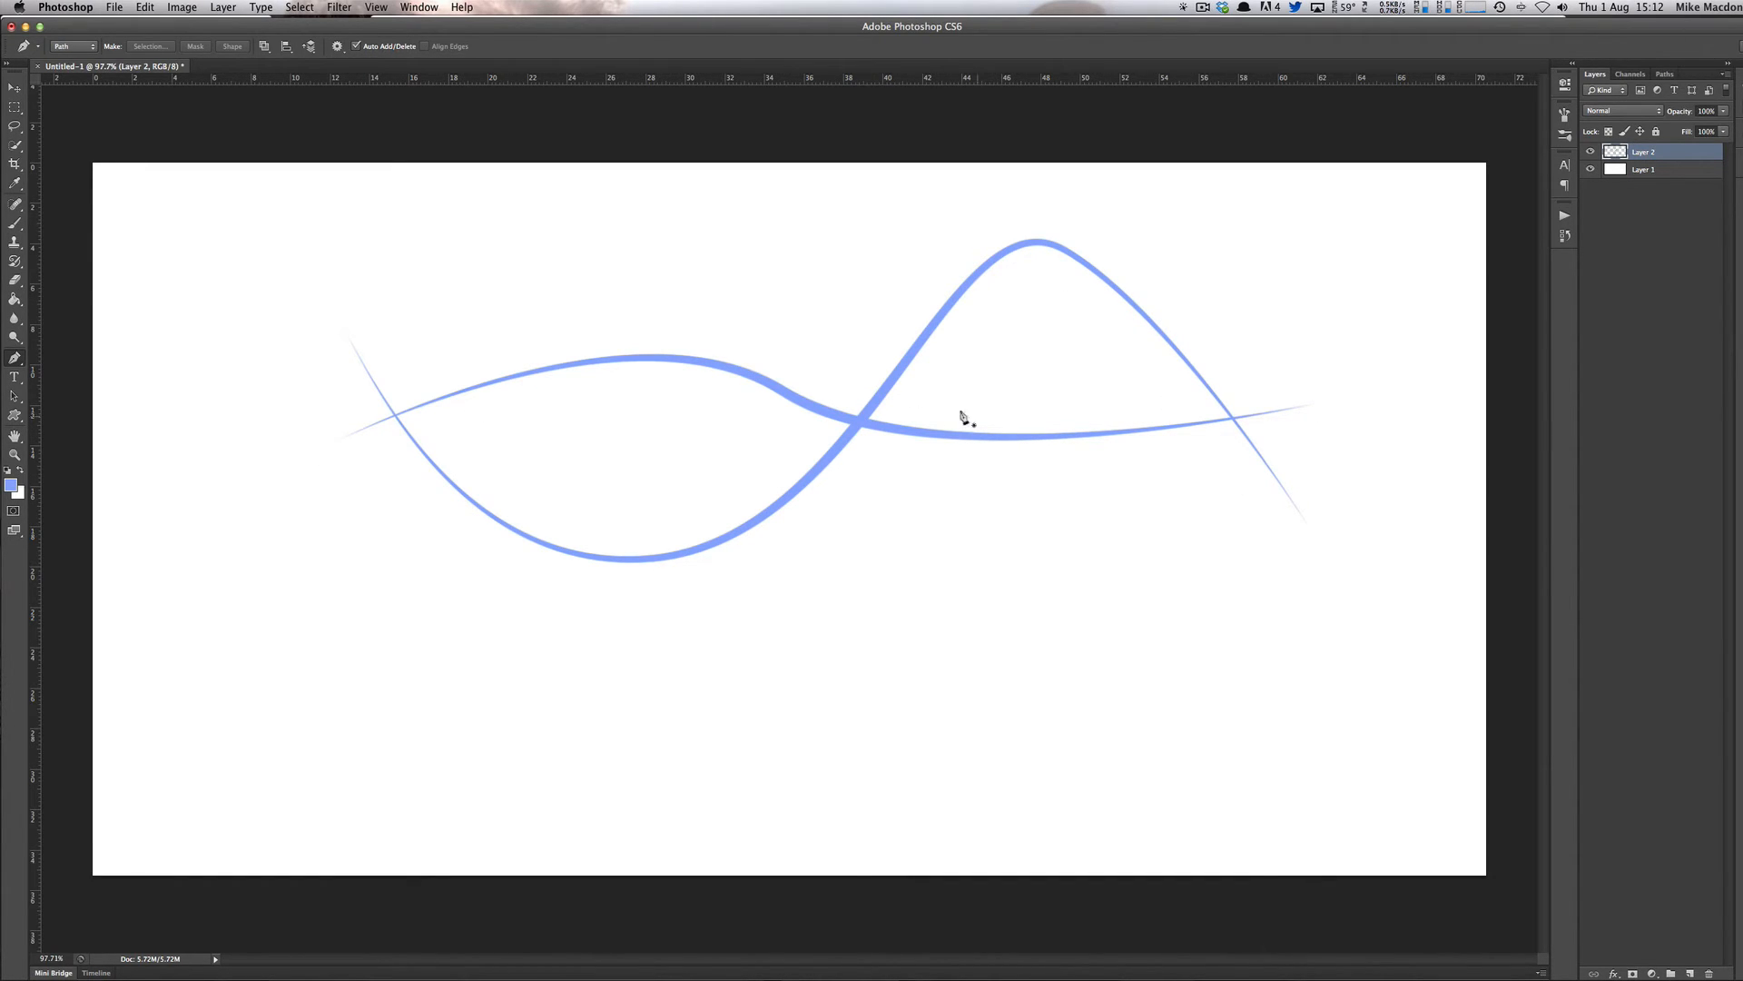
{"action": "mouse_move", "coordinate": [997, 314]}
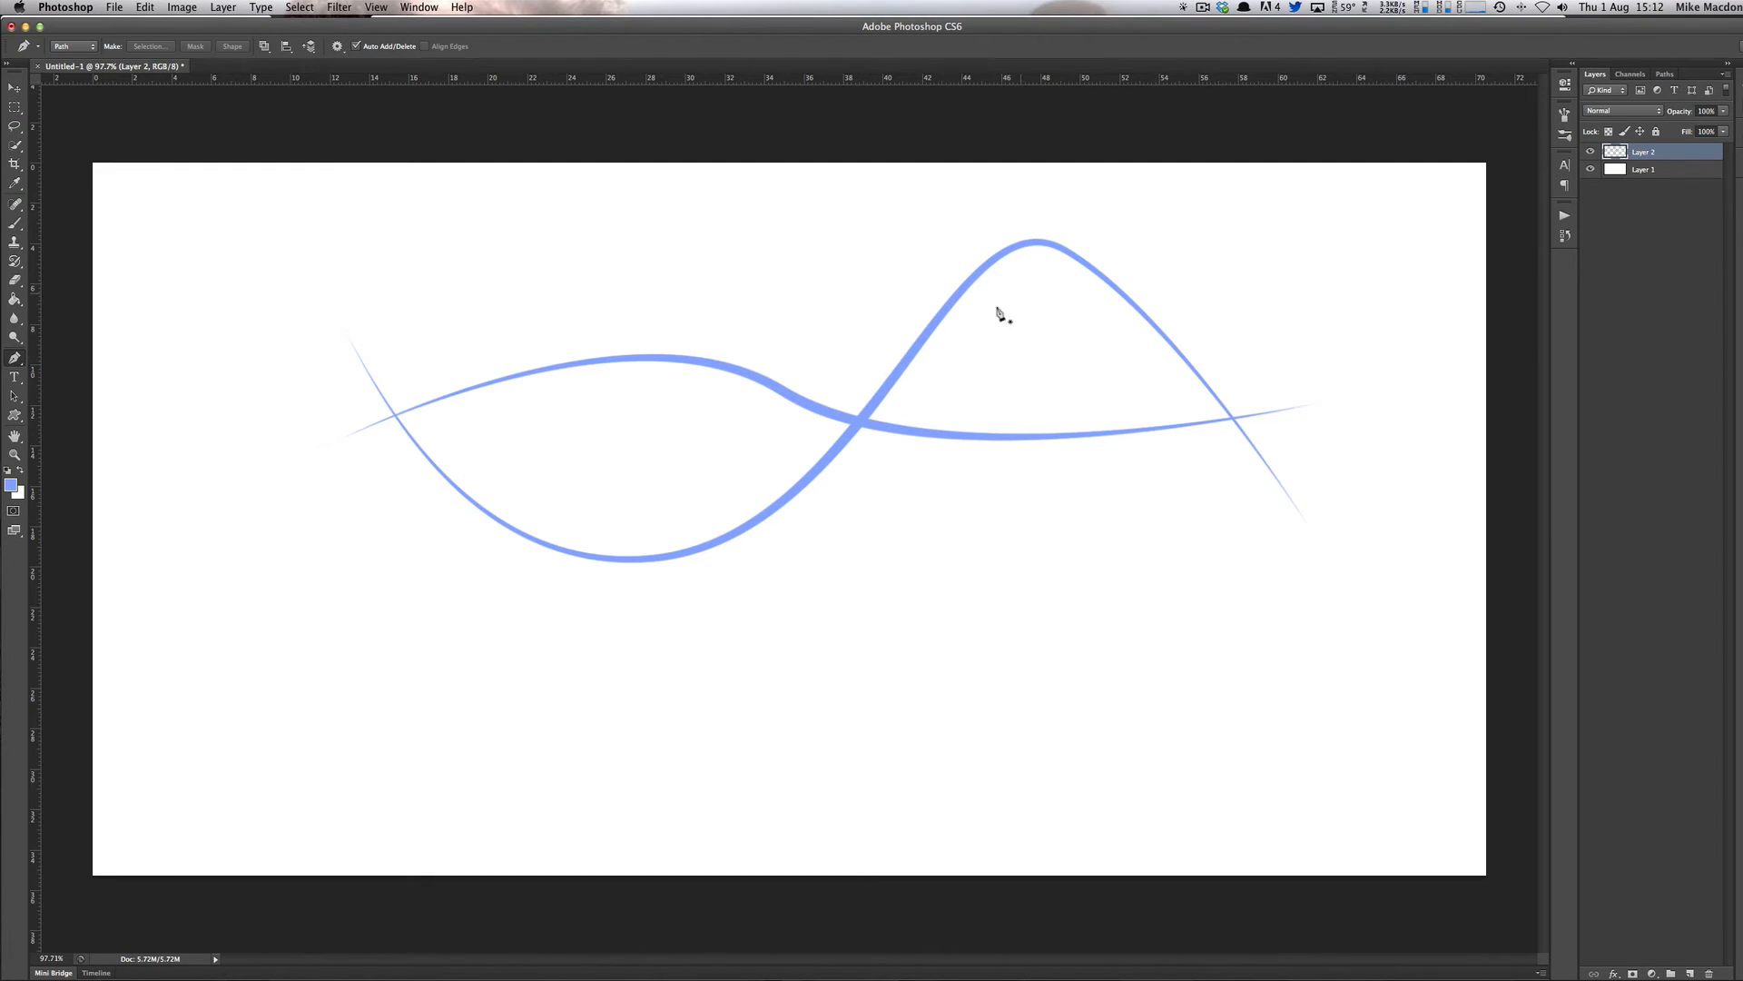
{"action": "mouse_move", "coordinate": [806, 463]}
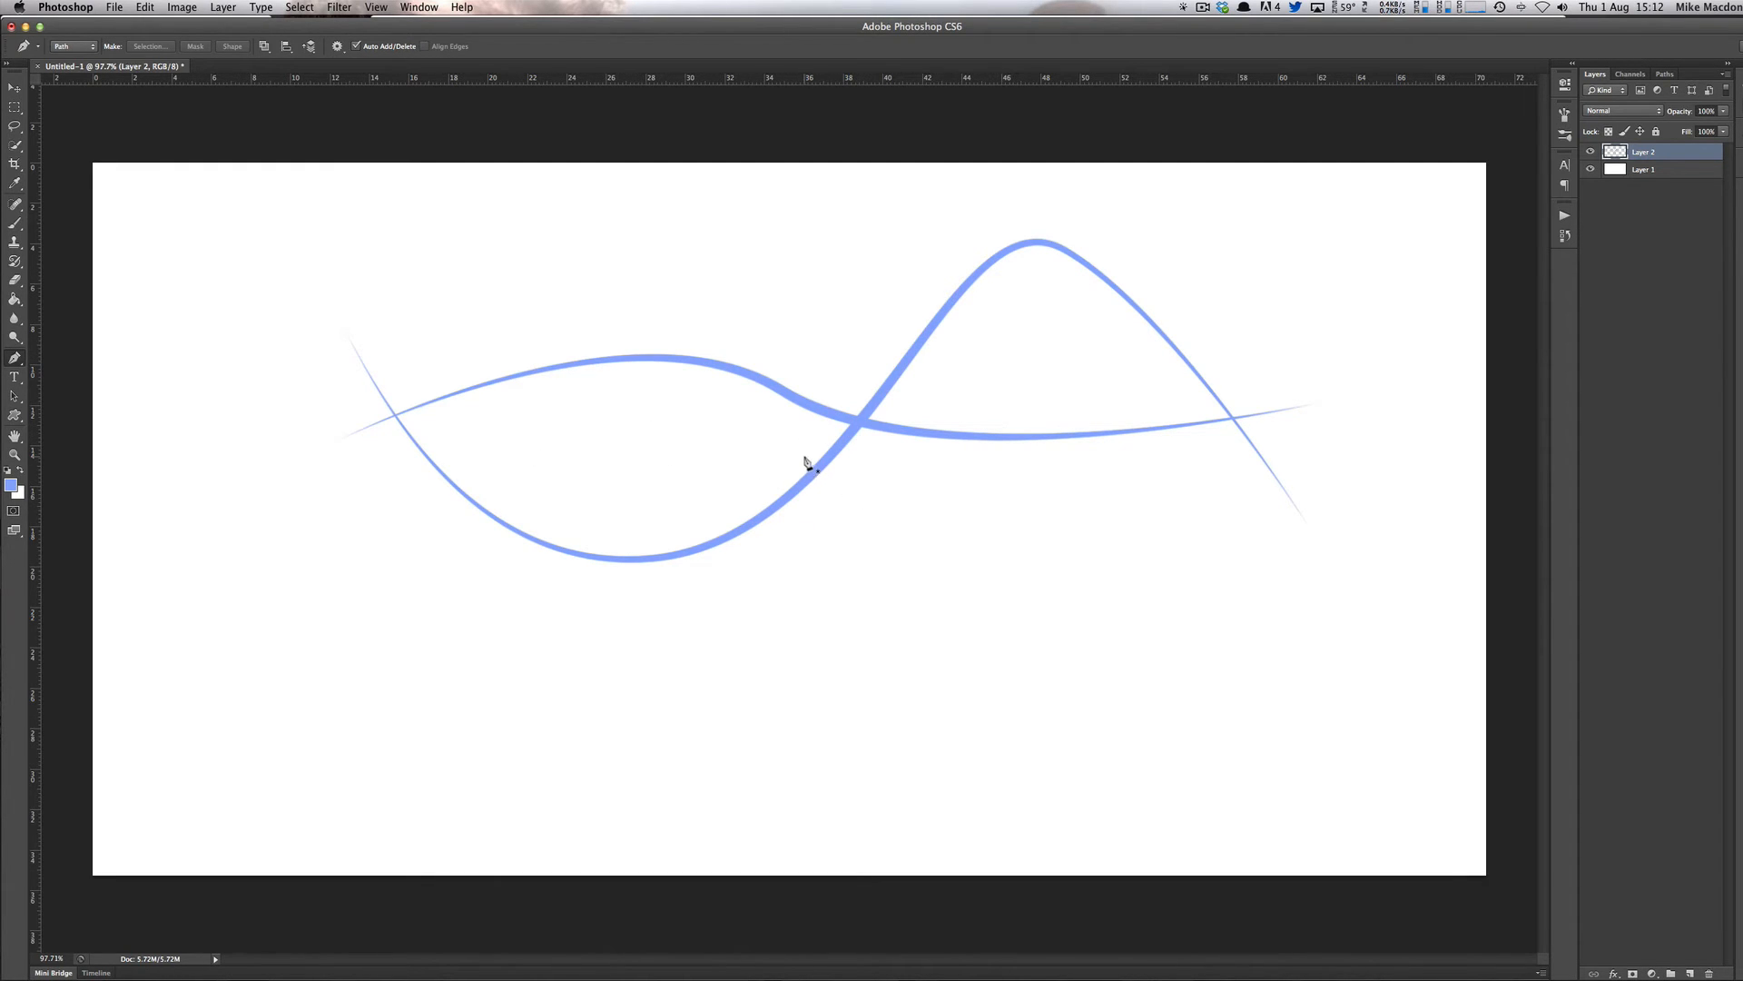
{"action": "mouse_move", "coordinate": [1008, 434]}
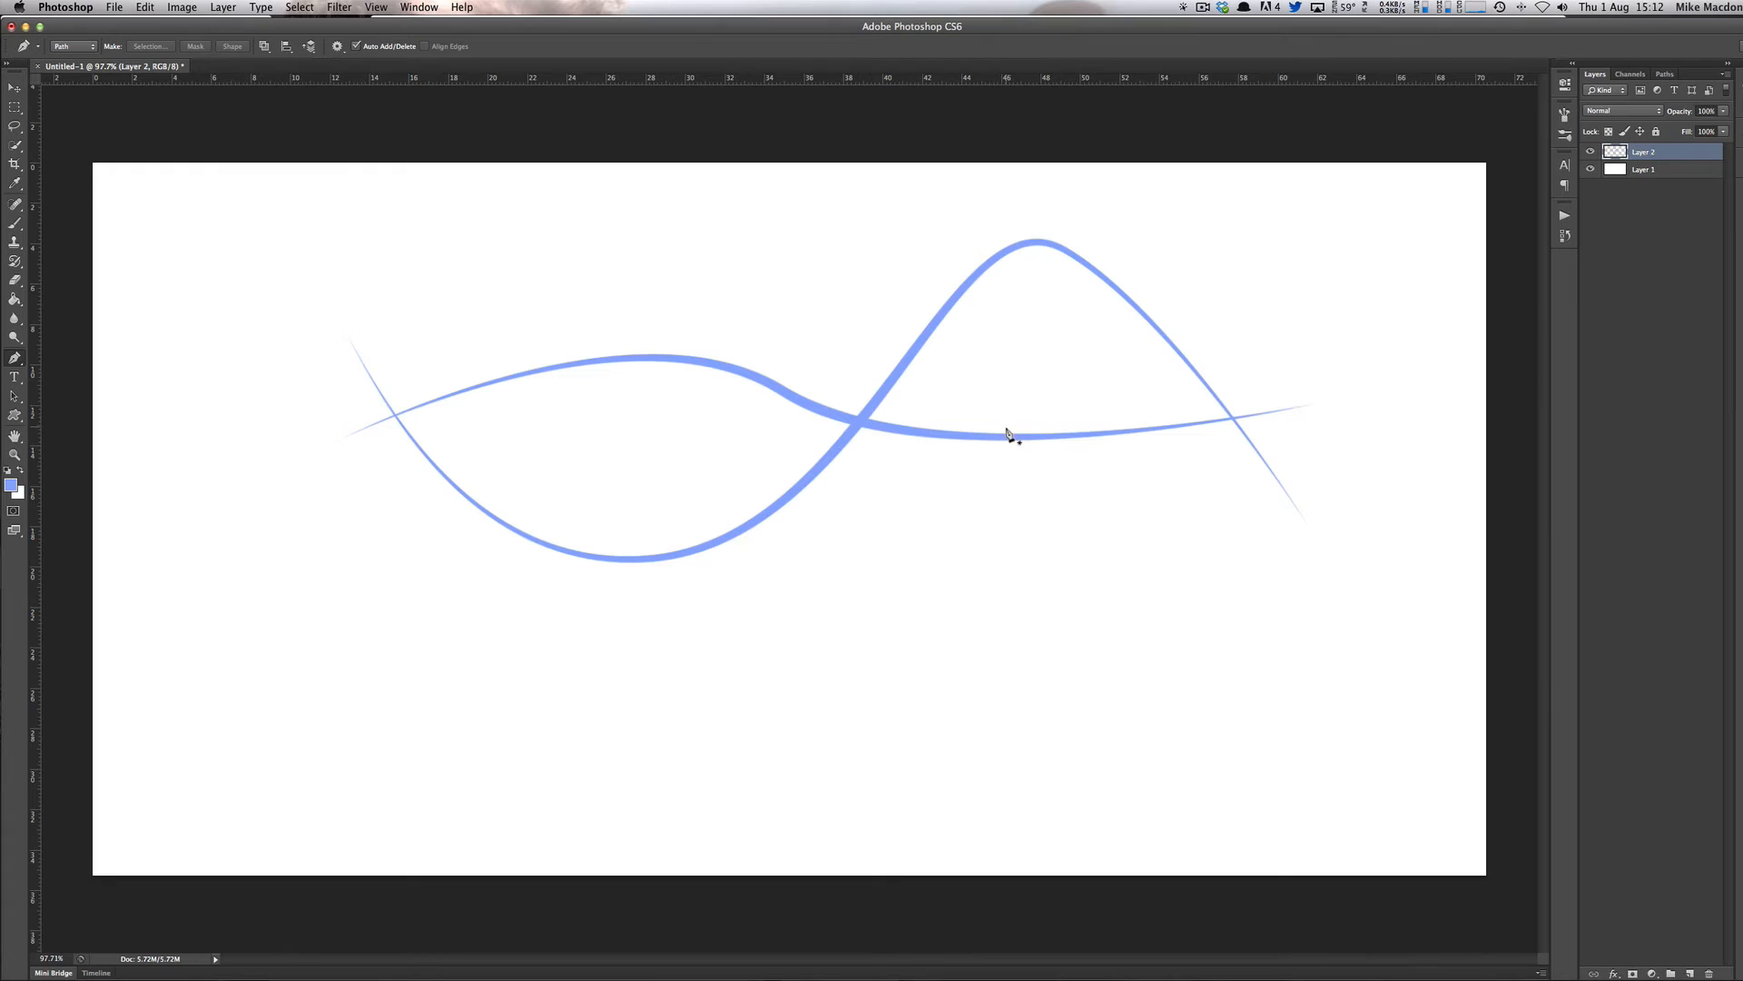
{"action": "mouse_move", "coordinate": [834, 477]}
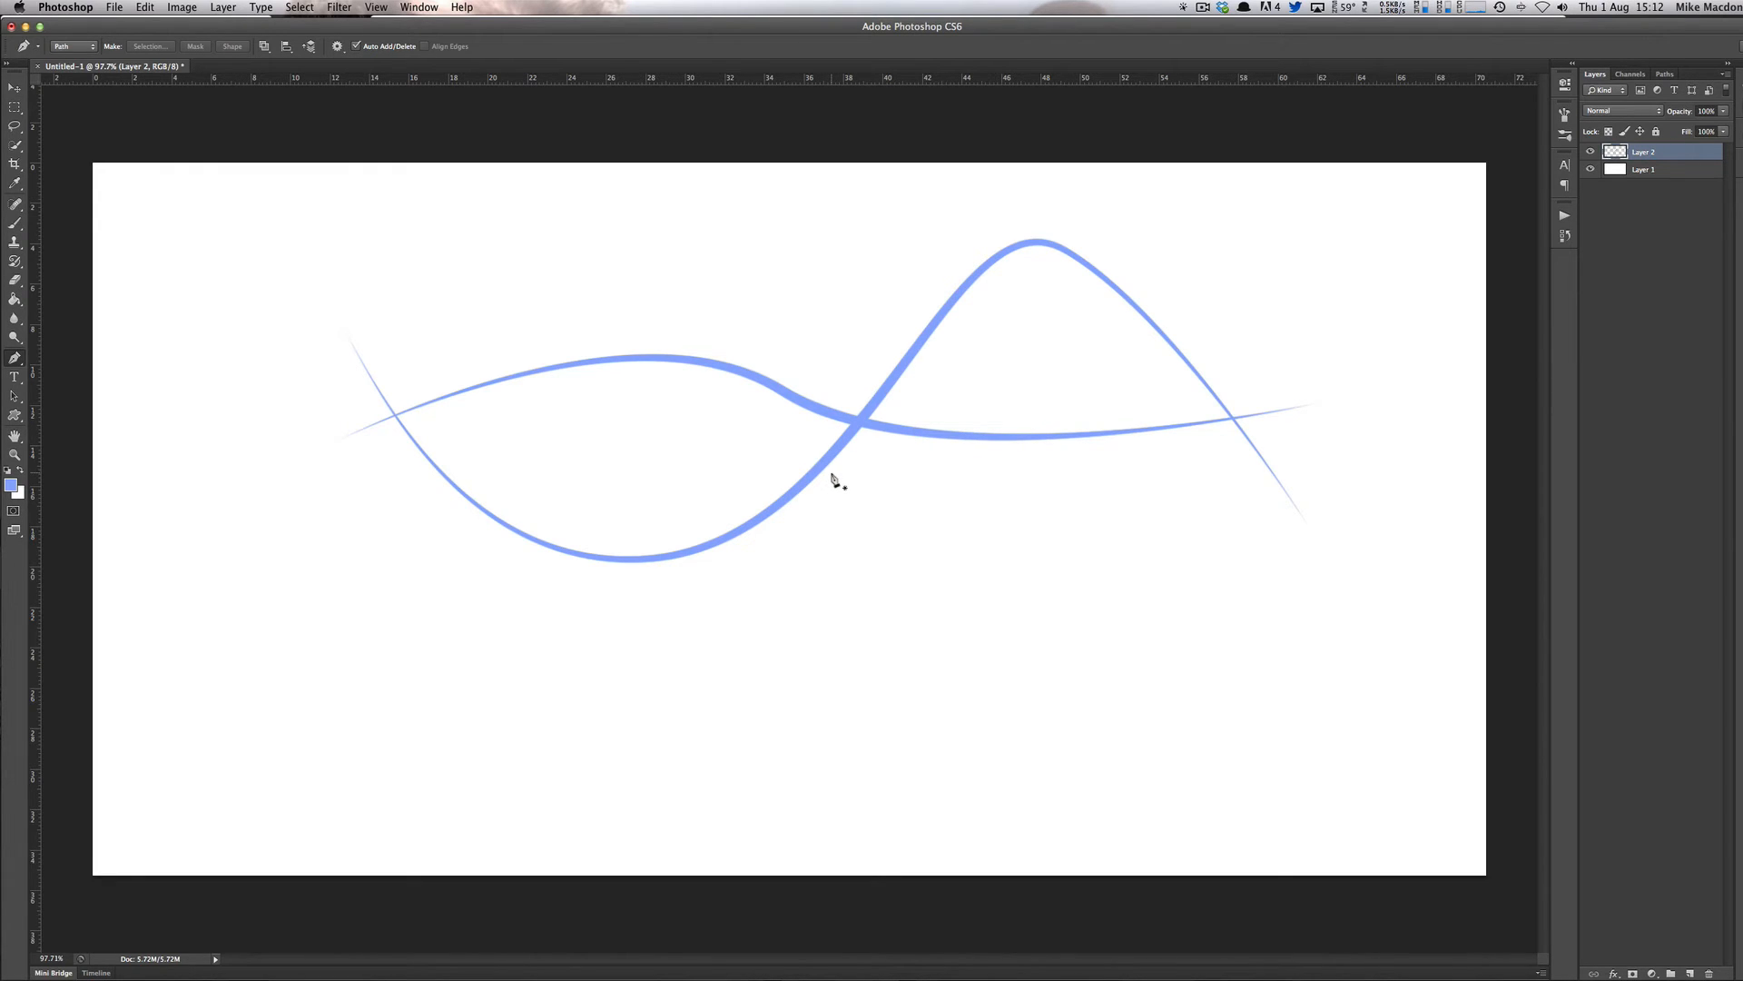
{"action": "mouse_move", "coordinate": [810, 409]}
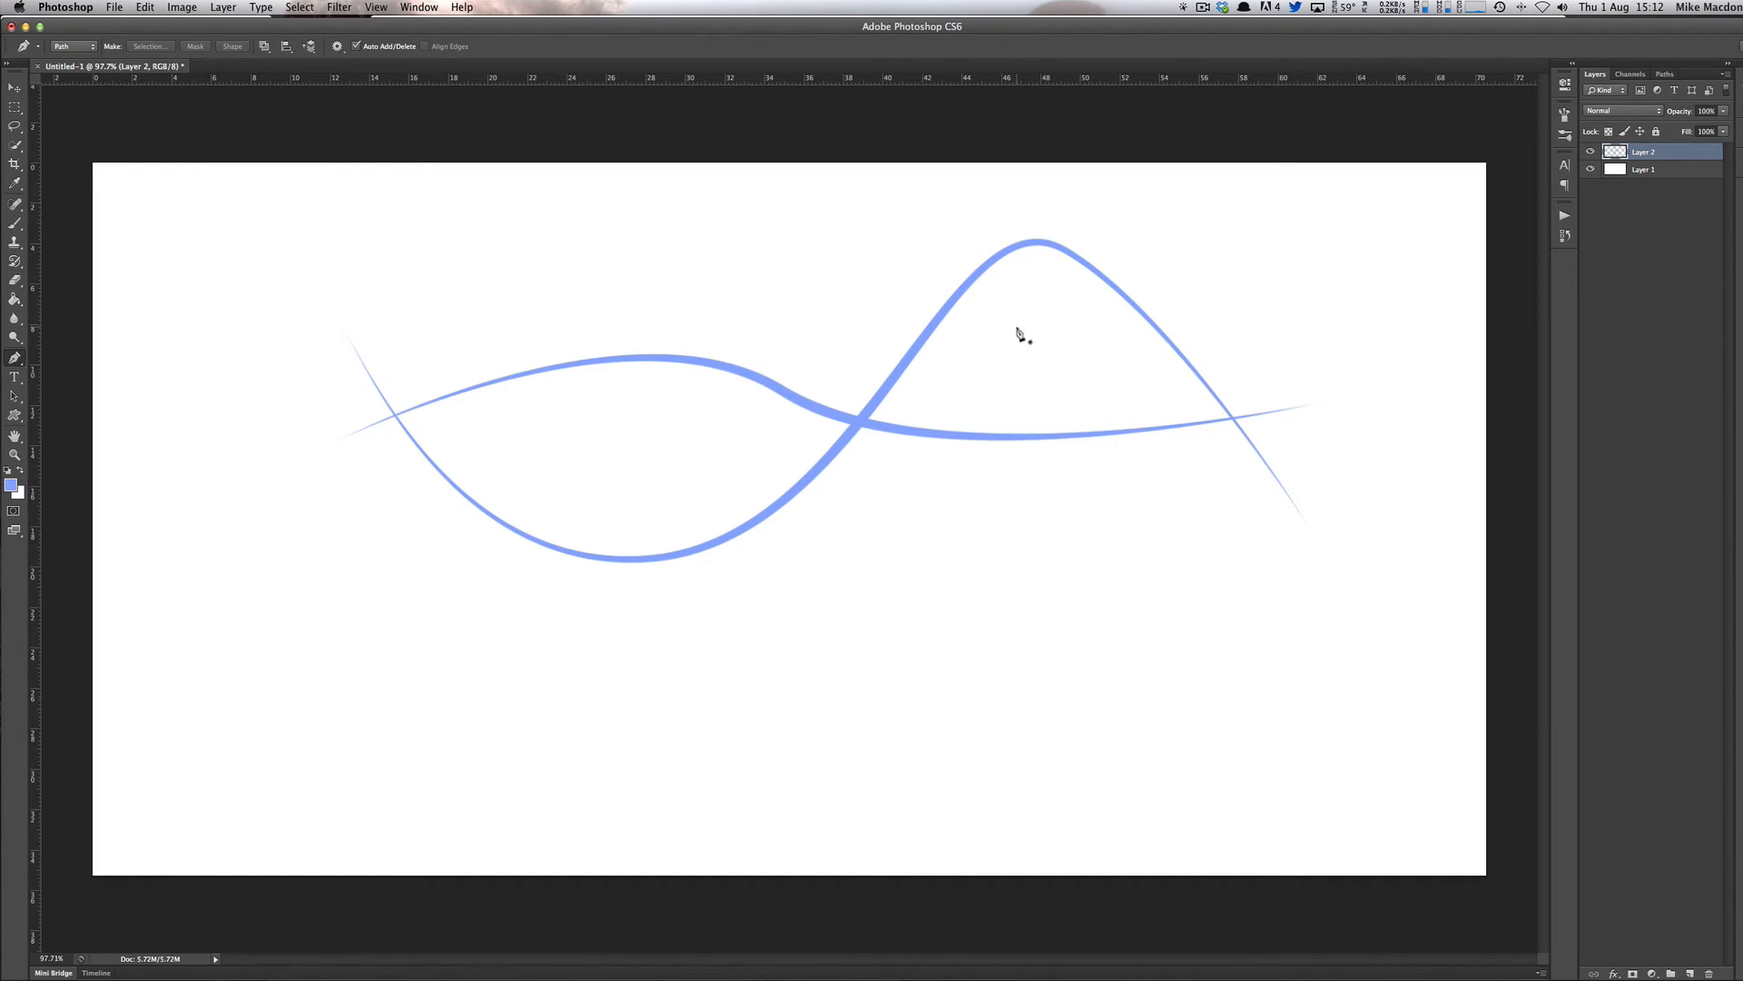
{"action": "left_click", "coordinate": [1665, 72]}
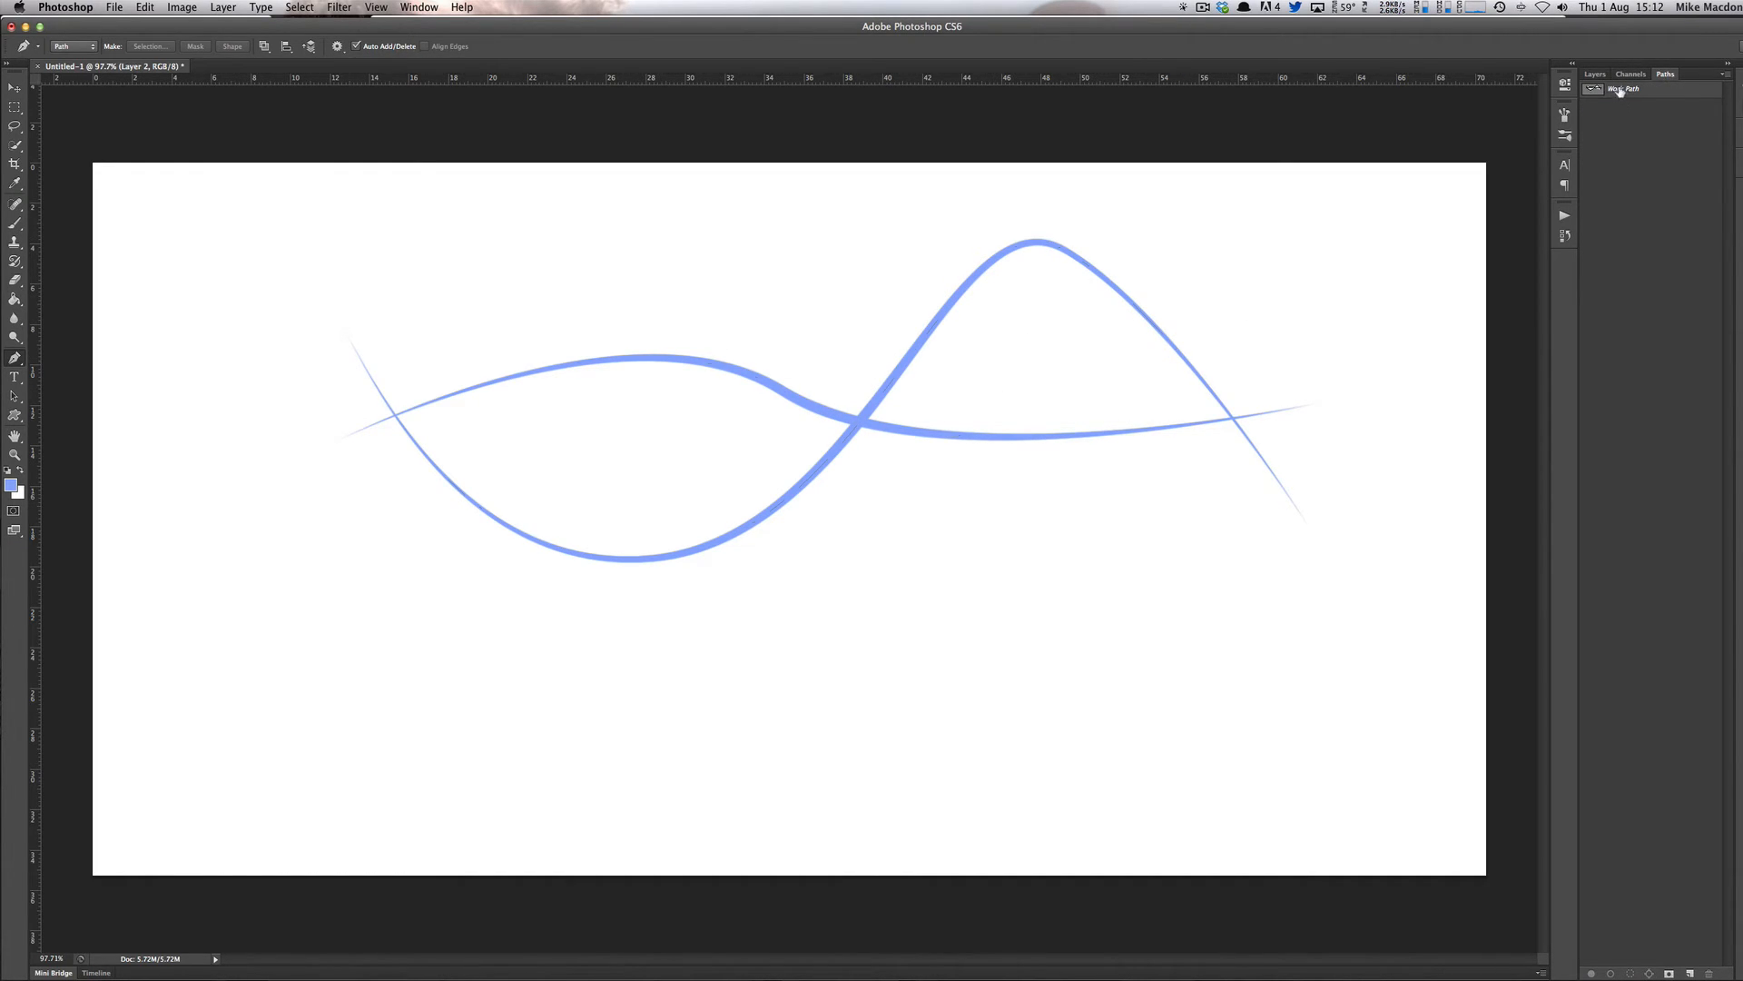
- Reactivate the Work Path, set the foreground colour to bright green and restroke the lines in green
{"action": "left_click", "coordinate": [1627, 89]}
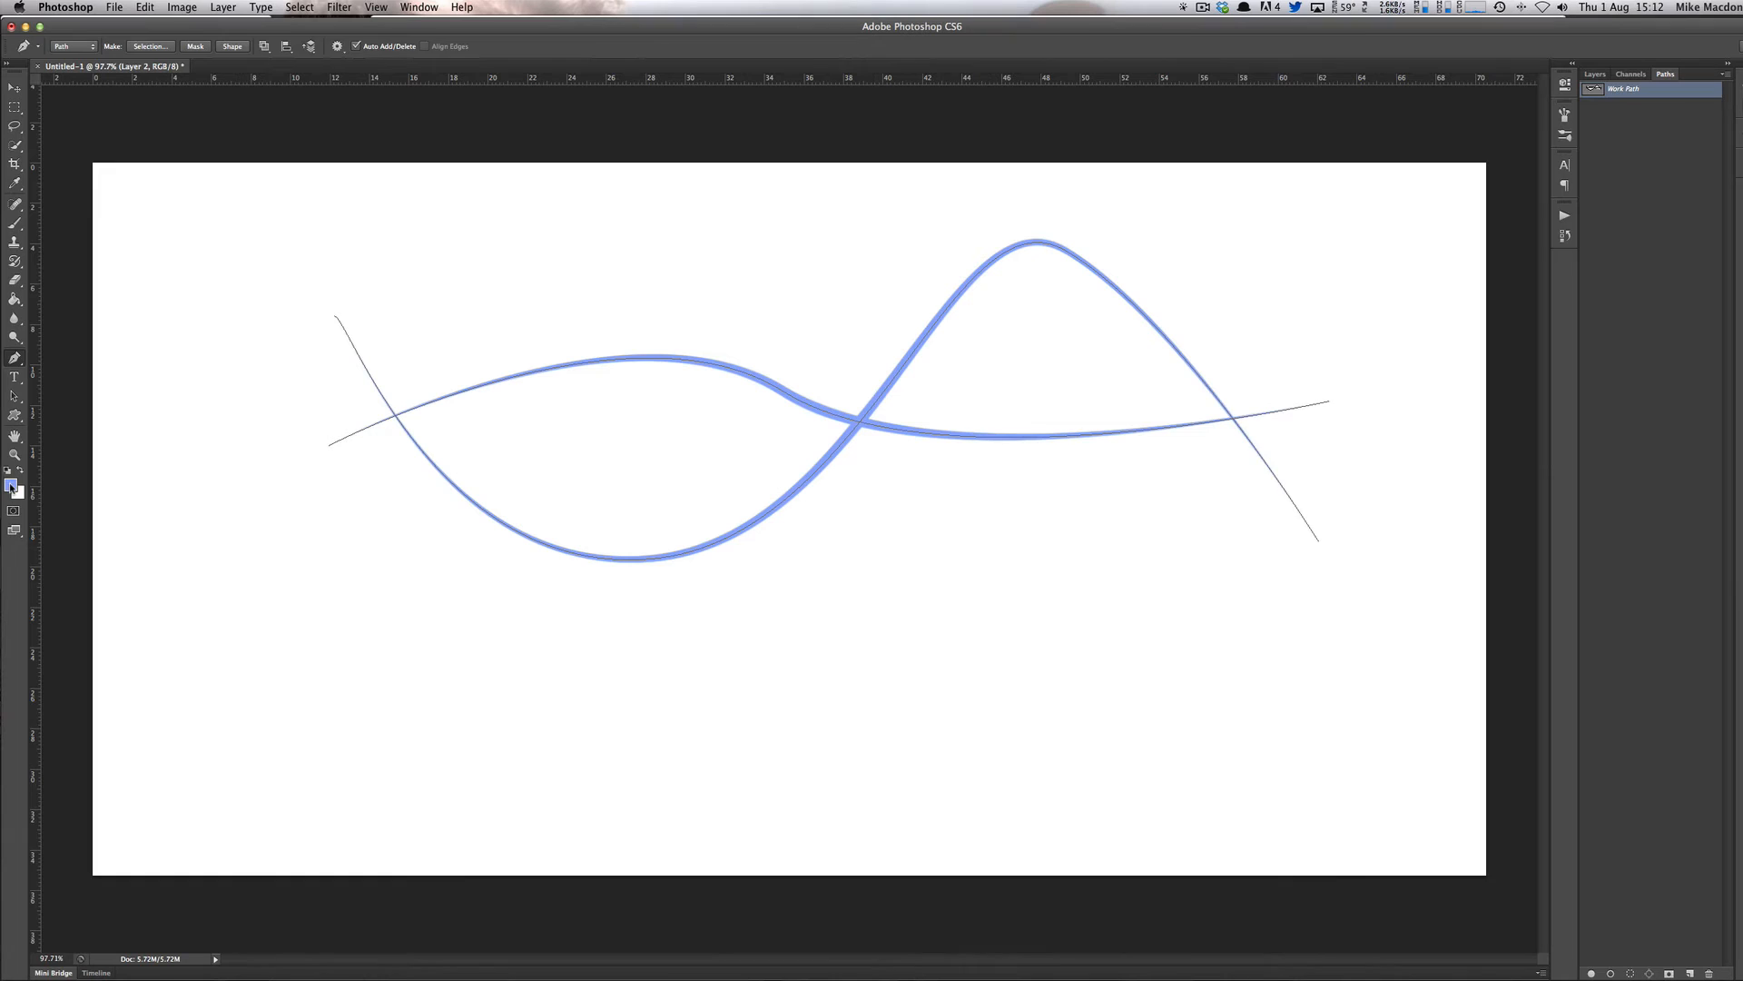
{"action": "left_click", "coordinate": [12, 484]}
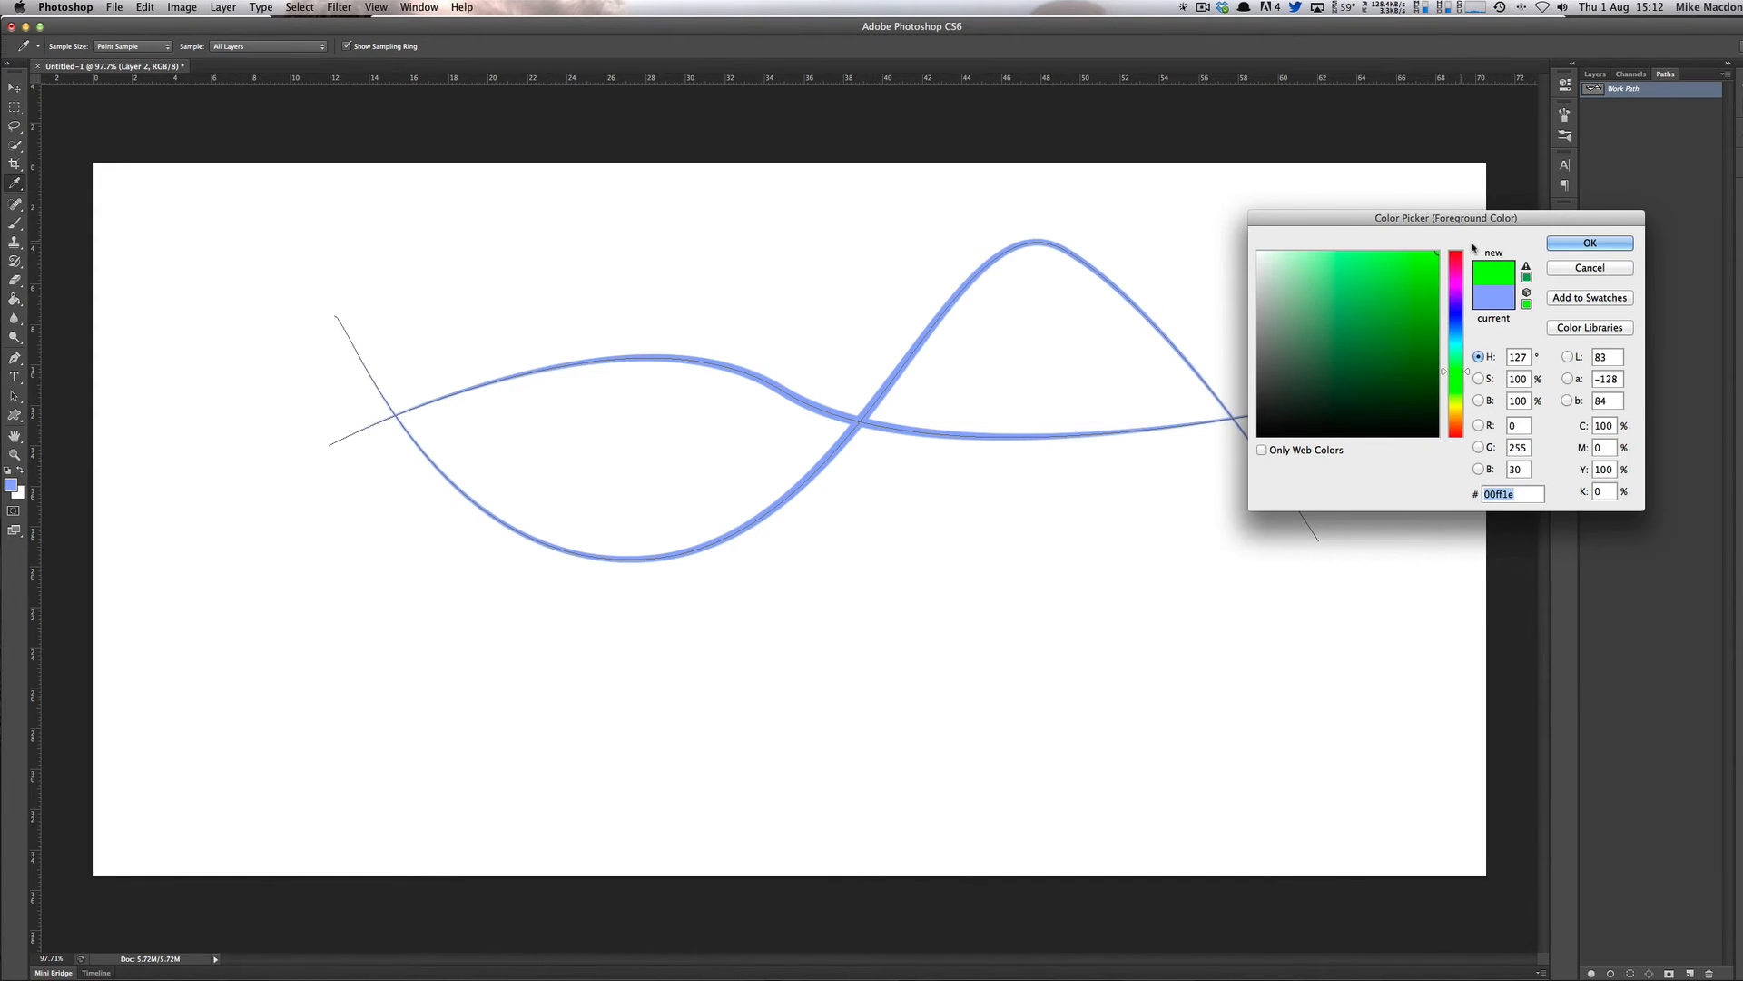
{"action": "left_click", "coordinate": [1587, 242]}
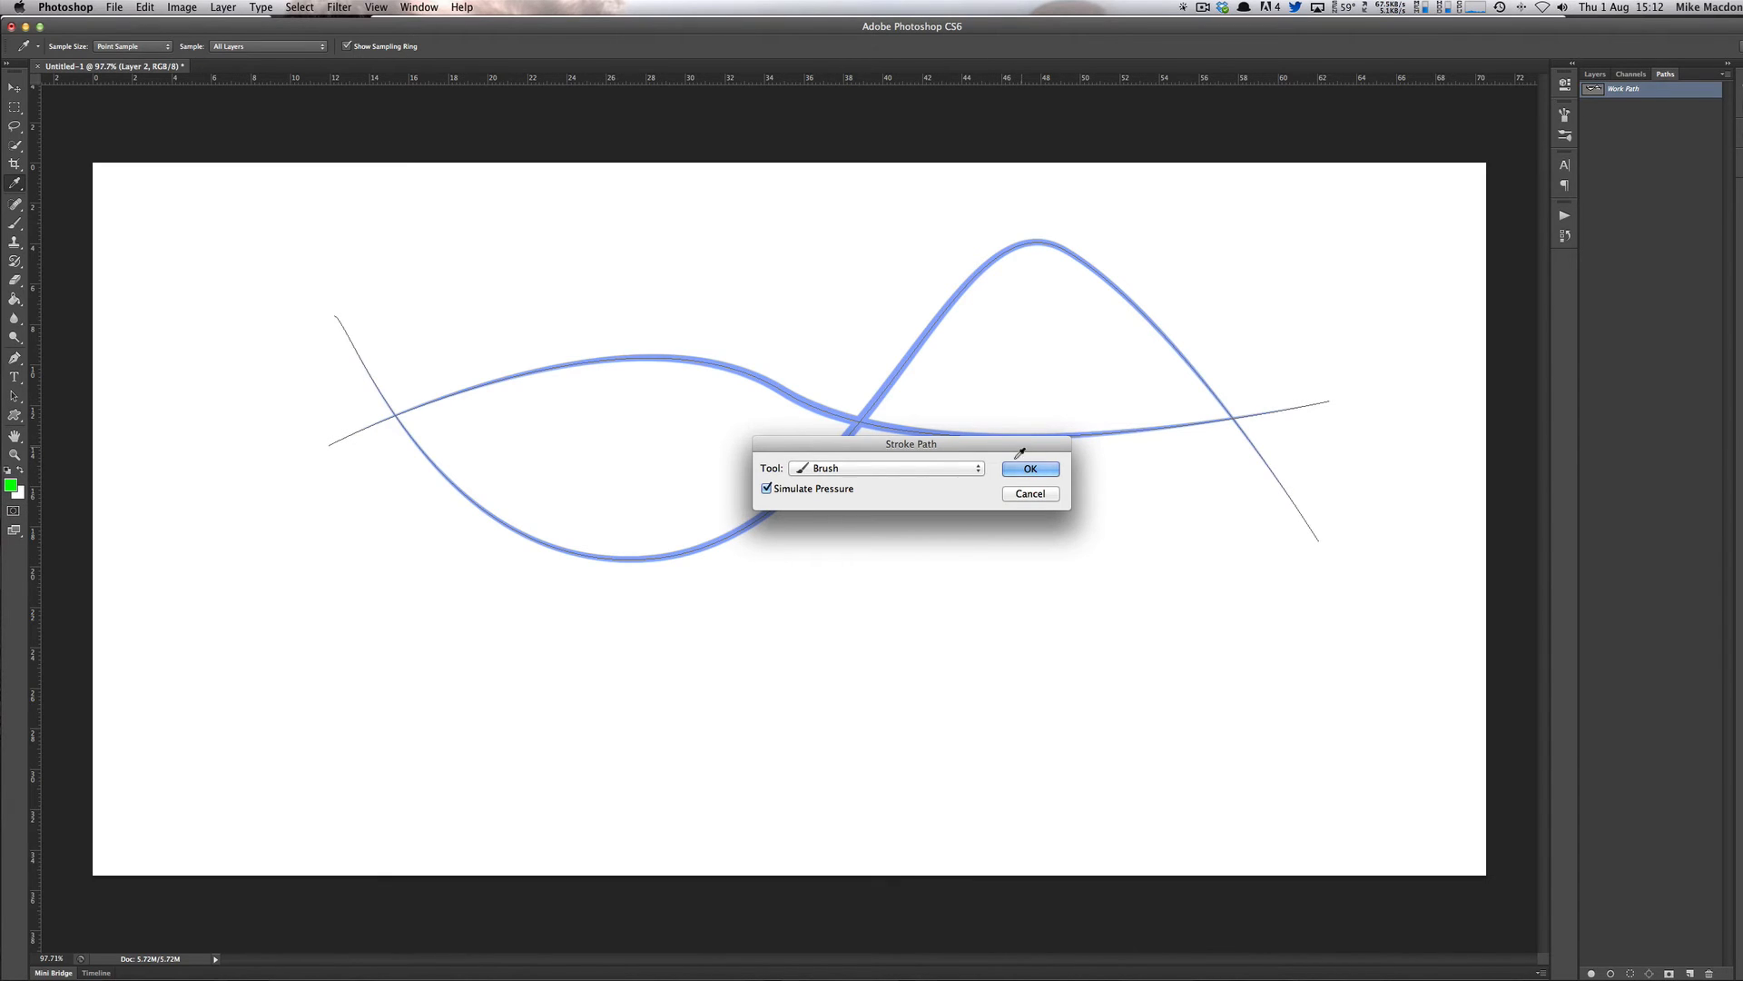
{"action": "left_click", "coordinate": [1027, 469]}
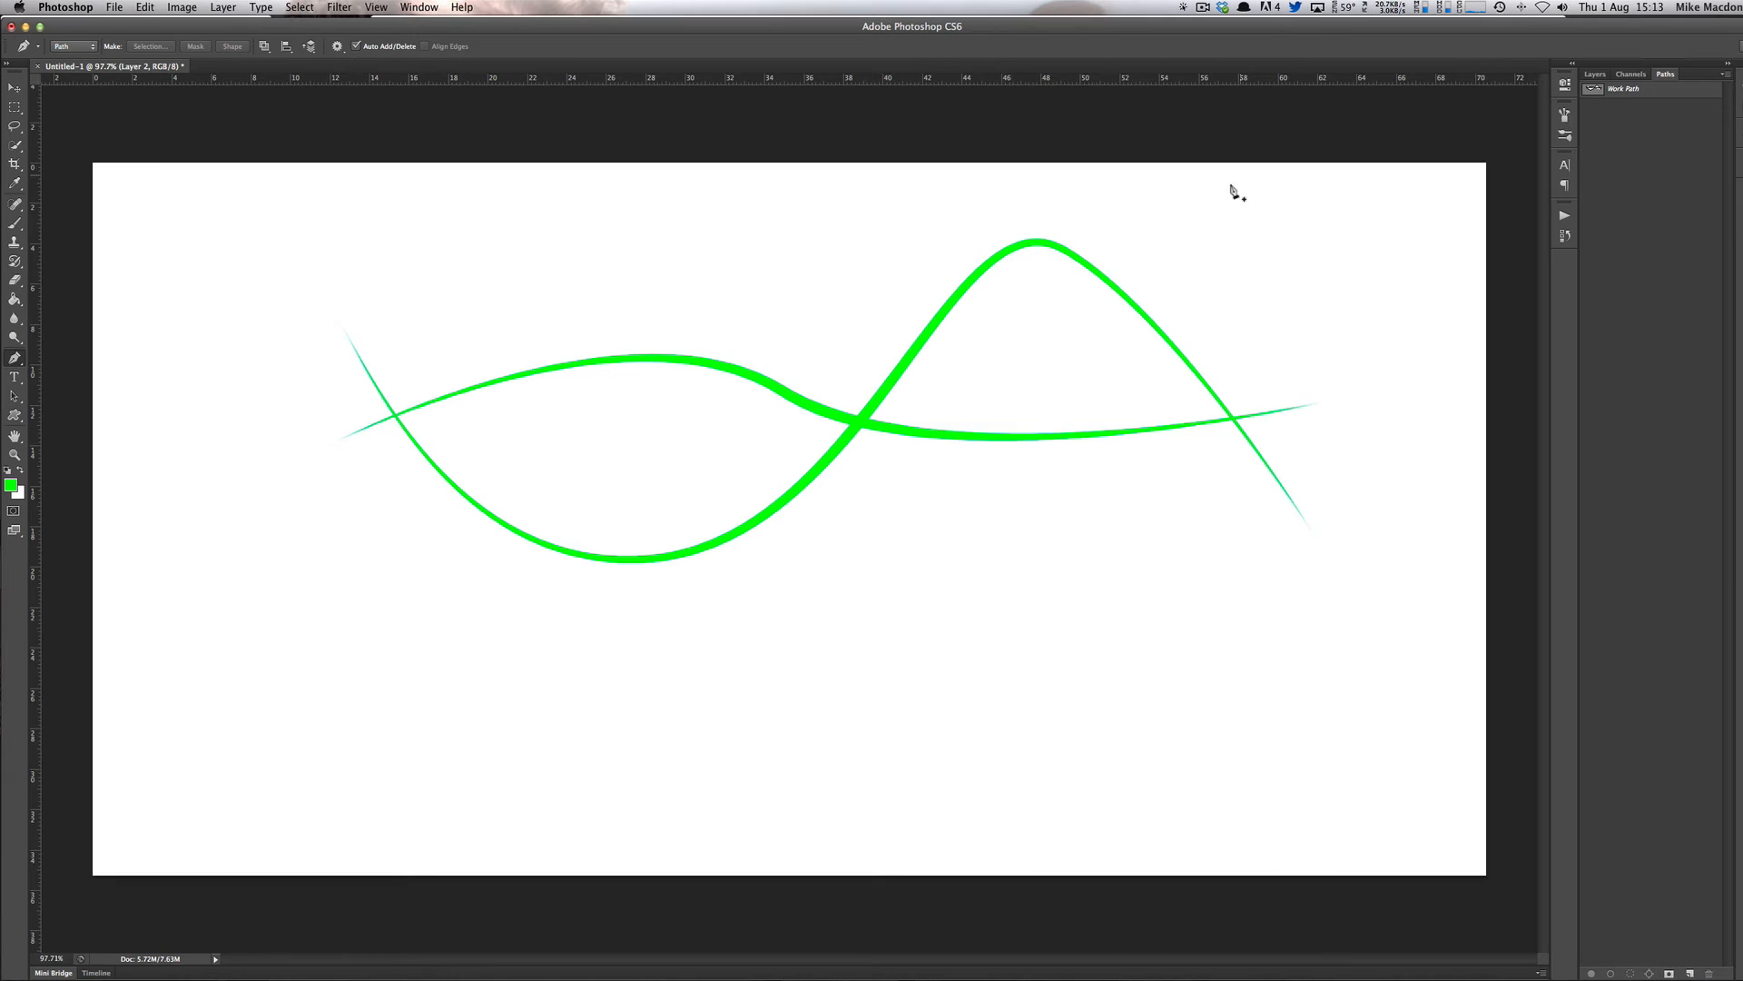
{"action": "mouse_move", "coordinate": [910, 439]}
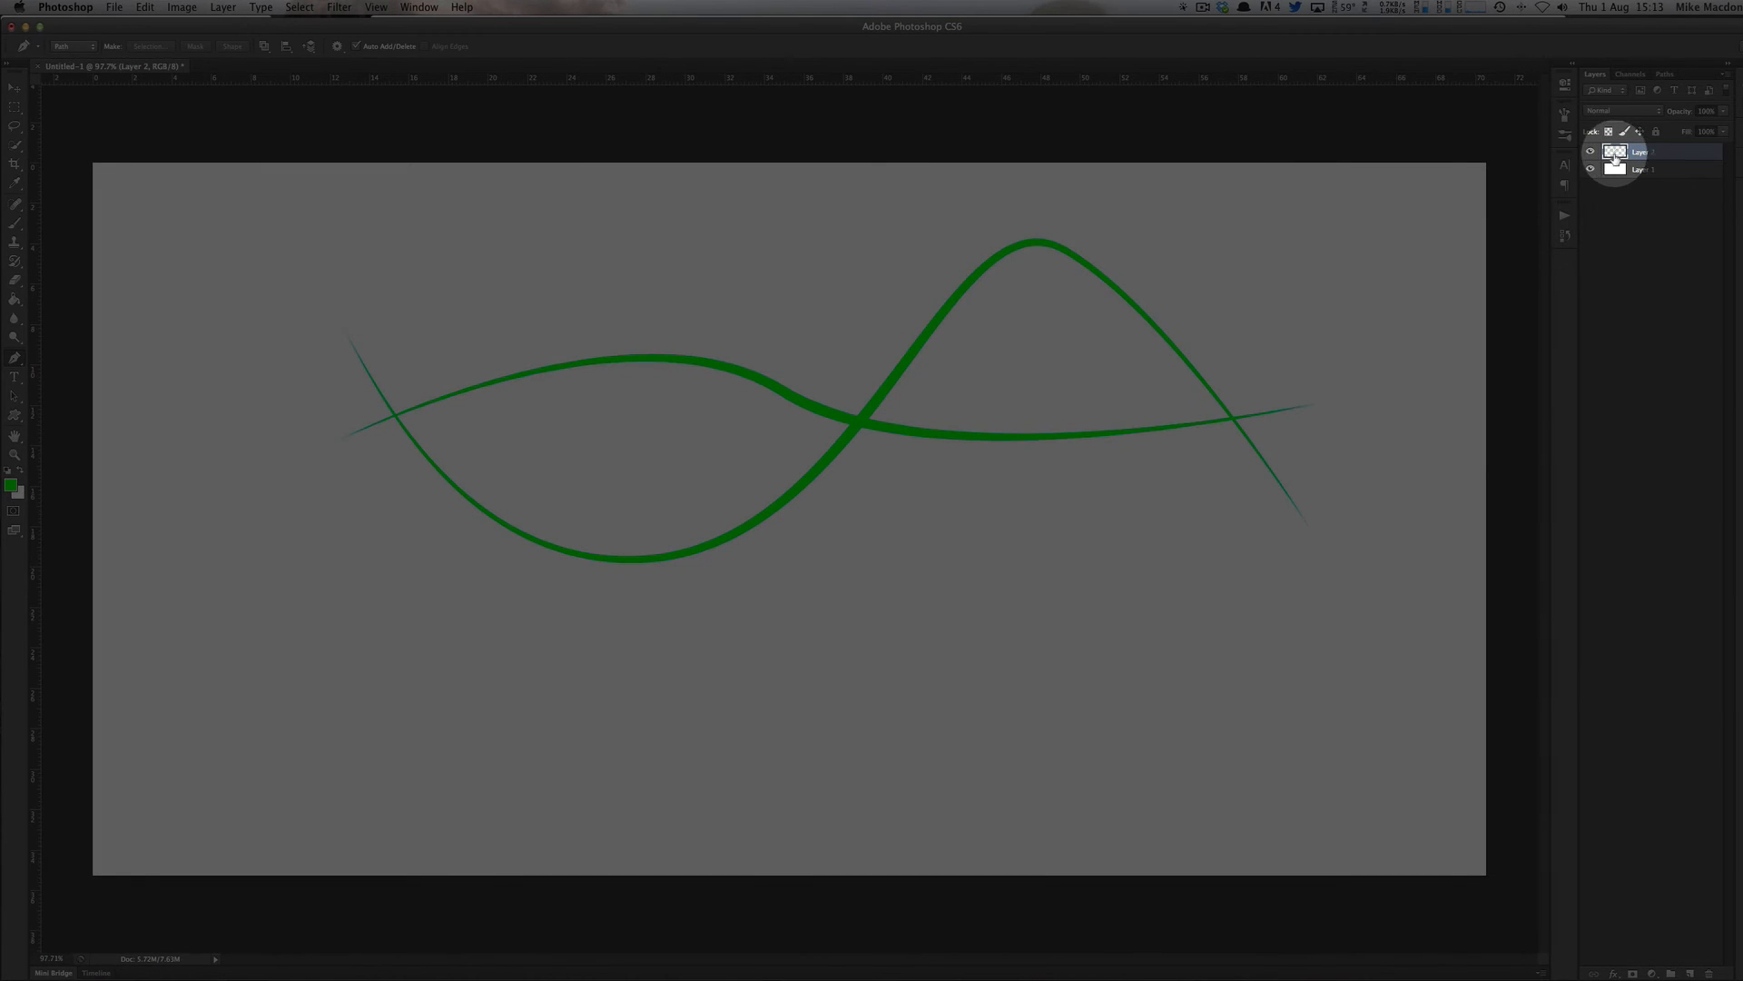
- Add a Solid Color fill layer in deep red and clip it to the green lines layer
{"action": "left_click", "coordinate": [1591, 152]}
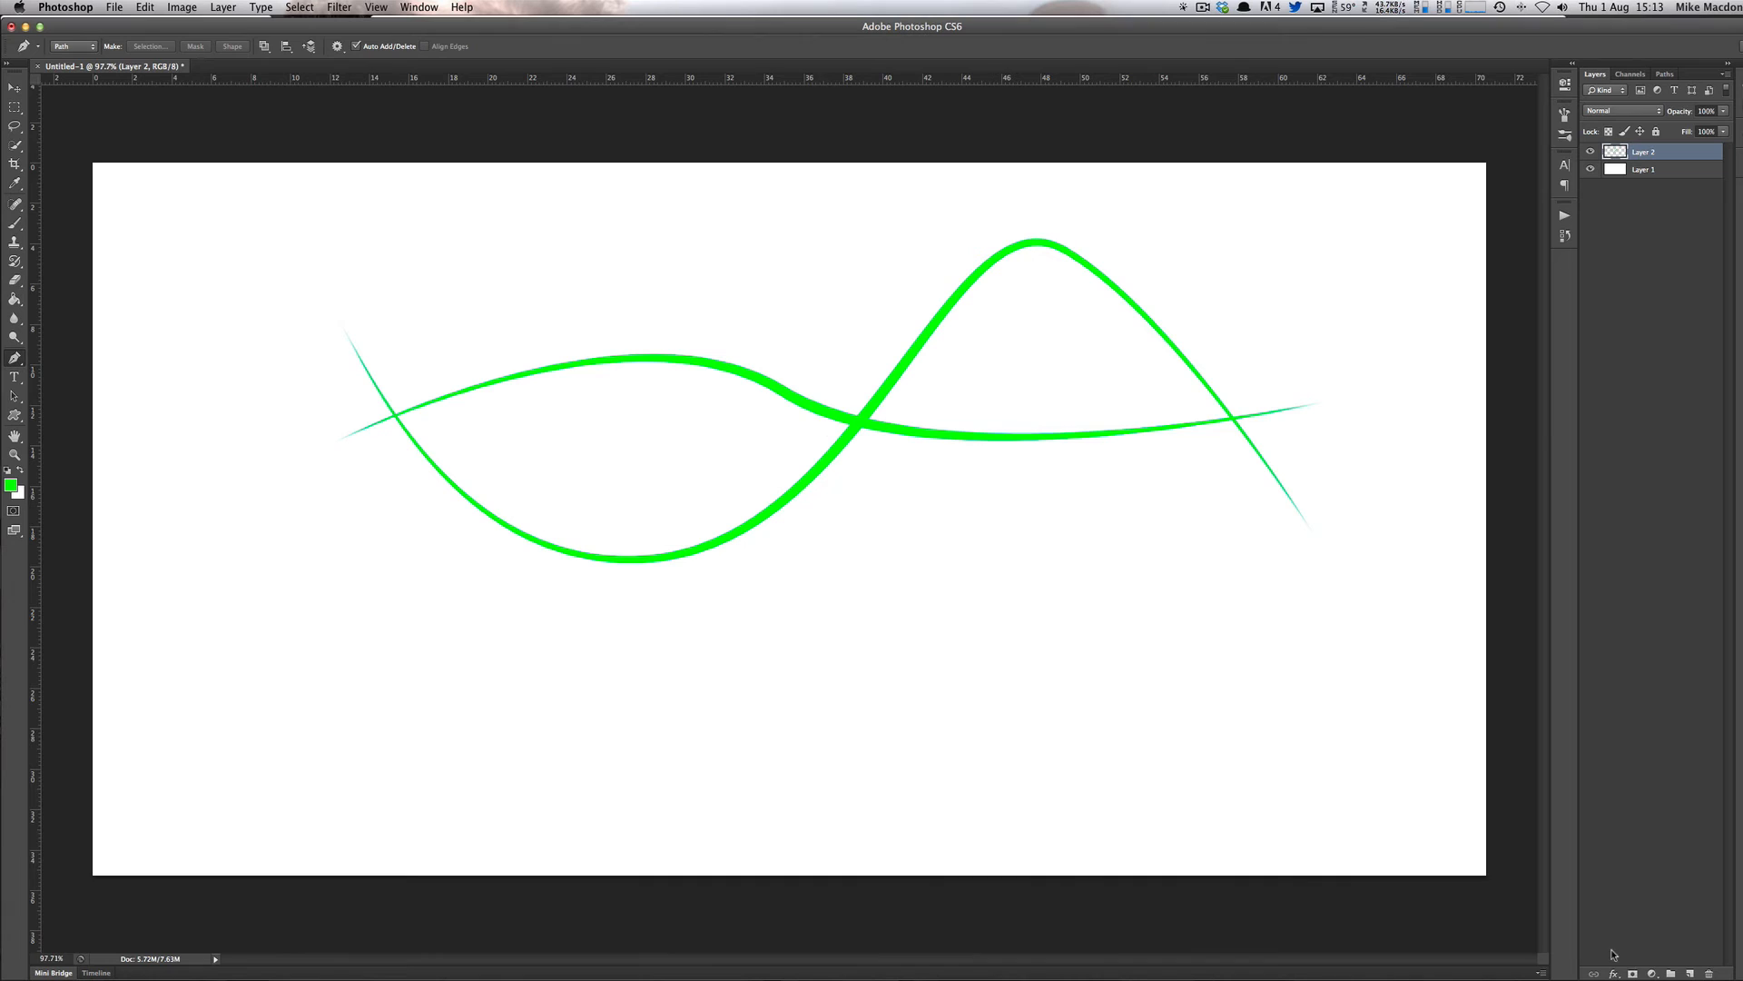
{"action": "left_click", "coordinate": [1656, 973]}
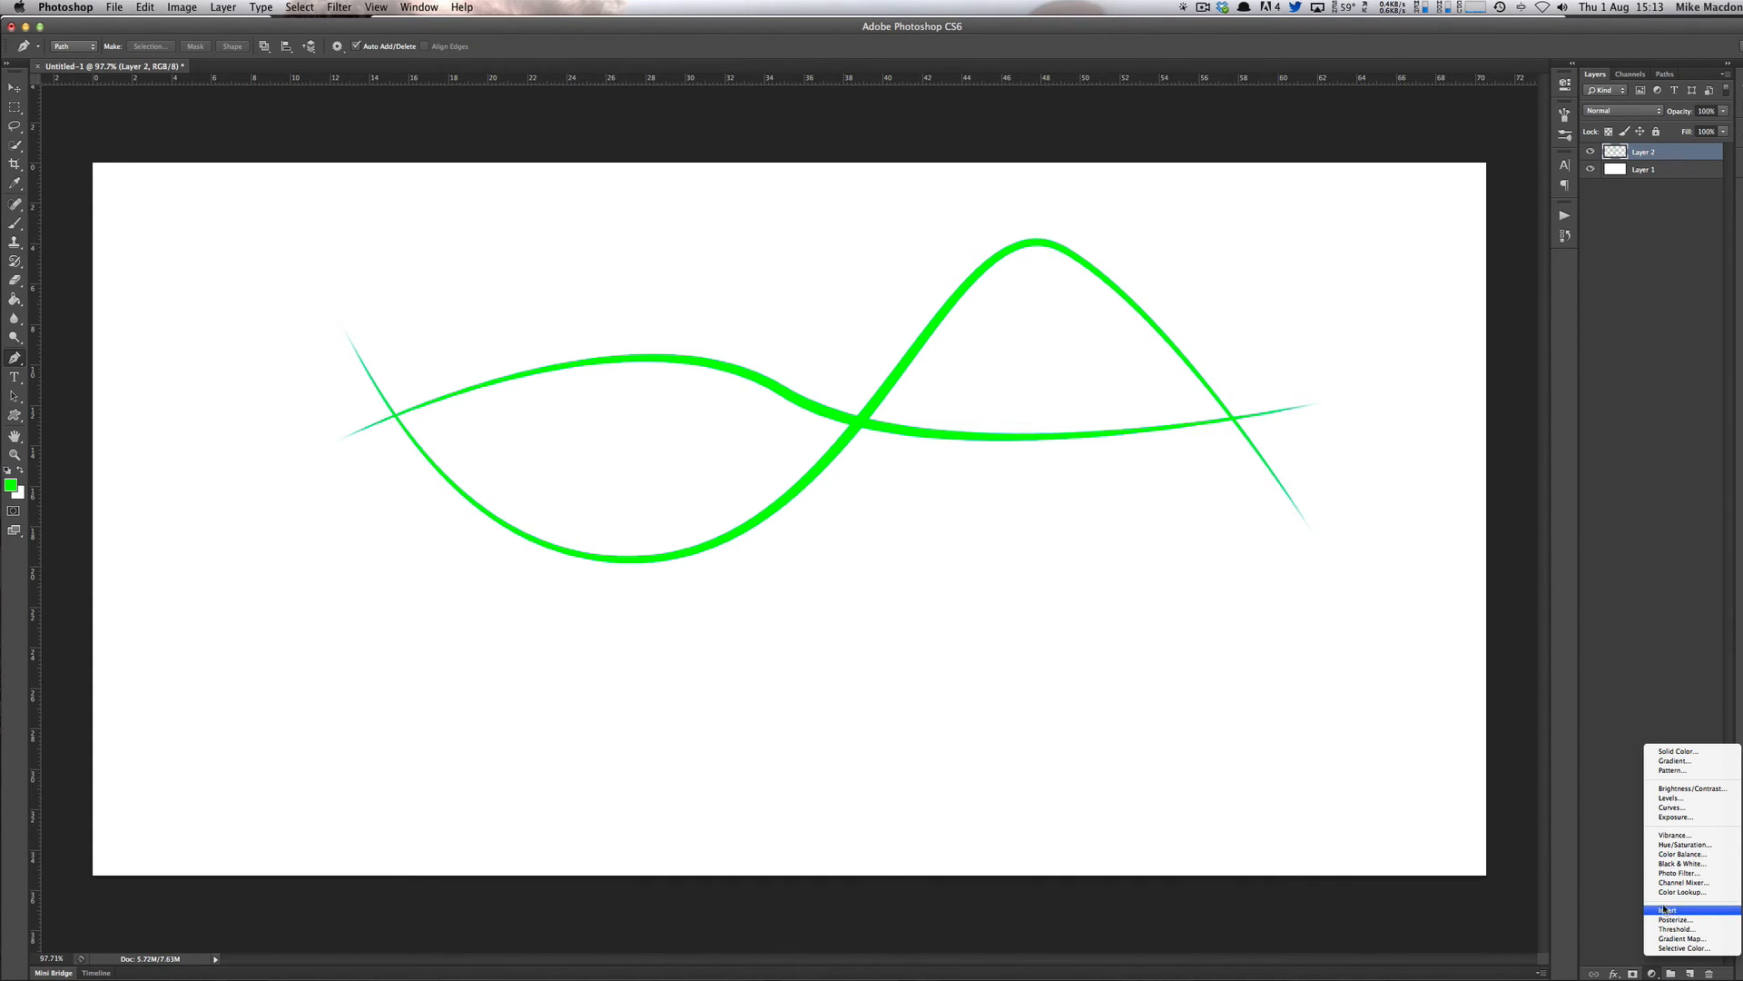
{"action": "mouse_move", "coordinate": [1676, 750]}
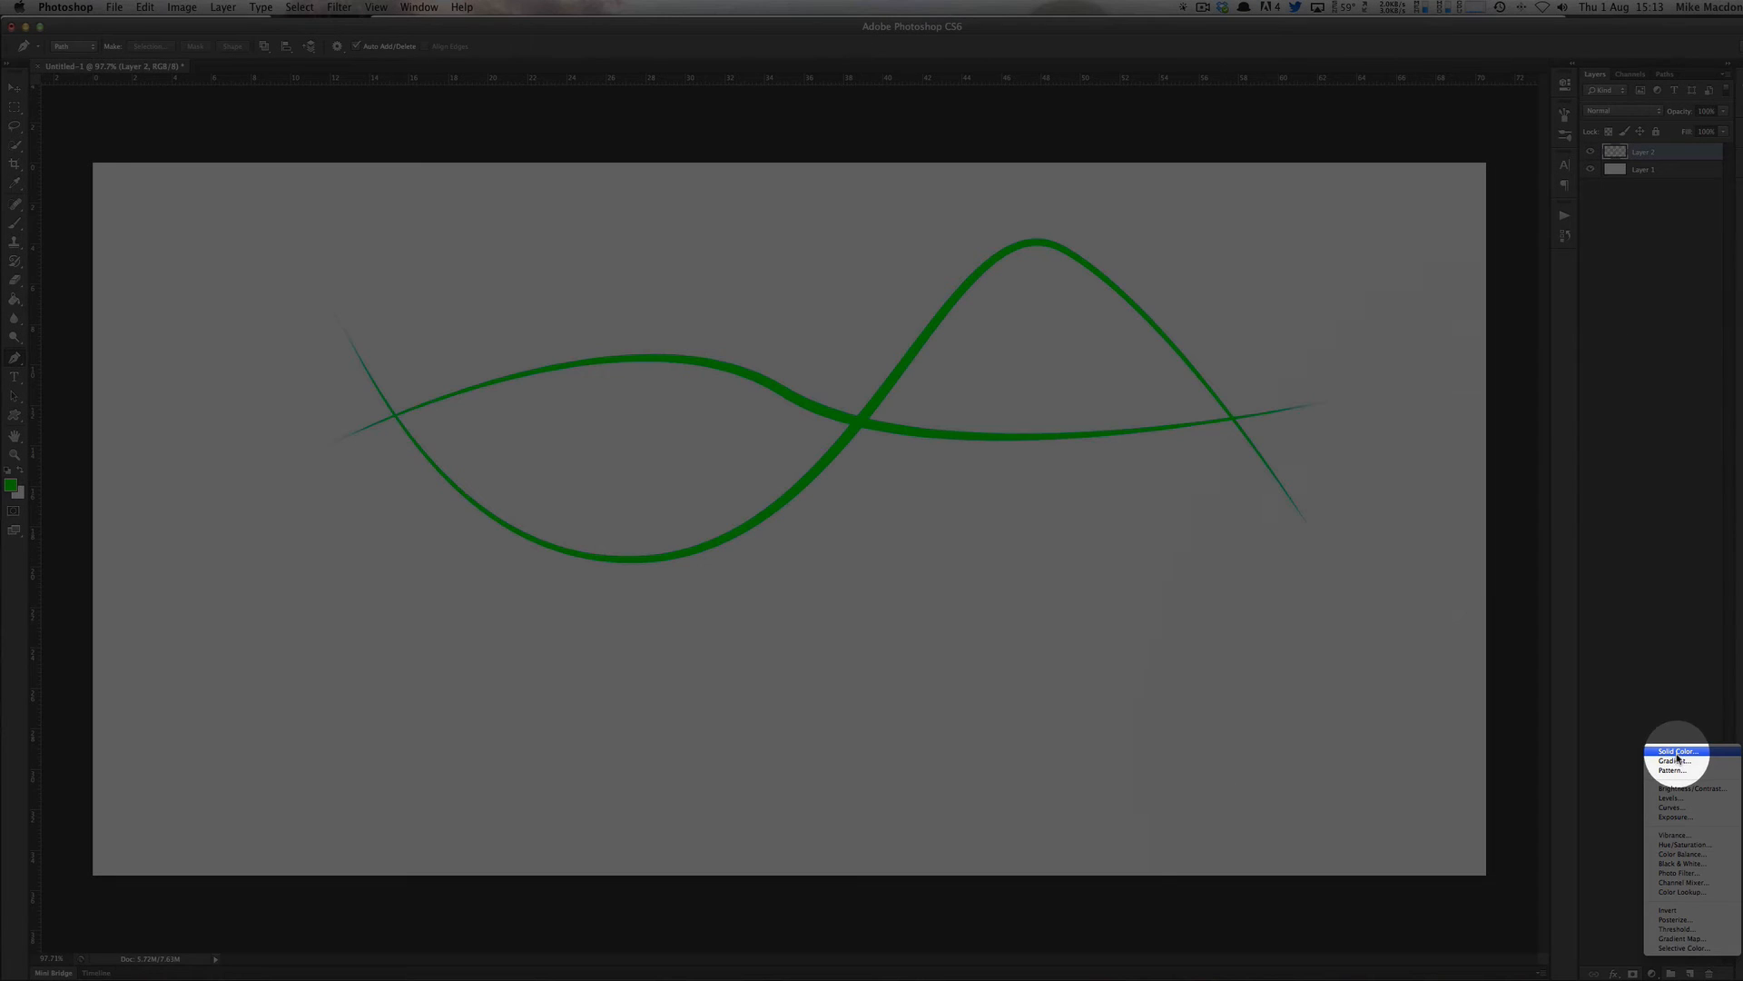
{"action": "left_click", "coordinate": [1676, 750]}
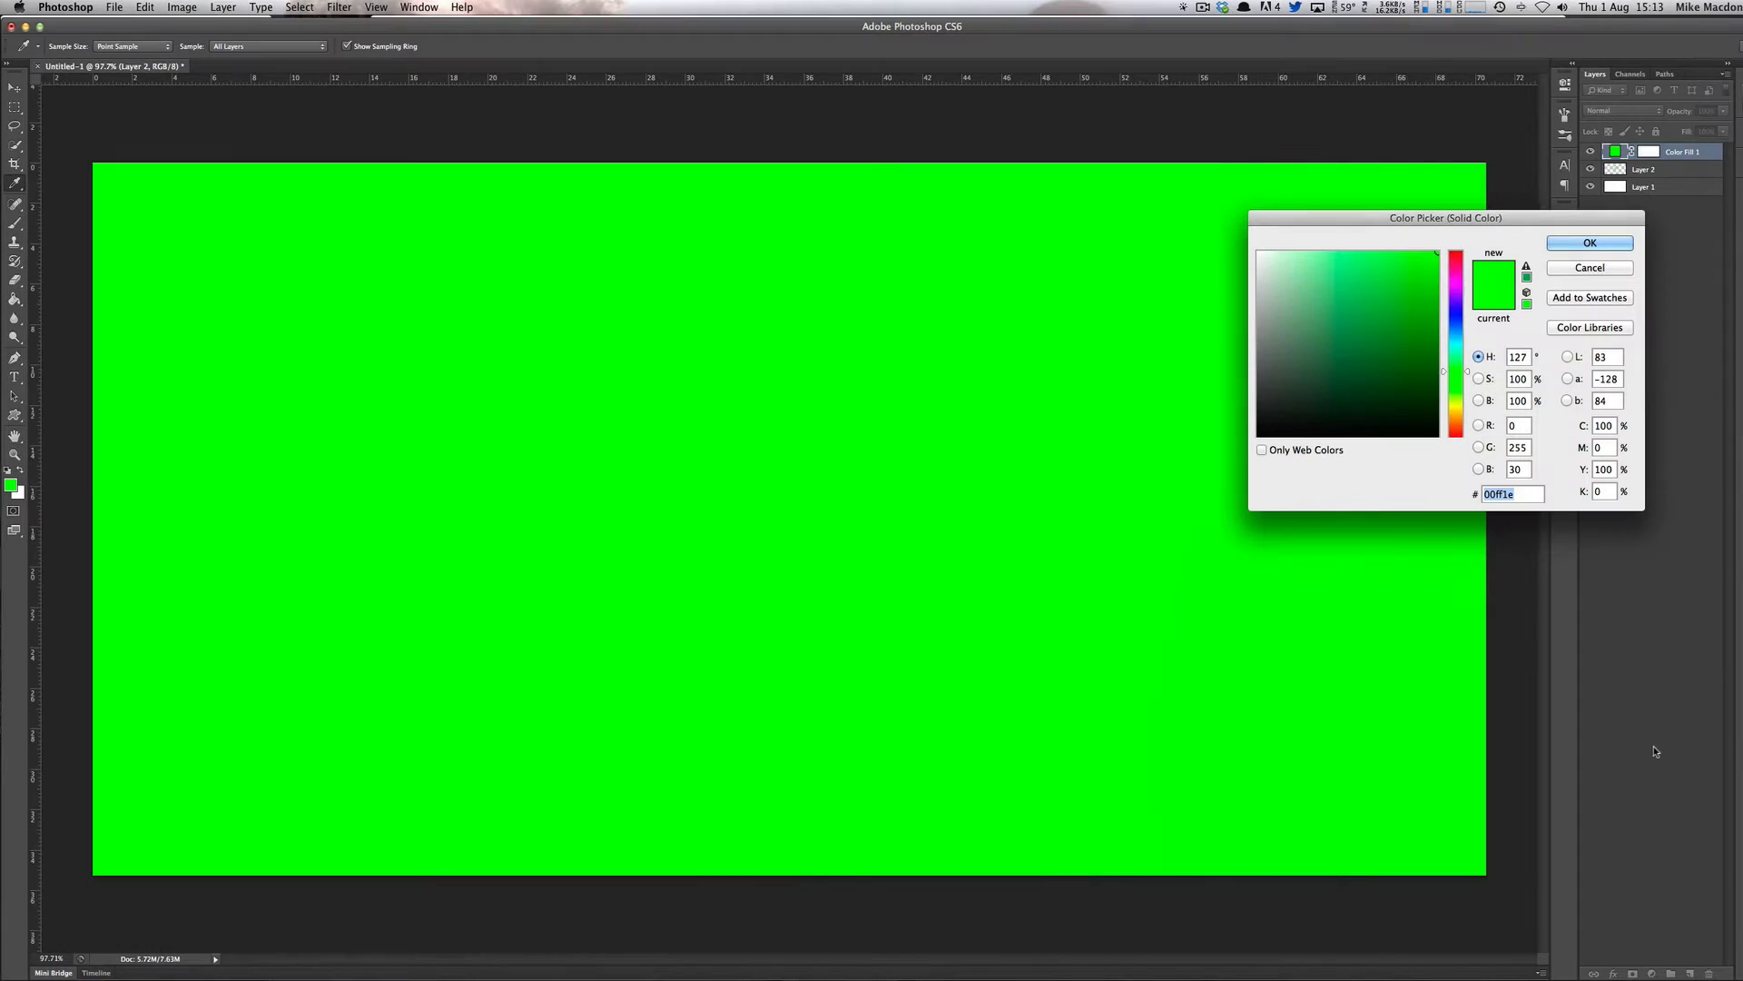
{"action": "left_click", "coordinate": [1289, 288]}
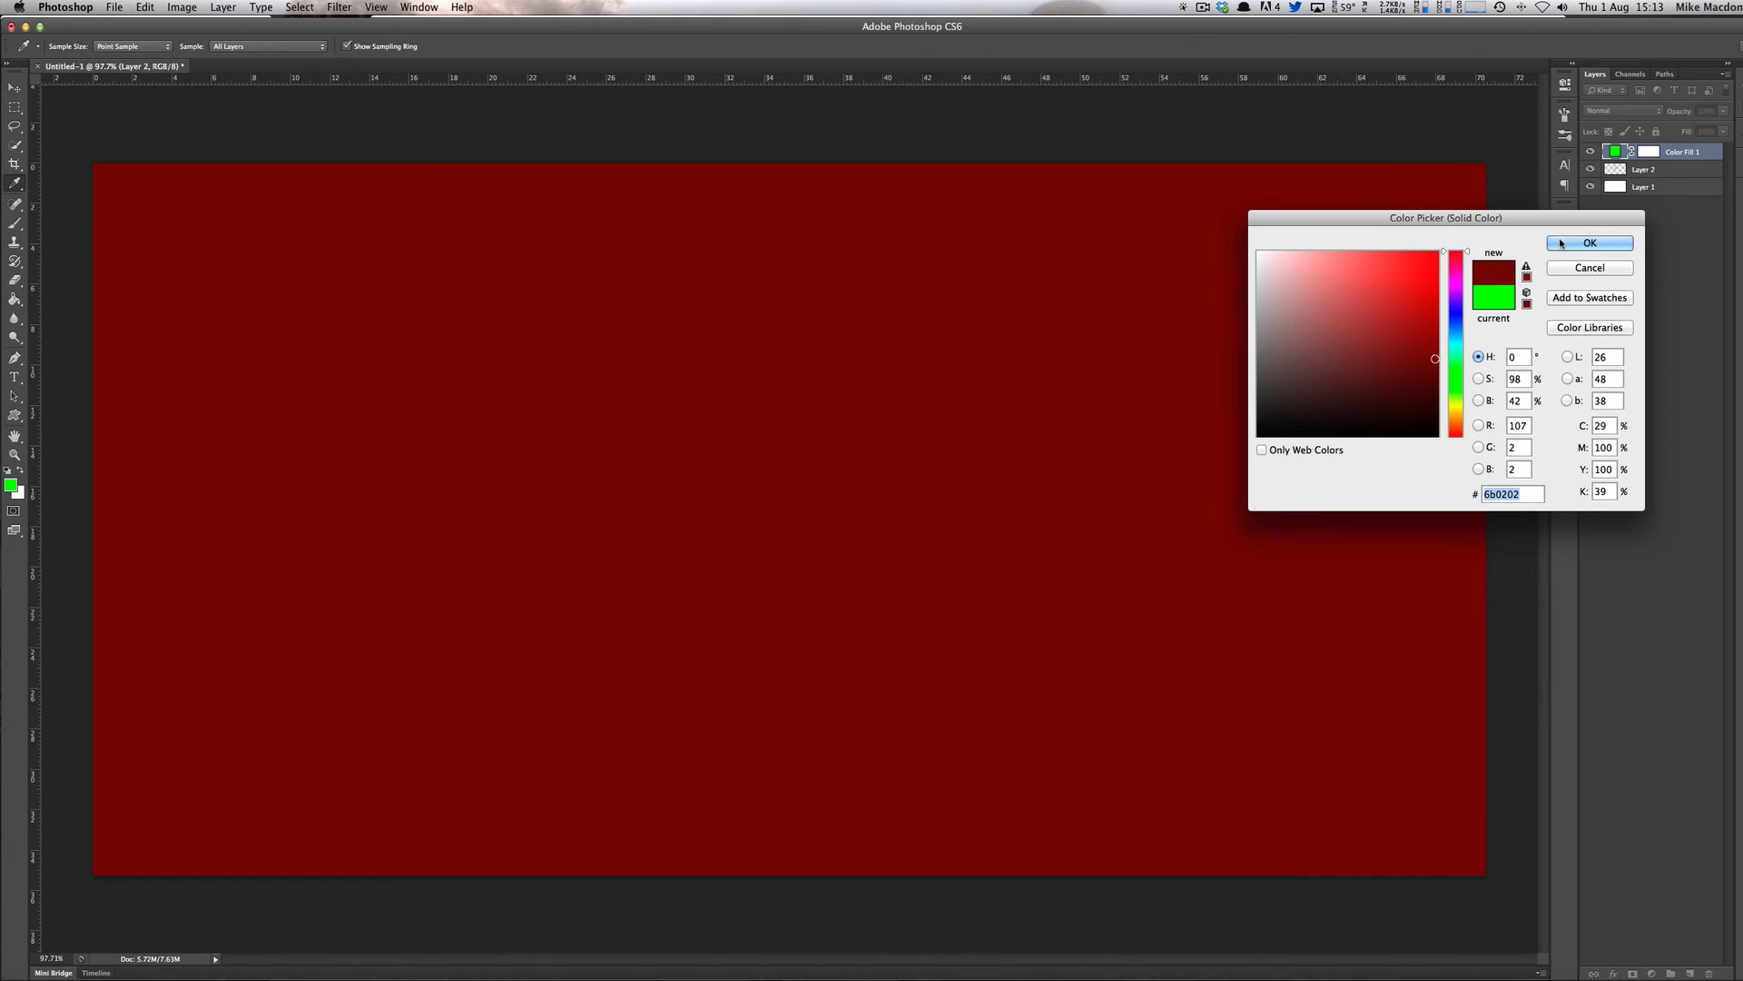
{"action": "left_click", "coordinate": [1587, 242]}
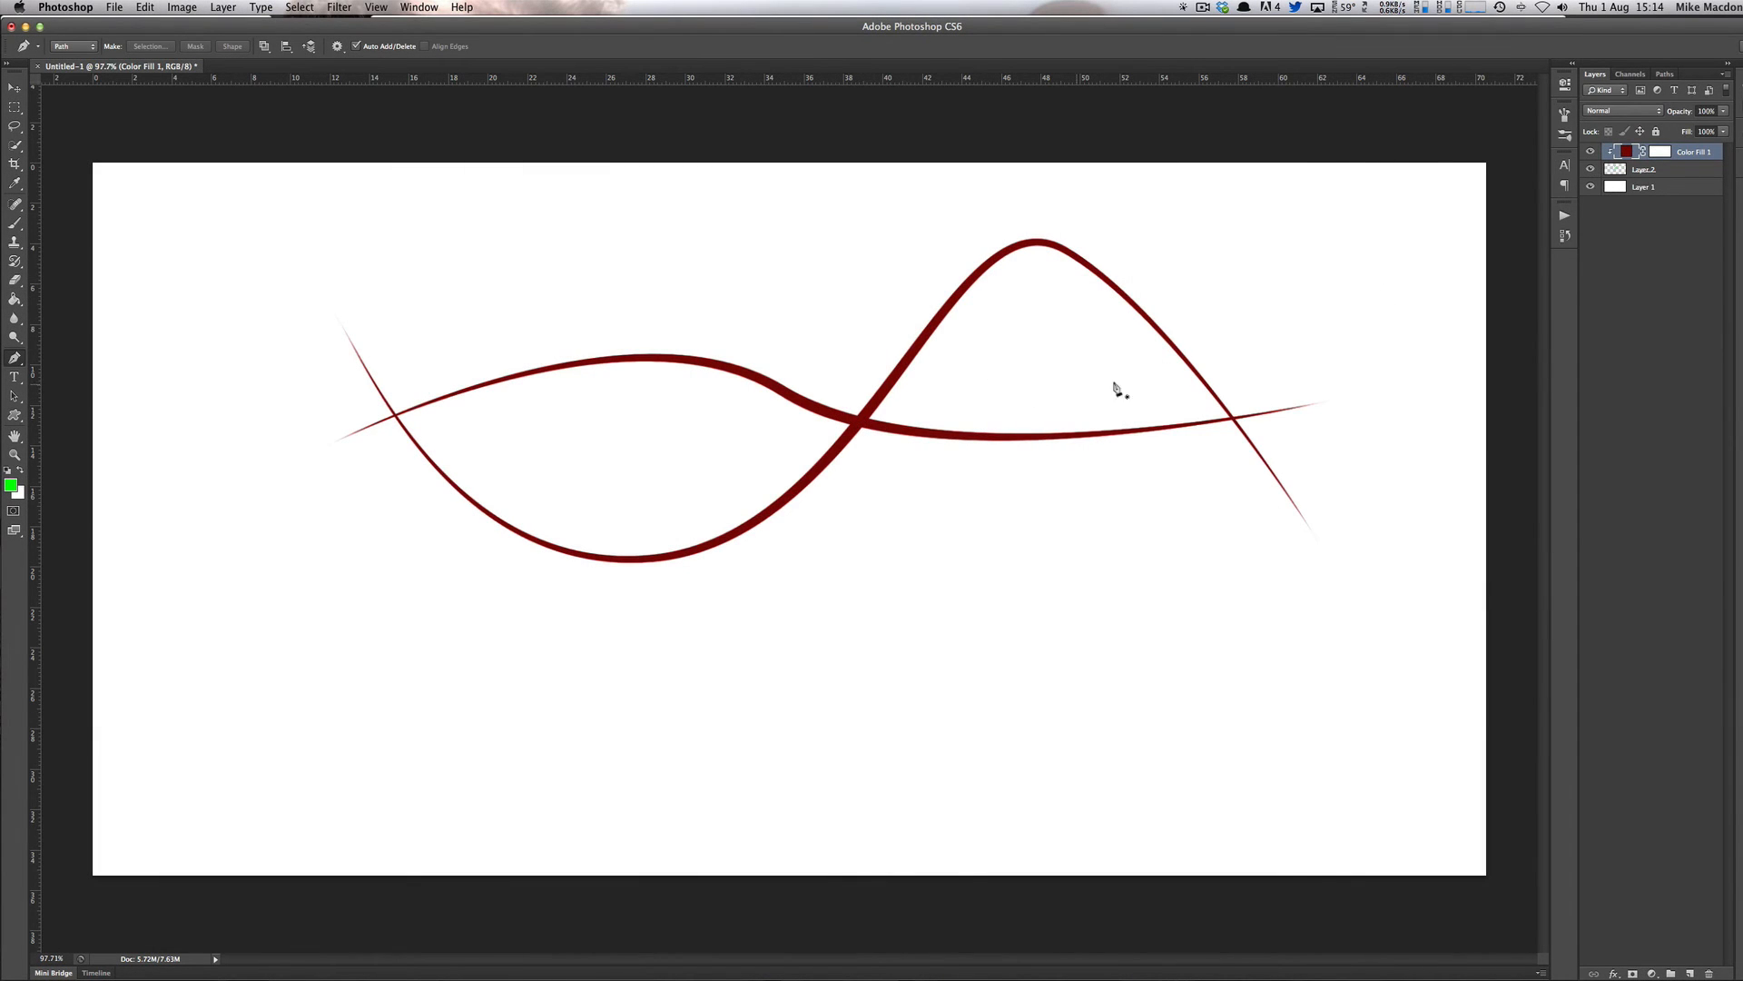
{"action": "mouse_move", "coordinate": [995, 378]}
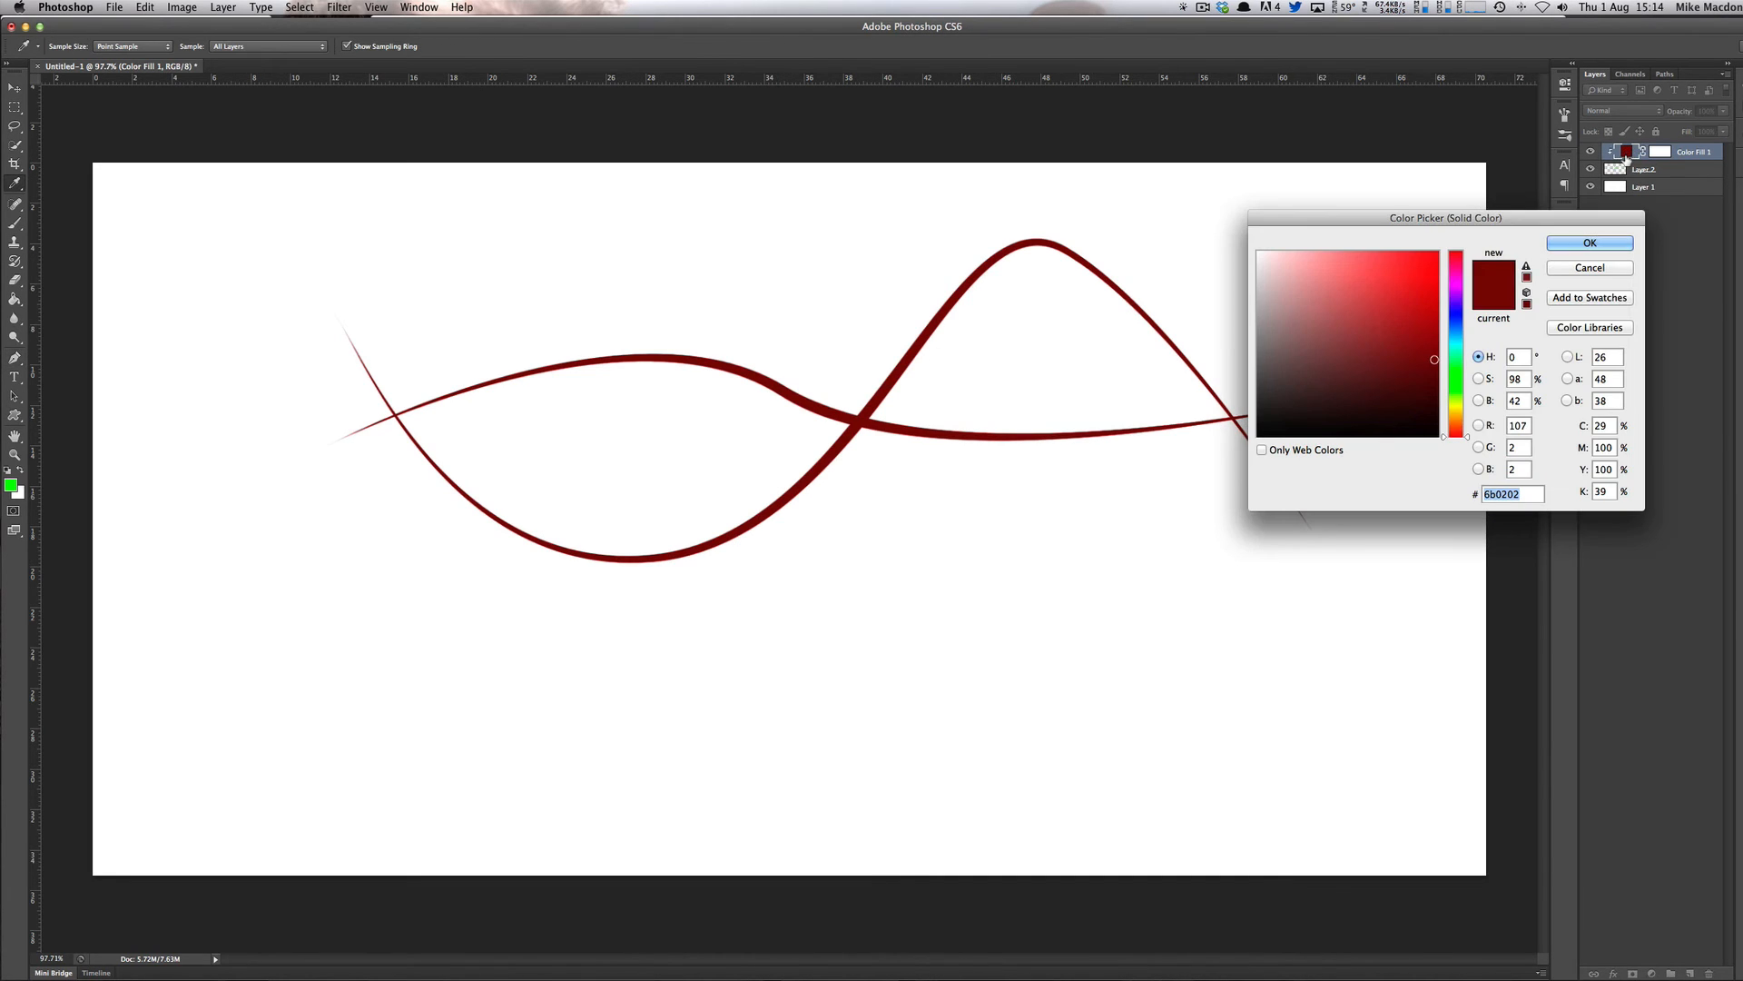
- Reopen the Color Fill layer and change its colour from deep red to bright red
{"action": "left_click", "coordinate": [1406, 276]}
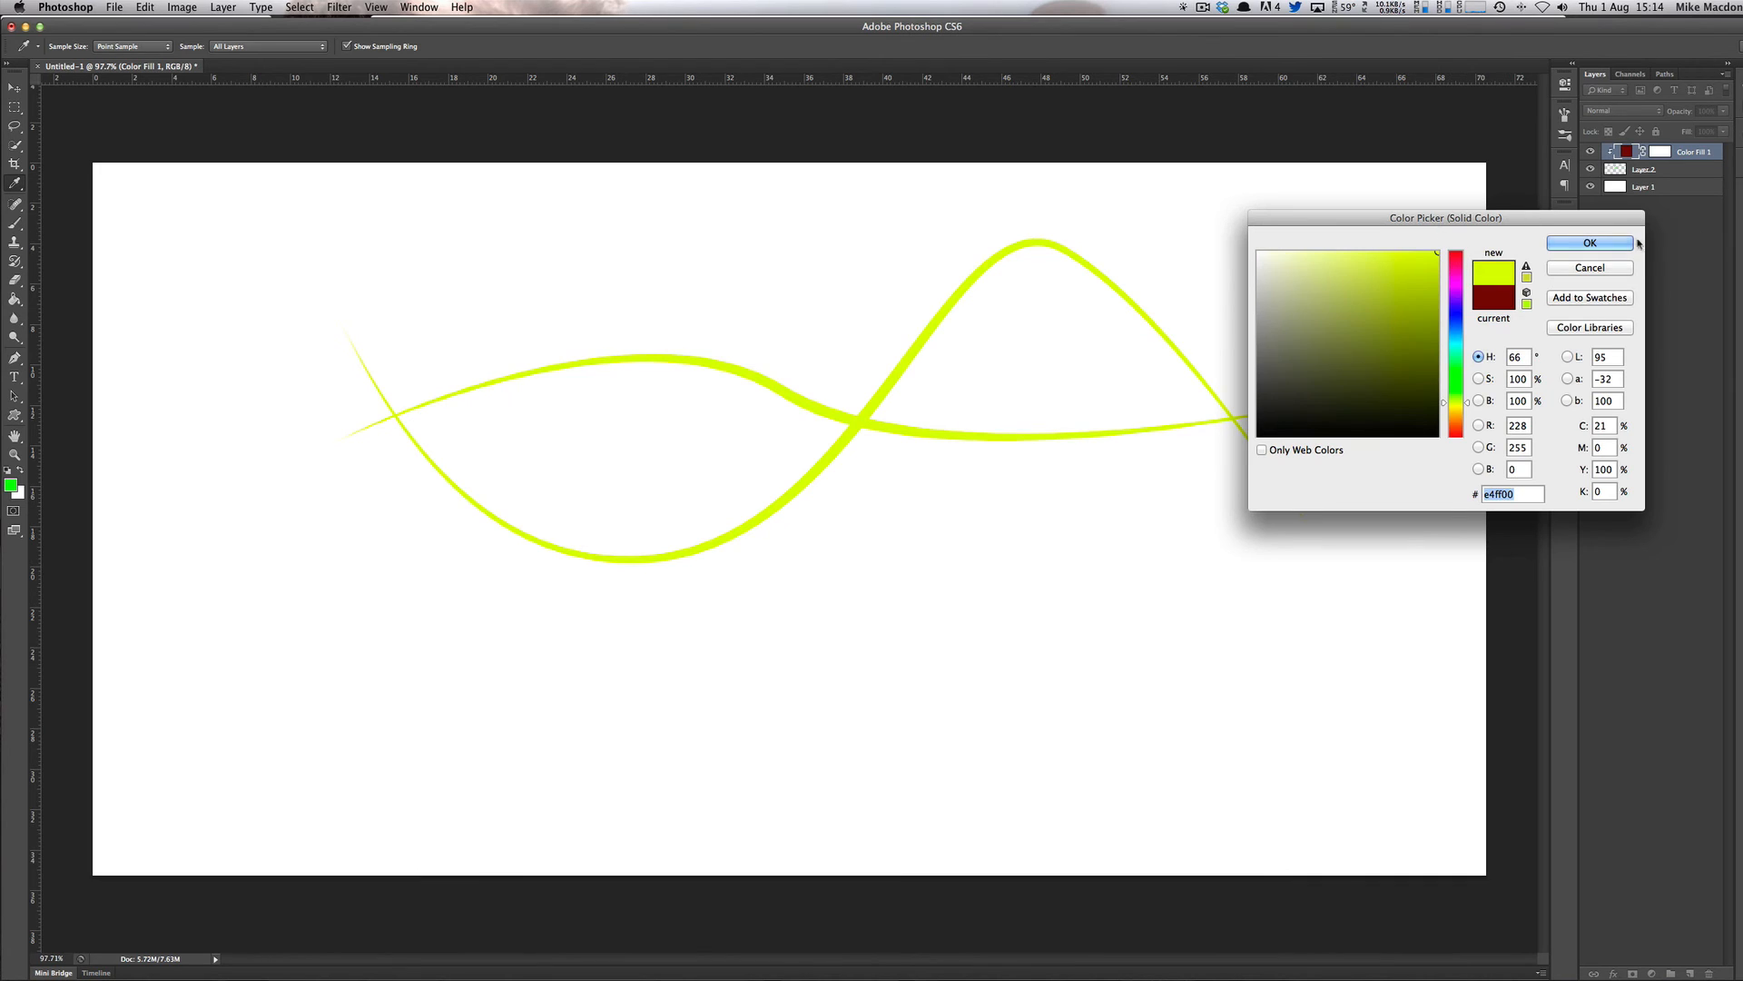
{"action": "left_click", "coordinate": [1587, 242]}
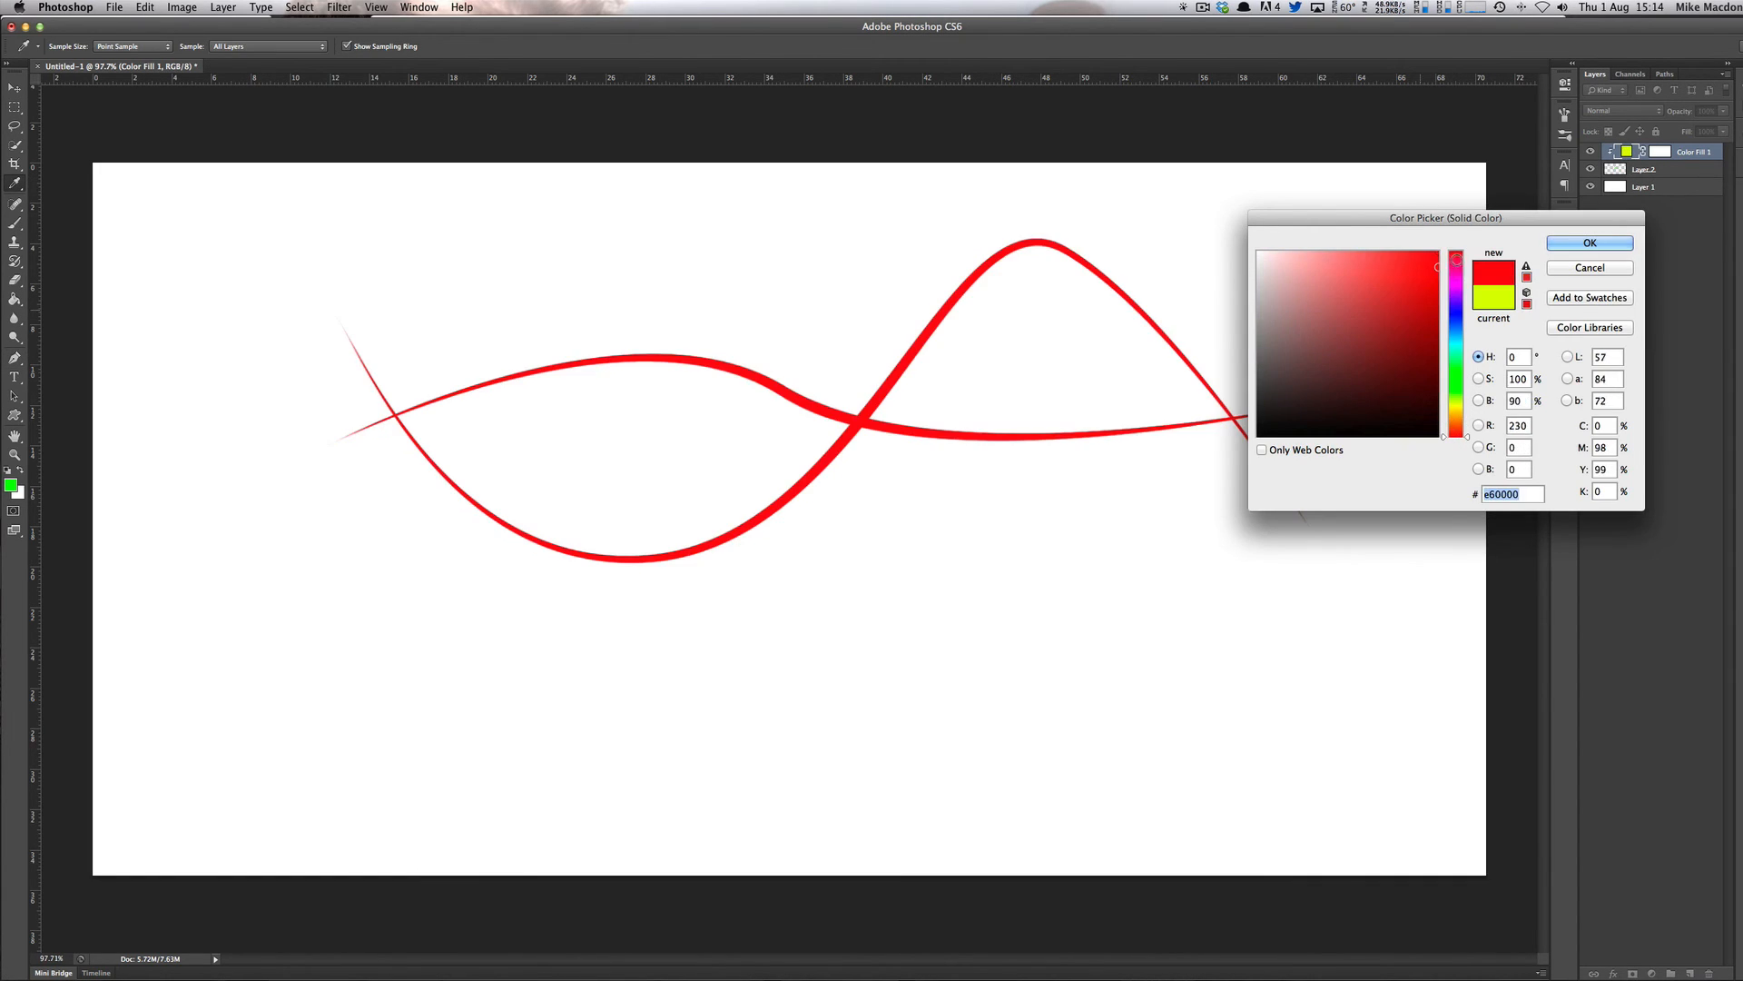
{"action": "left_click", "coordinate": [1587, 242]}
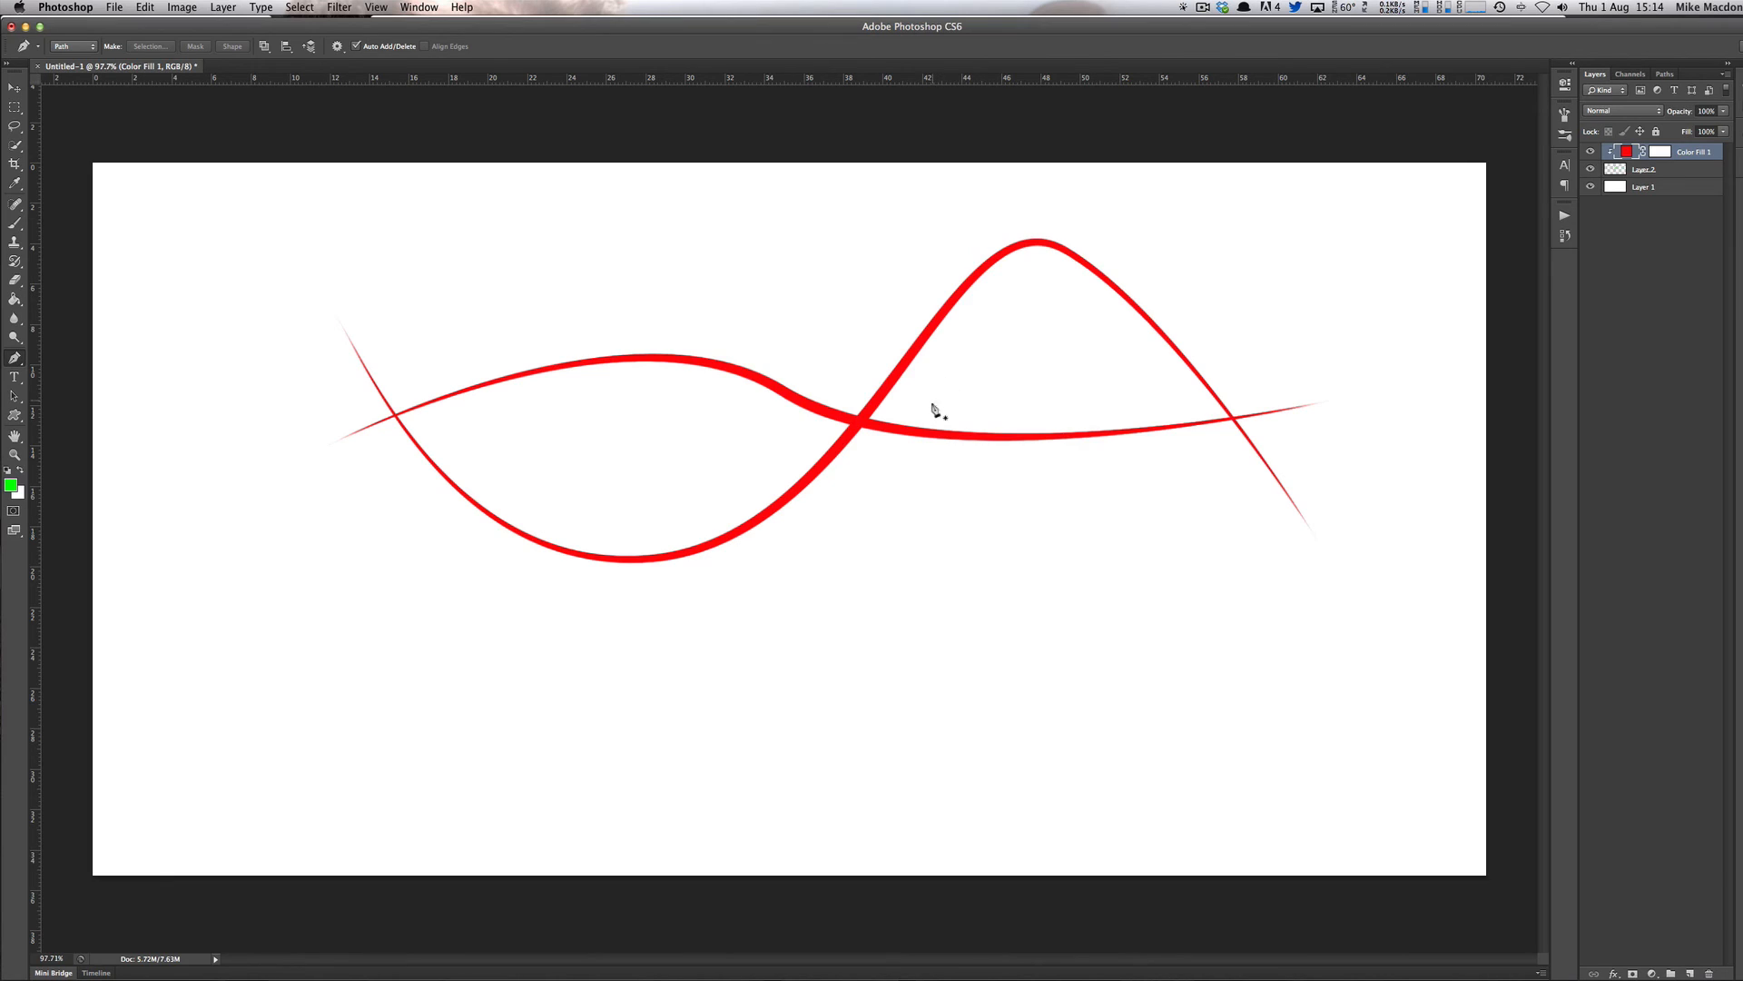
{"action": "mouse_move", "coordinate": [917, 383]}
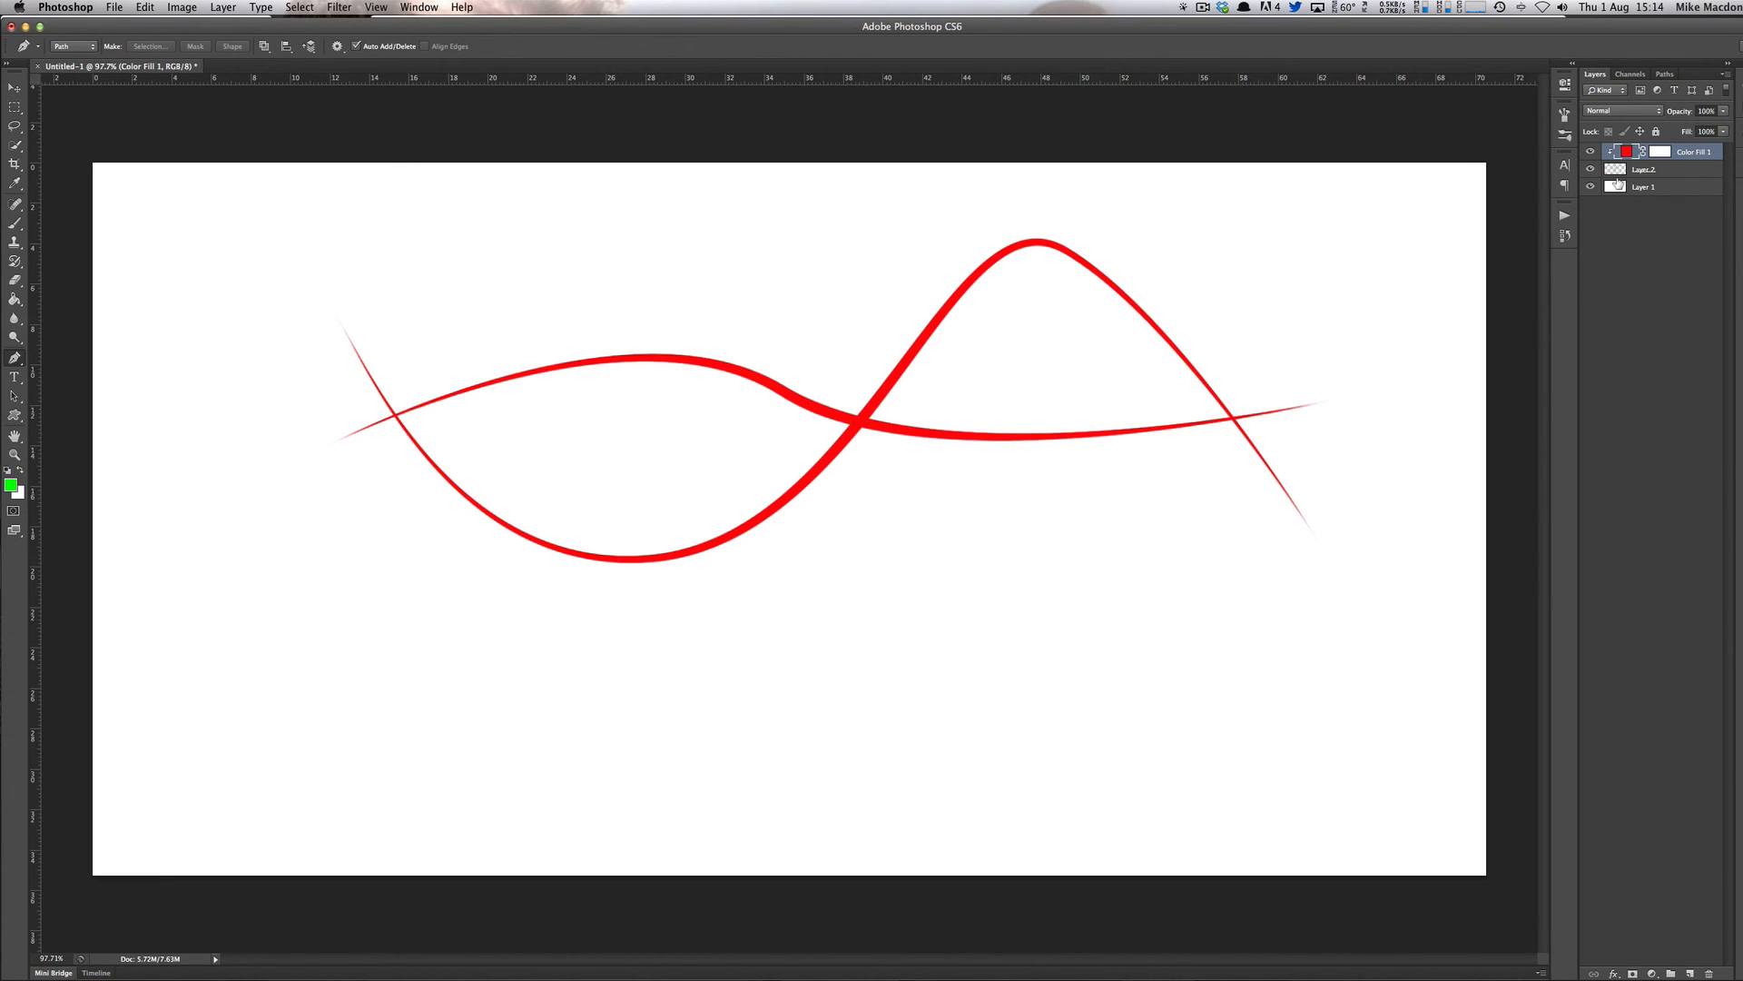
- Hide Layer 2, stroke the path onto Layer 1 and add an unclipped crimson Solid Color fill above it
{"action": "left_click", "coordinate": [1590, 151]}
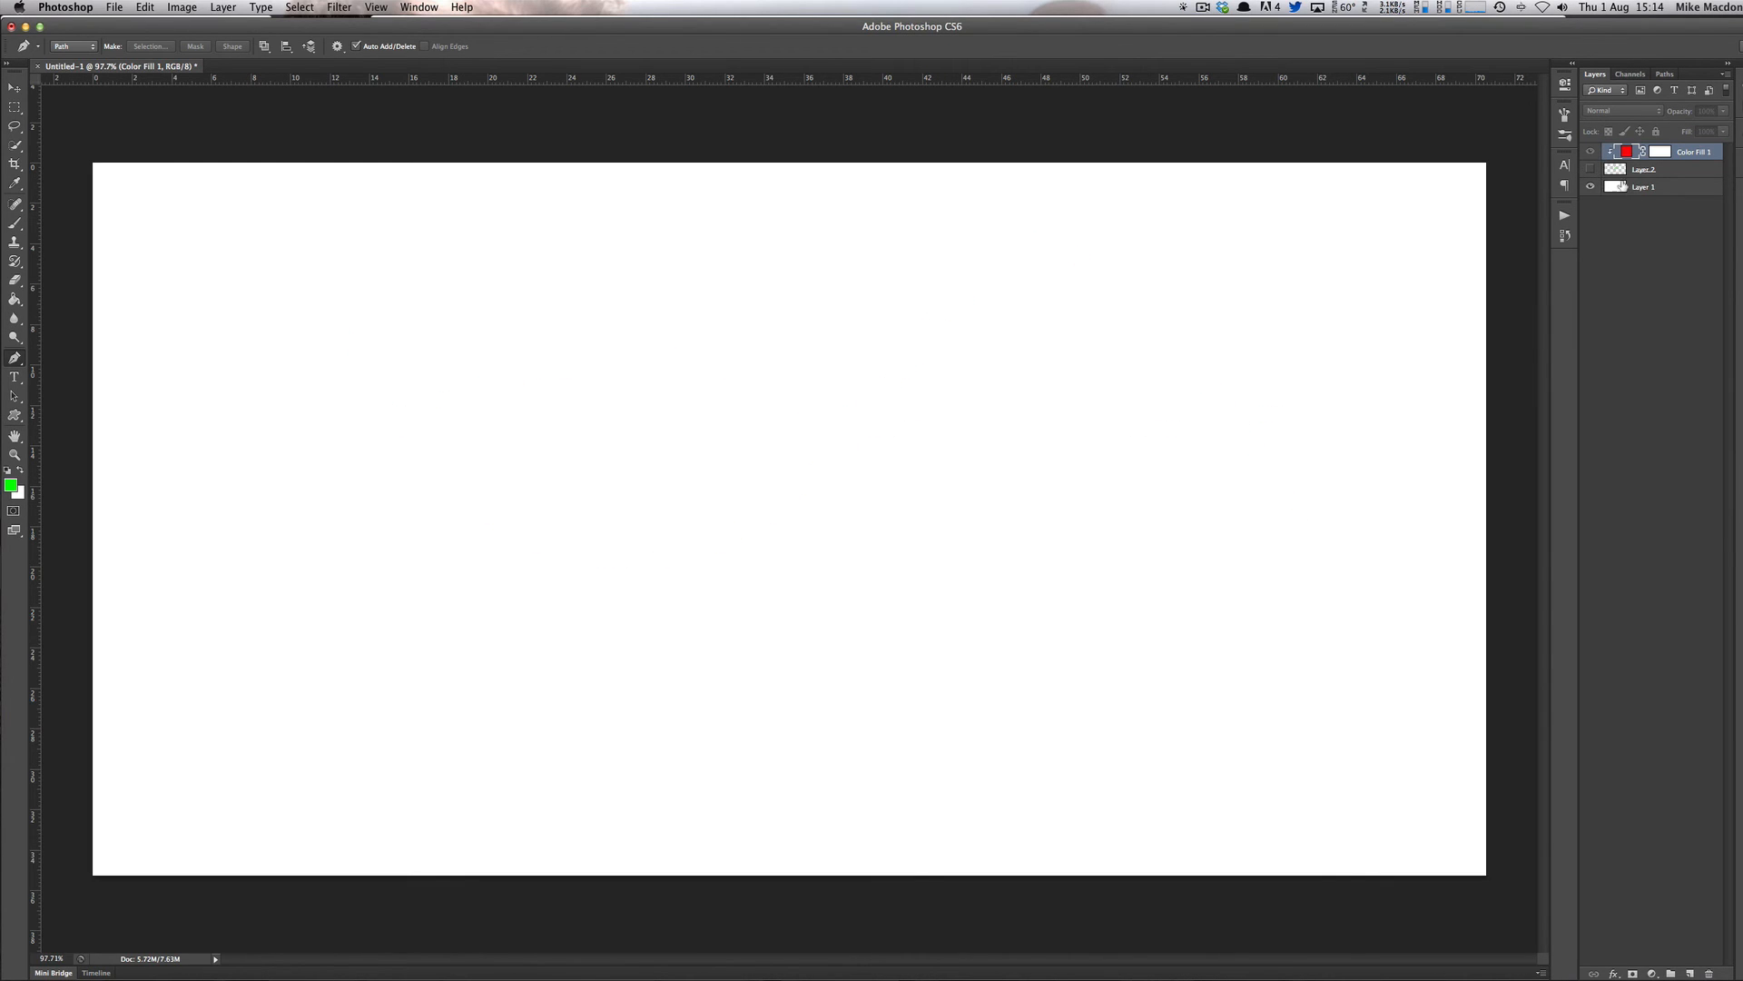
{"action": "left_click", "coordinate": [1643, 187]}
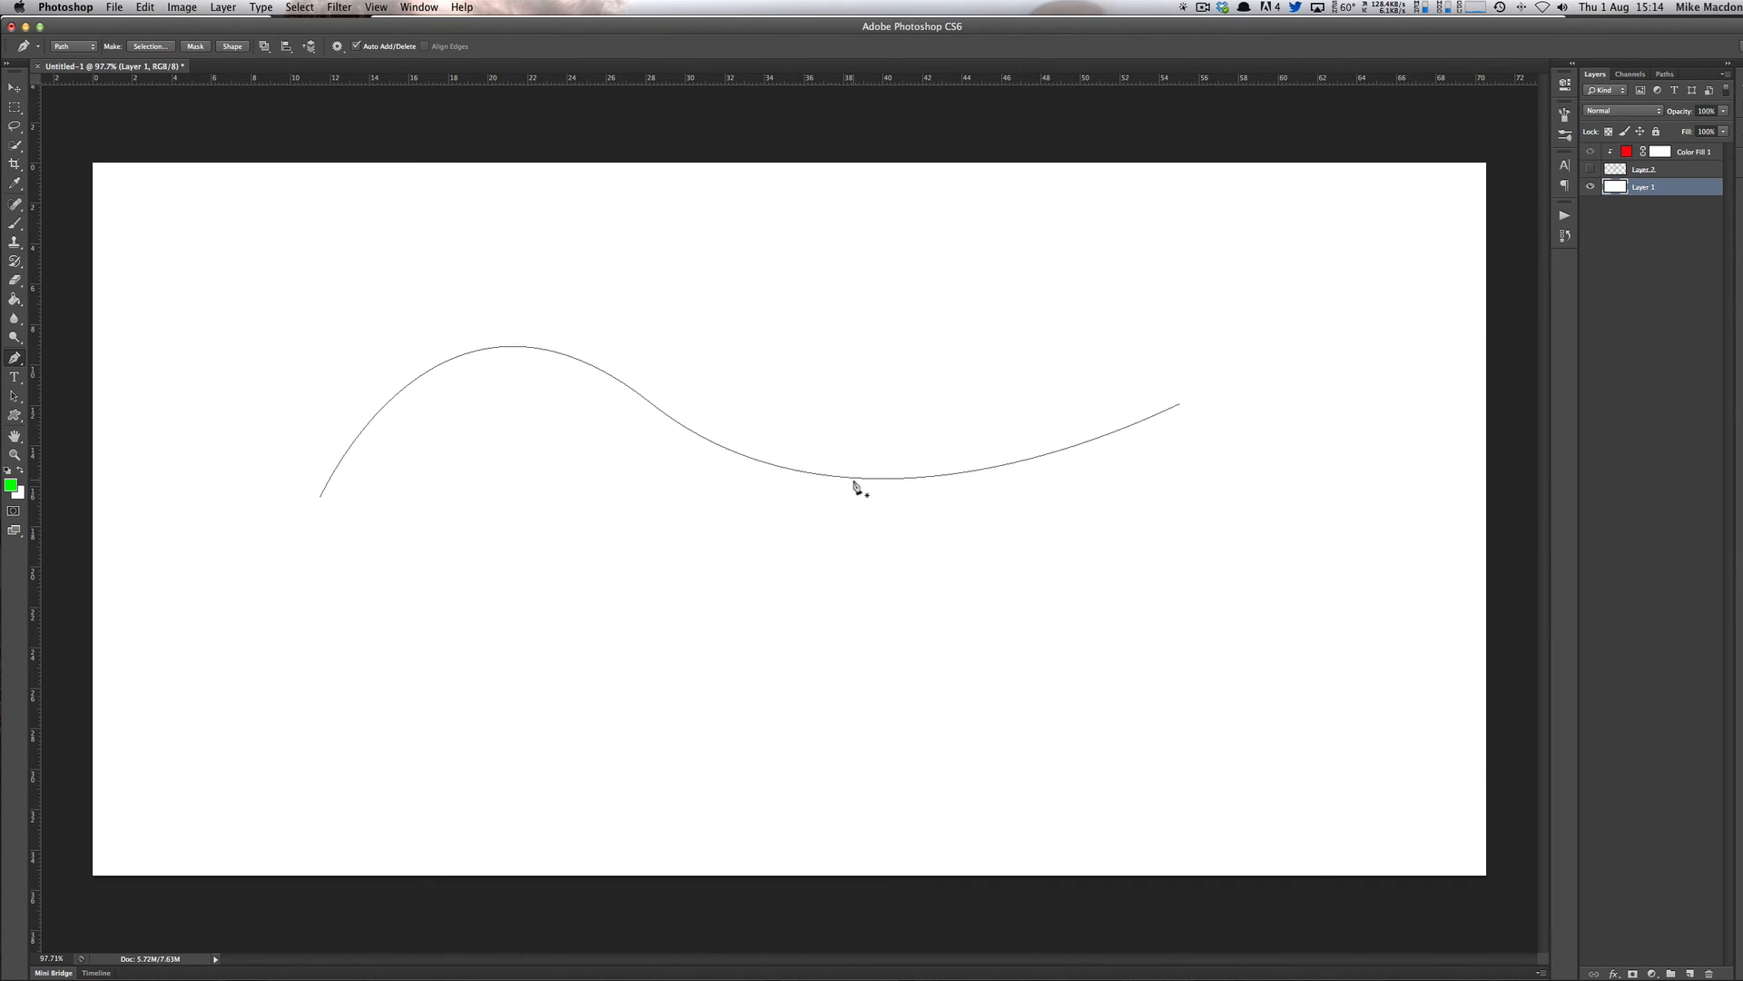
{"action": "right_click", "coordinate": [856, 487]}
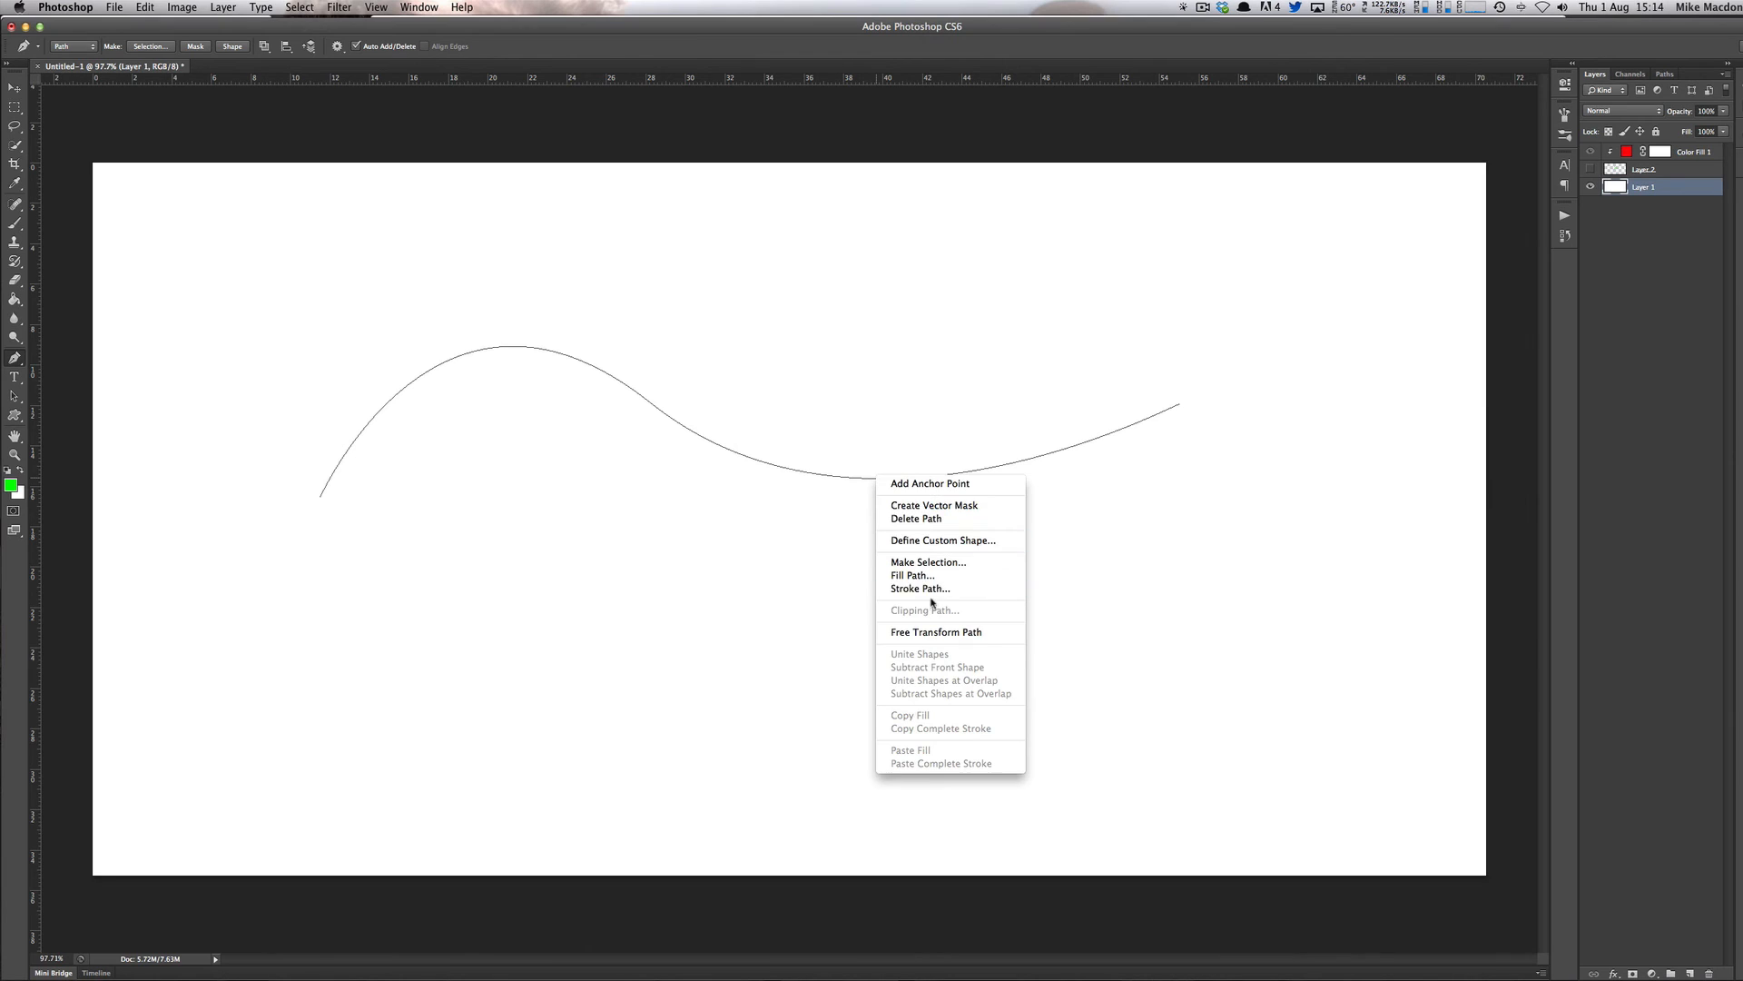
{"action": "left_click", "coordinate": [919, 588]}
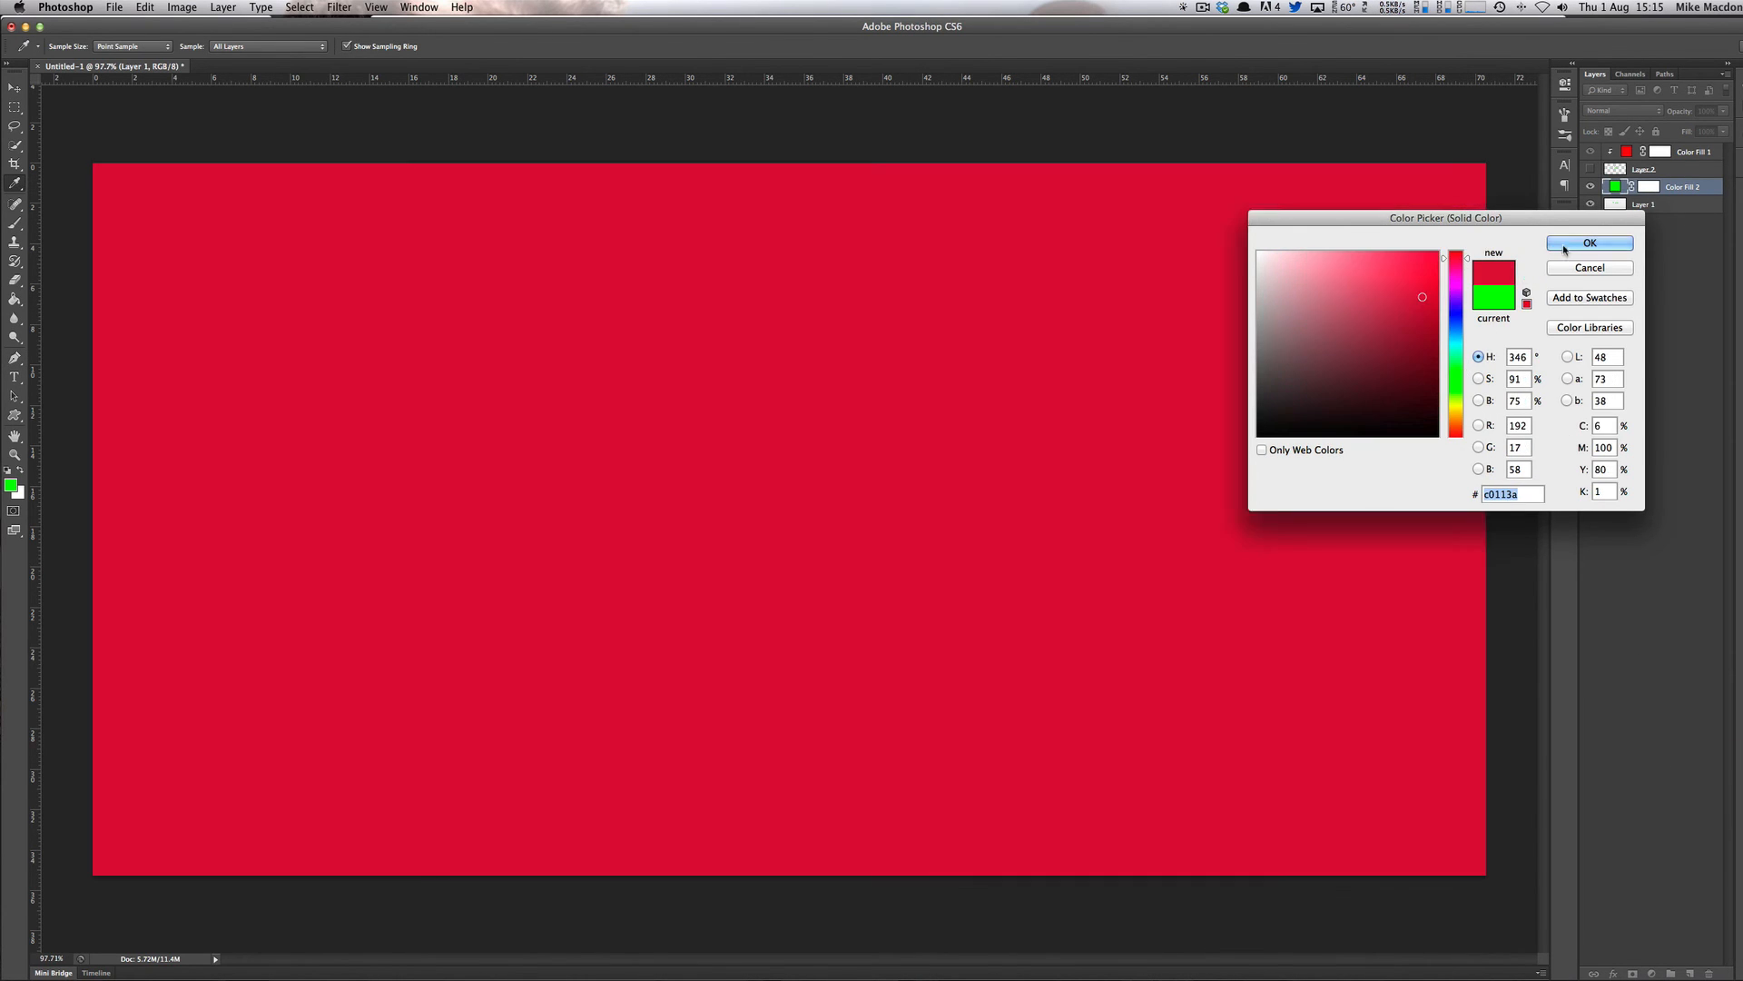
{"action": "left_click", "coordinate": [1590, 241]}
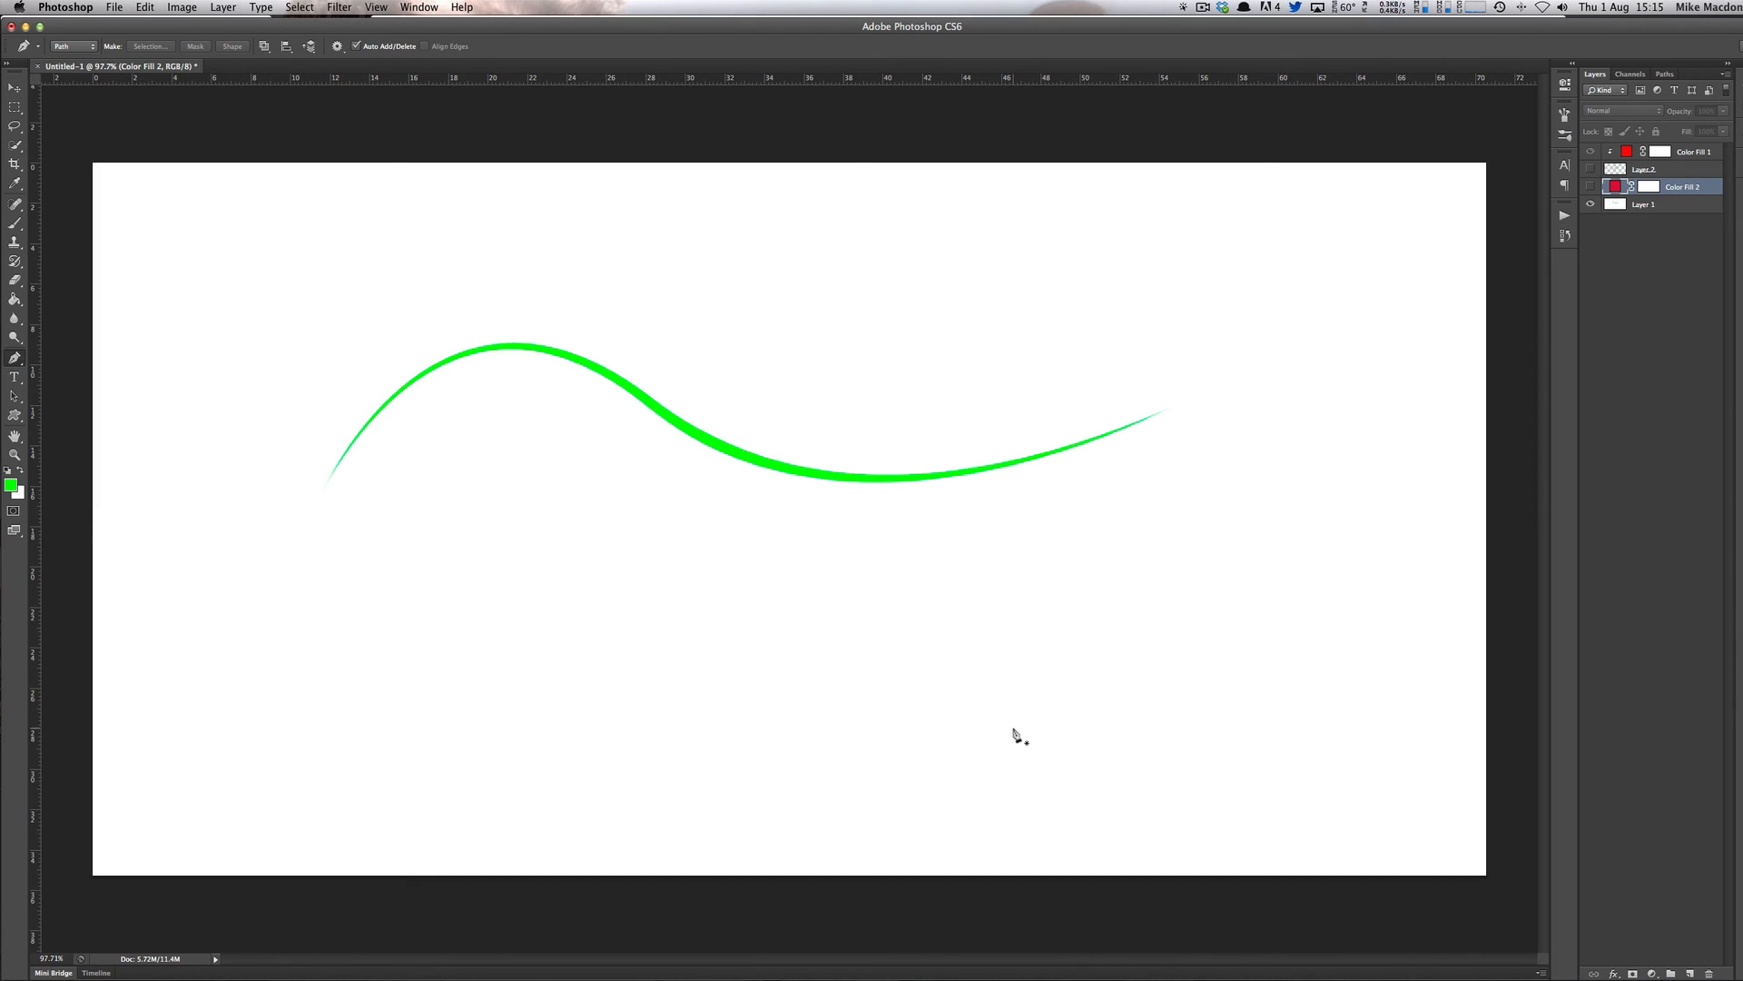
{"action": "left_click", "coordinate": [1590, 186]}
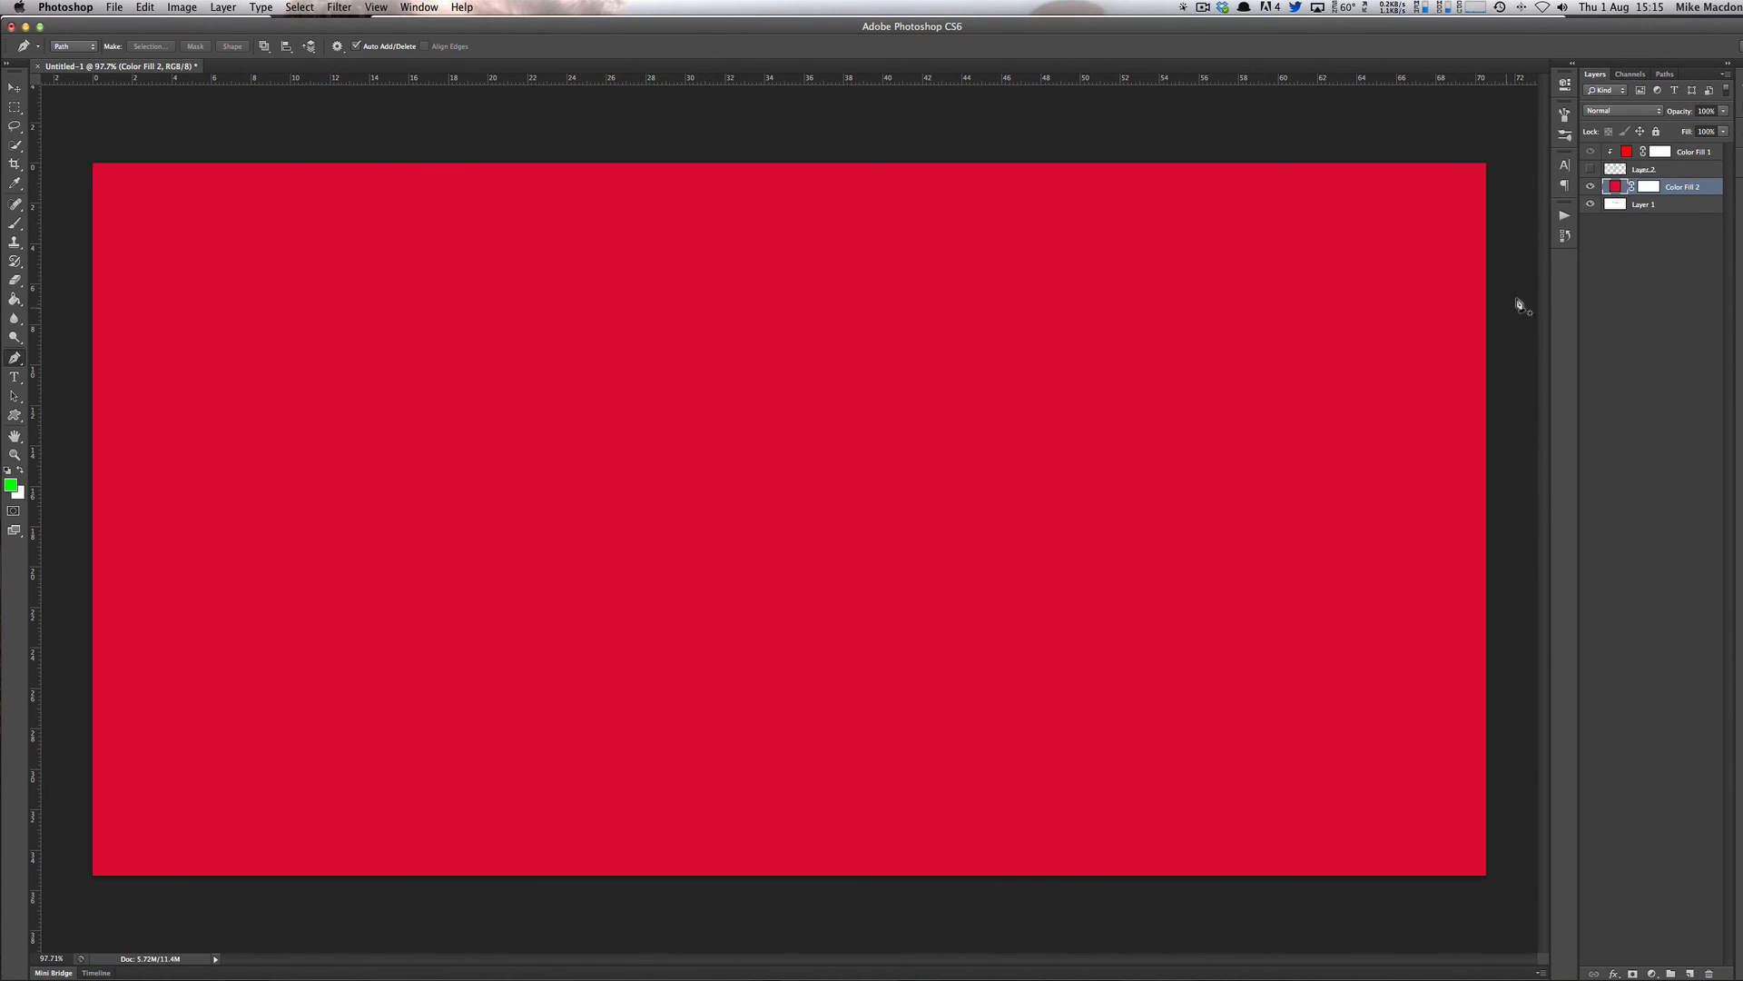
{"action": "mouse_move", "coordinate": [913, 423]}
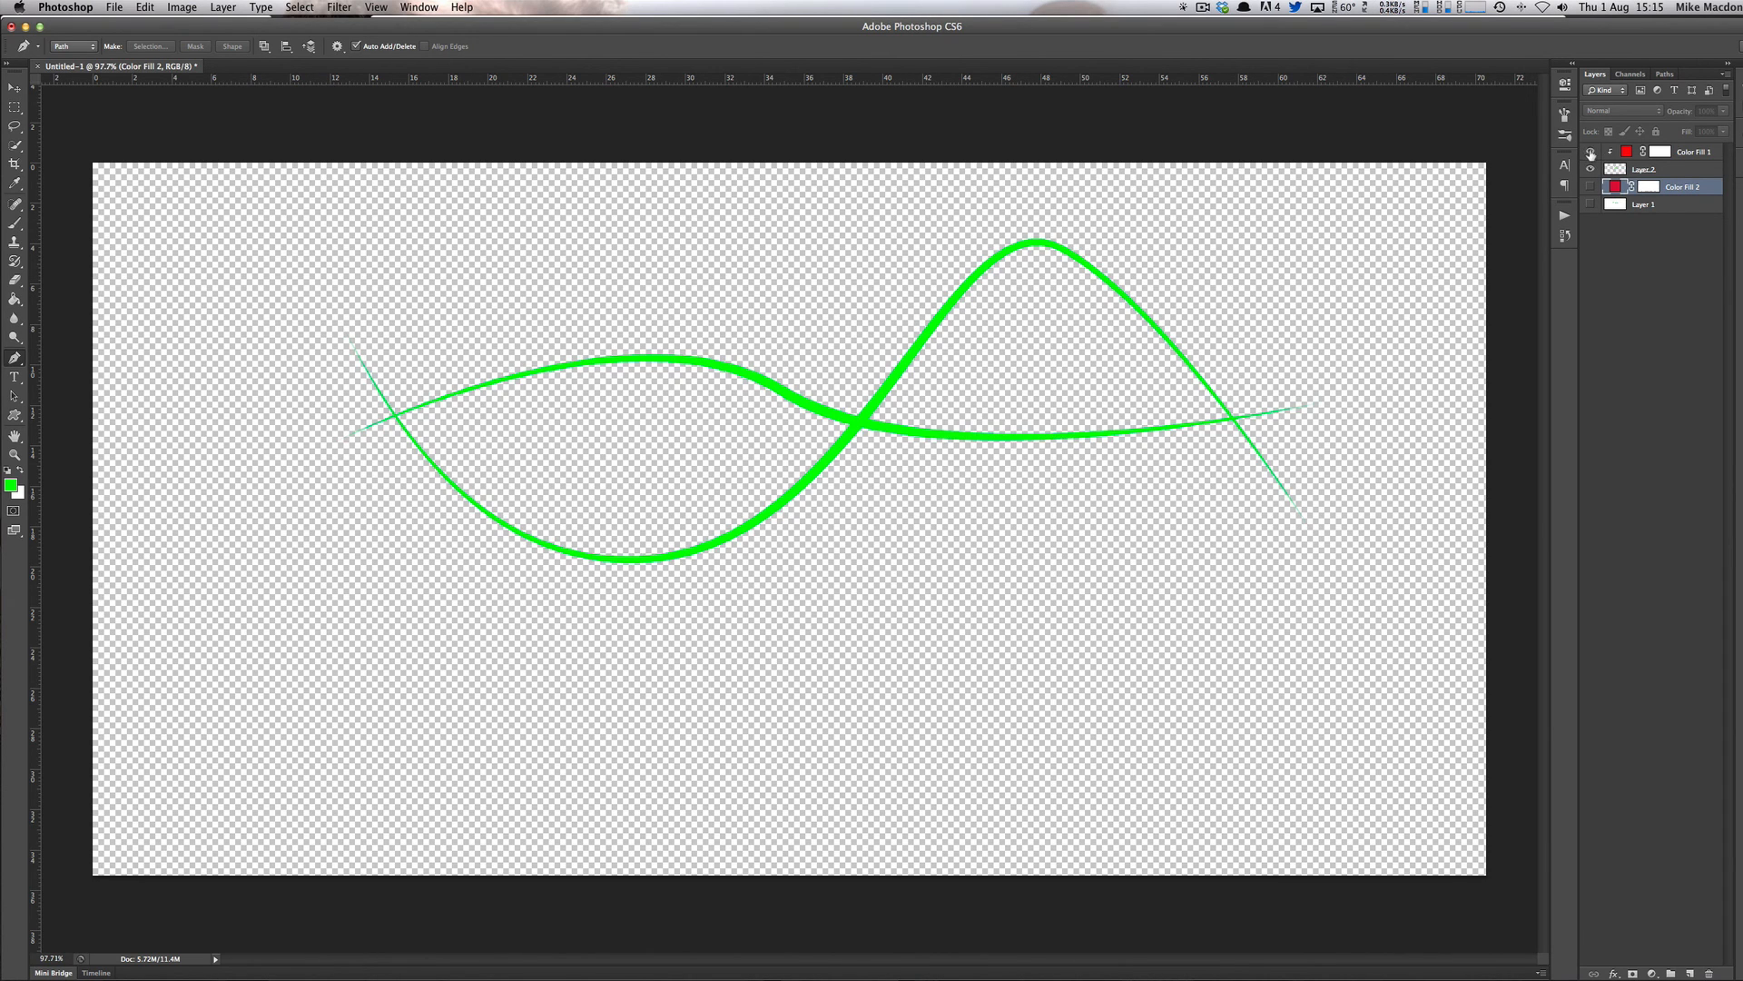
- Set Color Fill 1 to pure bright red ff0202 over the now transparent background
{"action": "double_click", "coordinate": [1616, 151]}
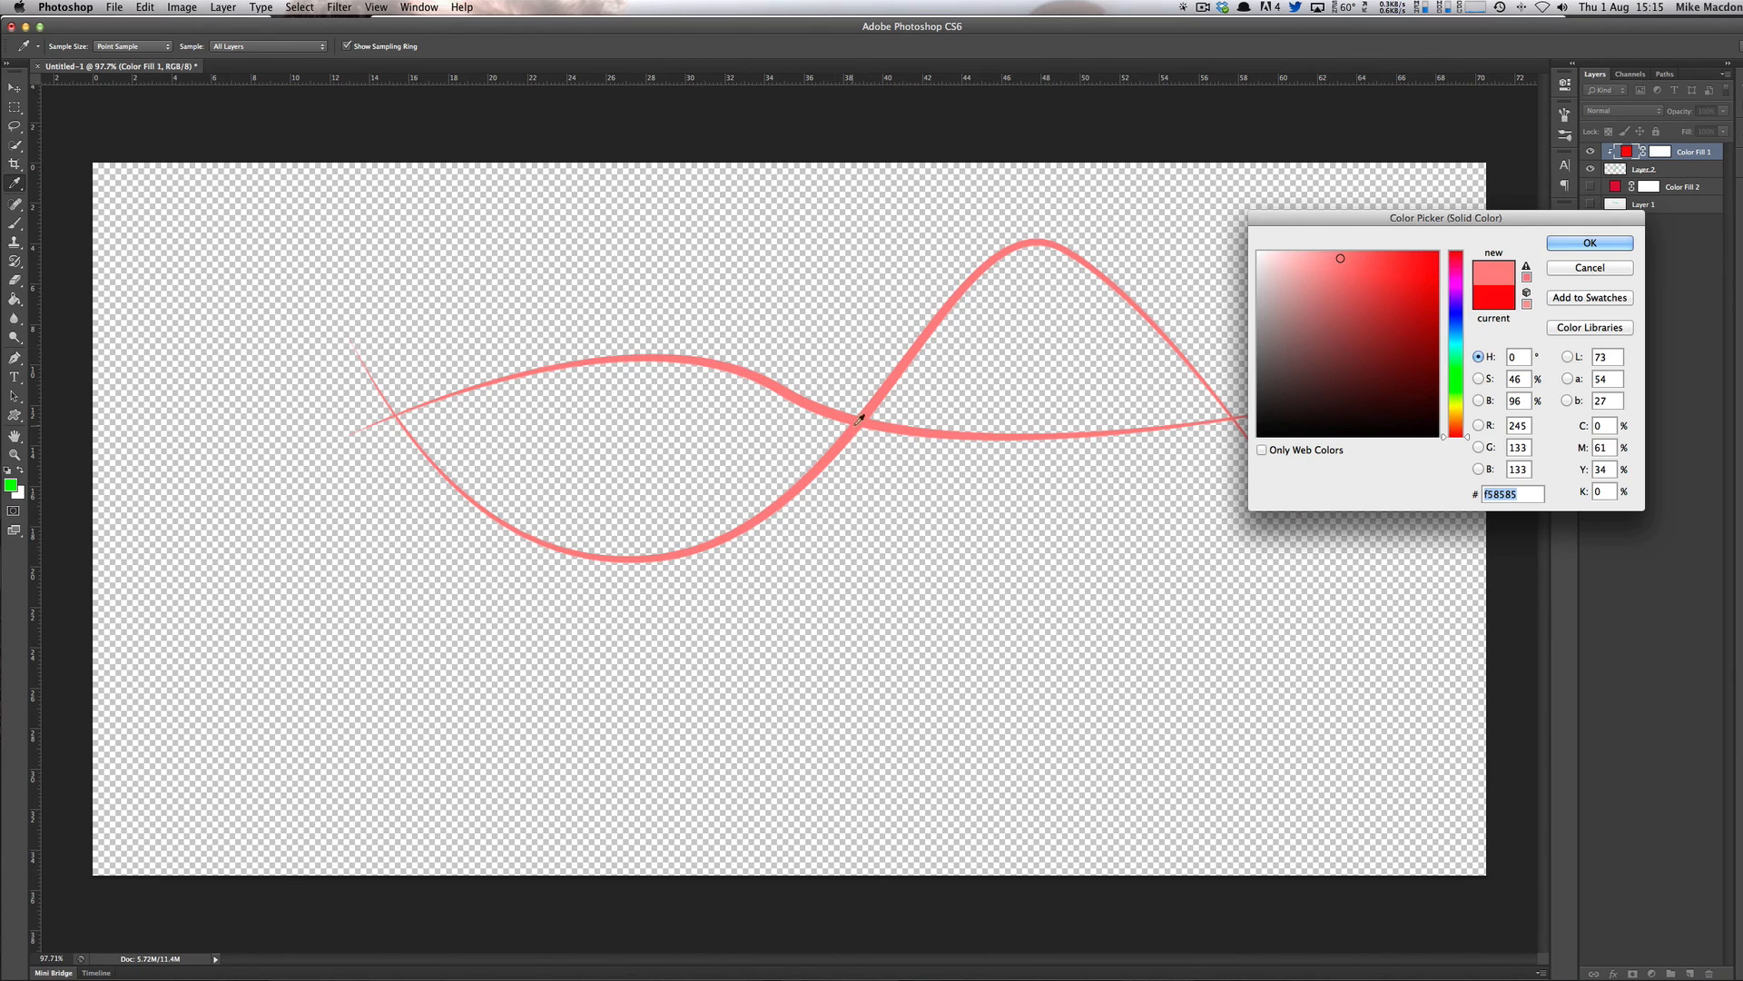
{"action": "mouse_move", "coordinate": [234, 405]}
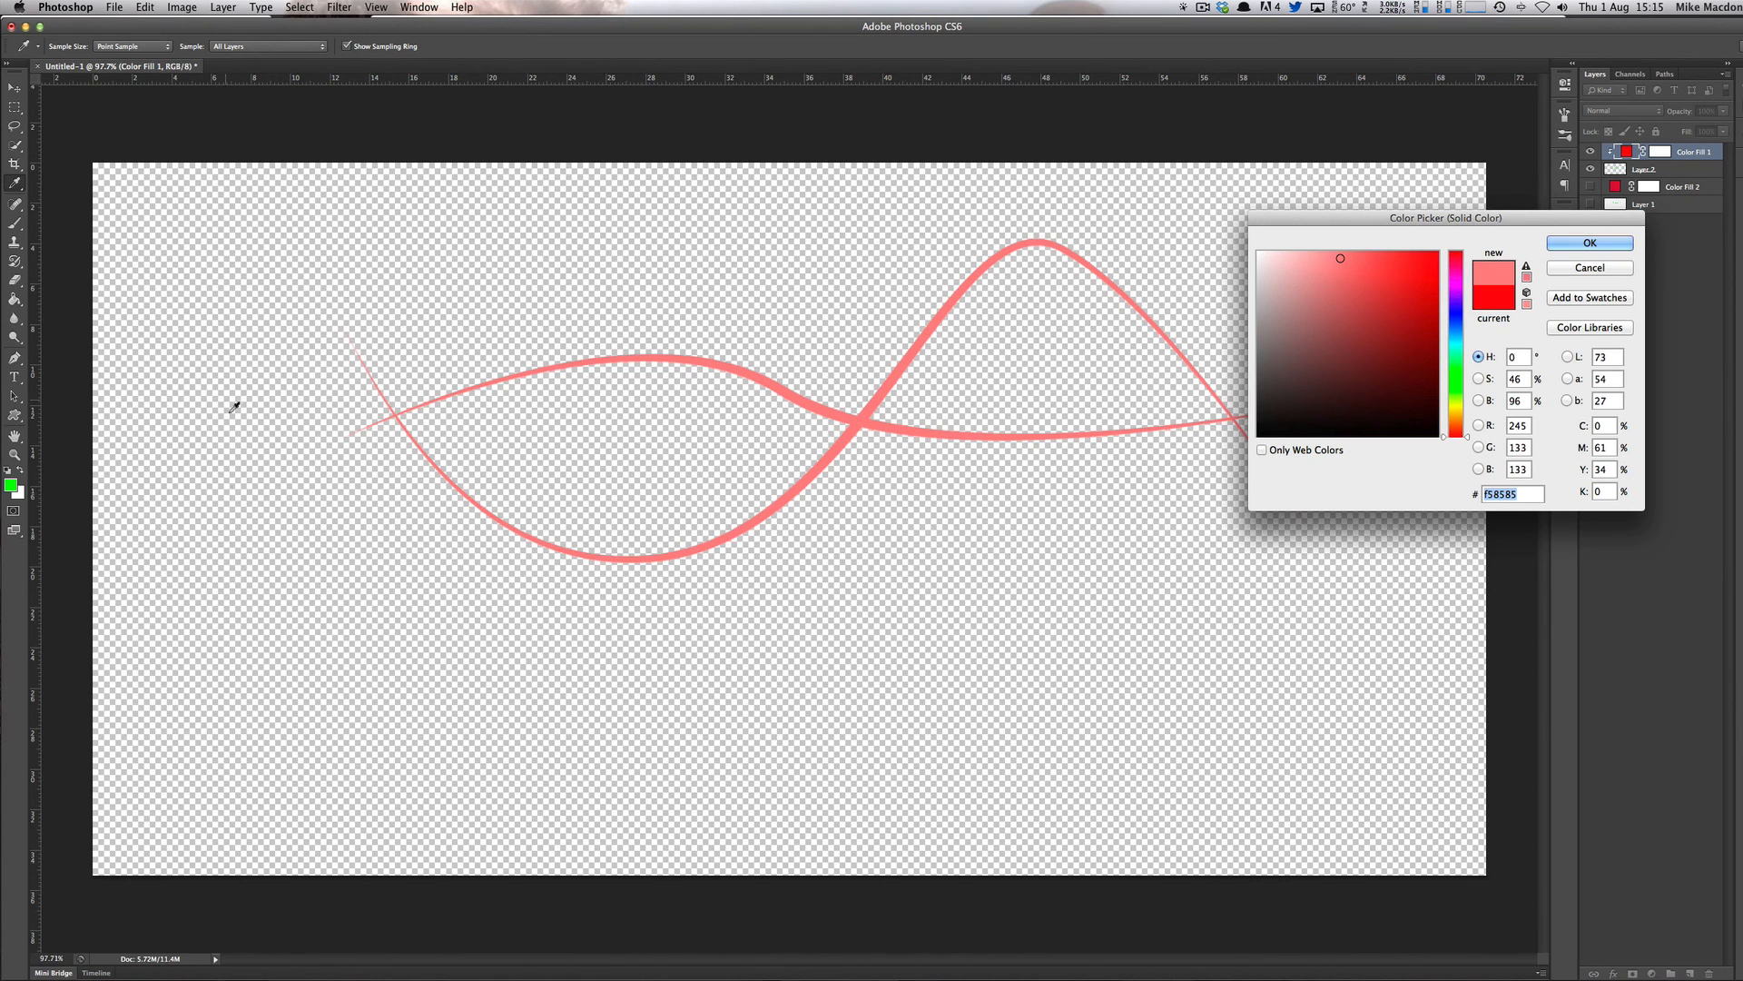
{"action": "mouse_move", "coordinate": [810, 428]}
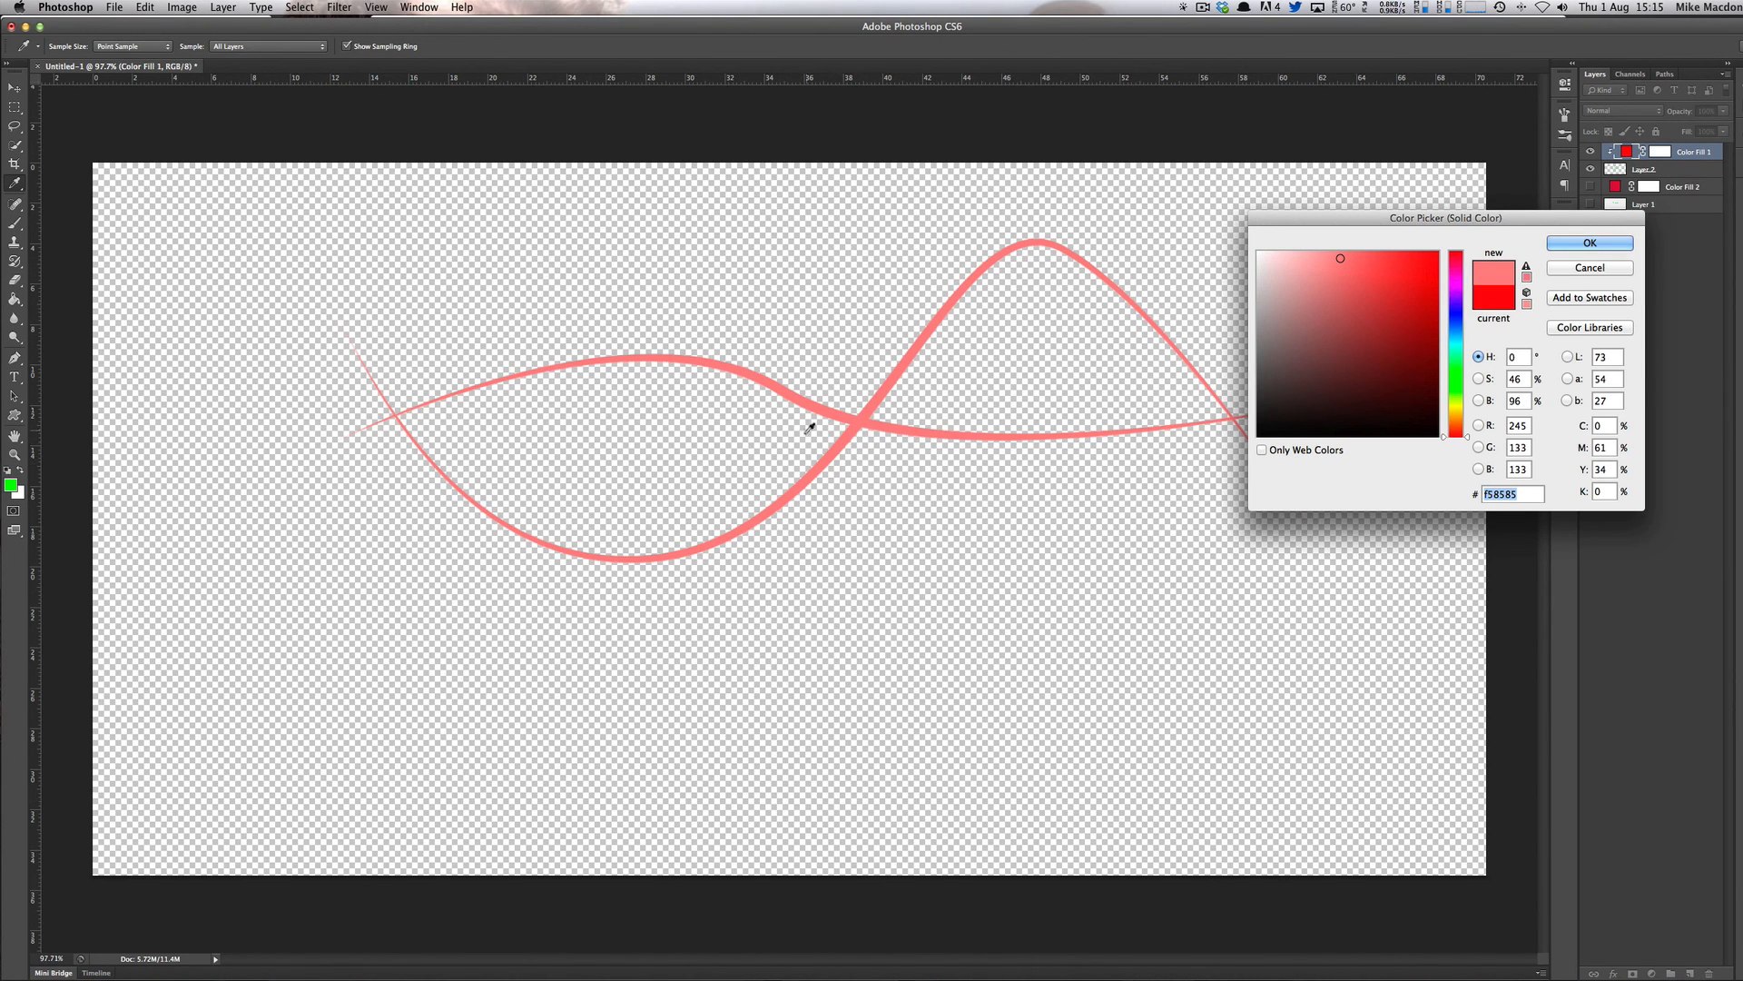
{"action": "left_click", "coordinate": [1440, 245]}
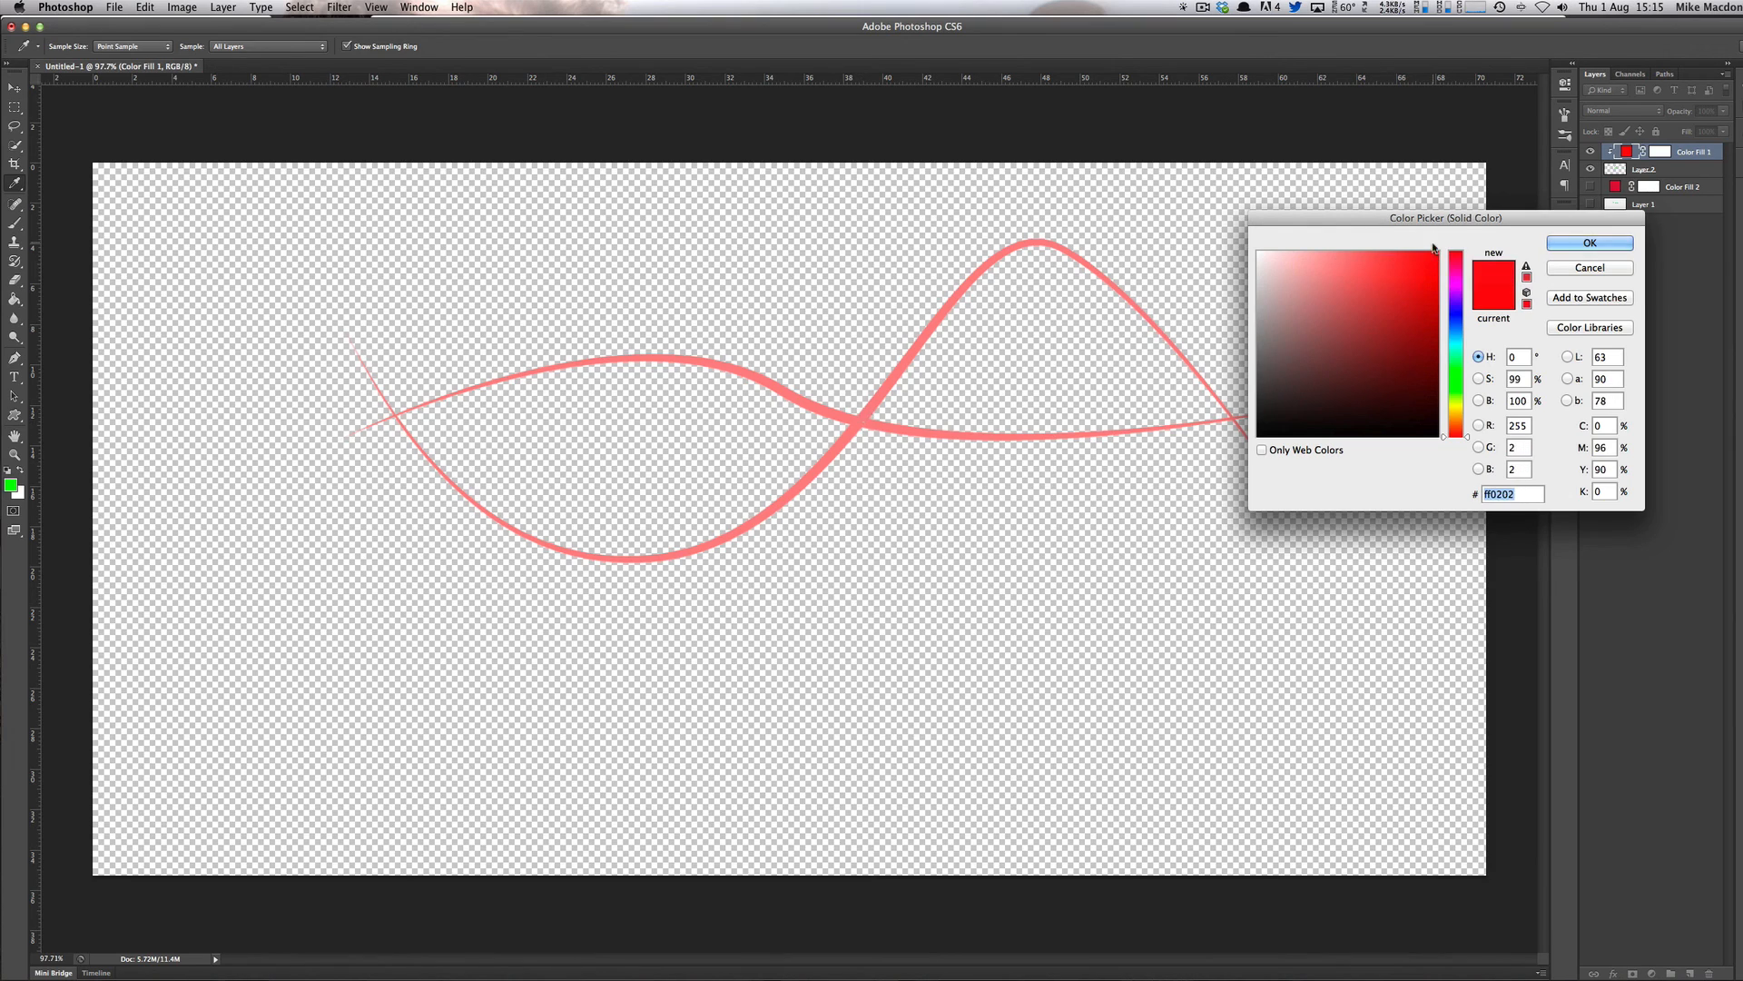
{"action": "left_click", "coordinate": [1587, 242]}
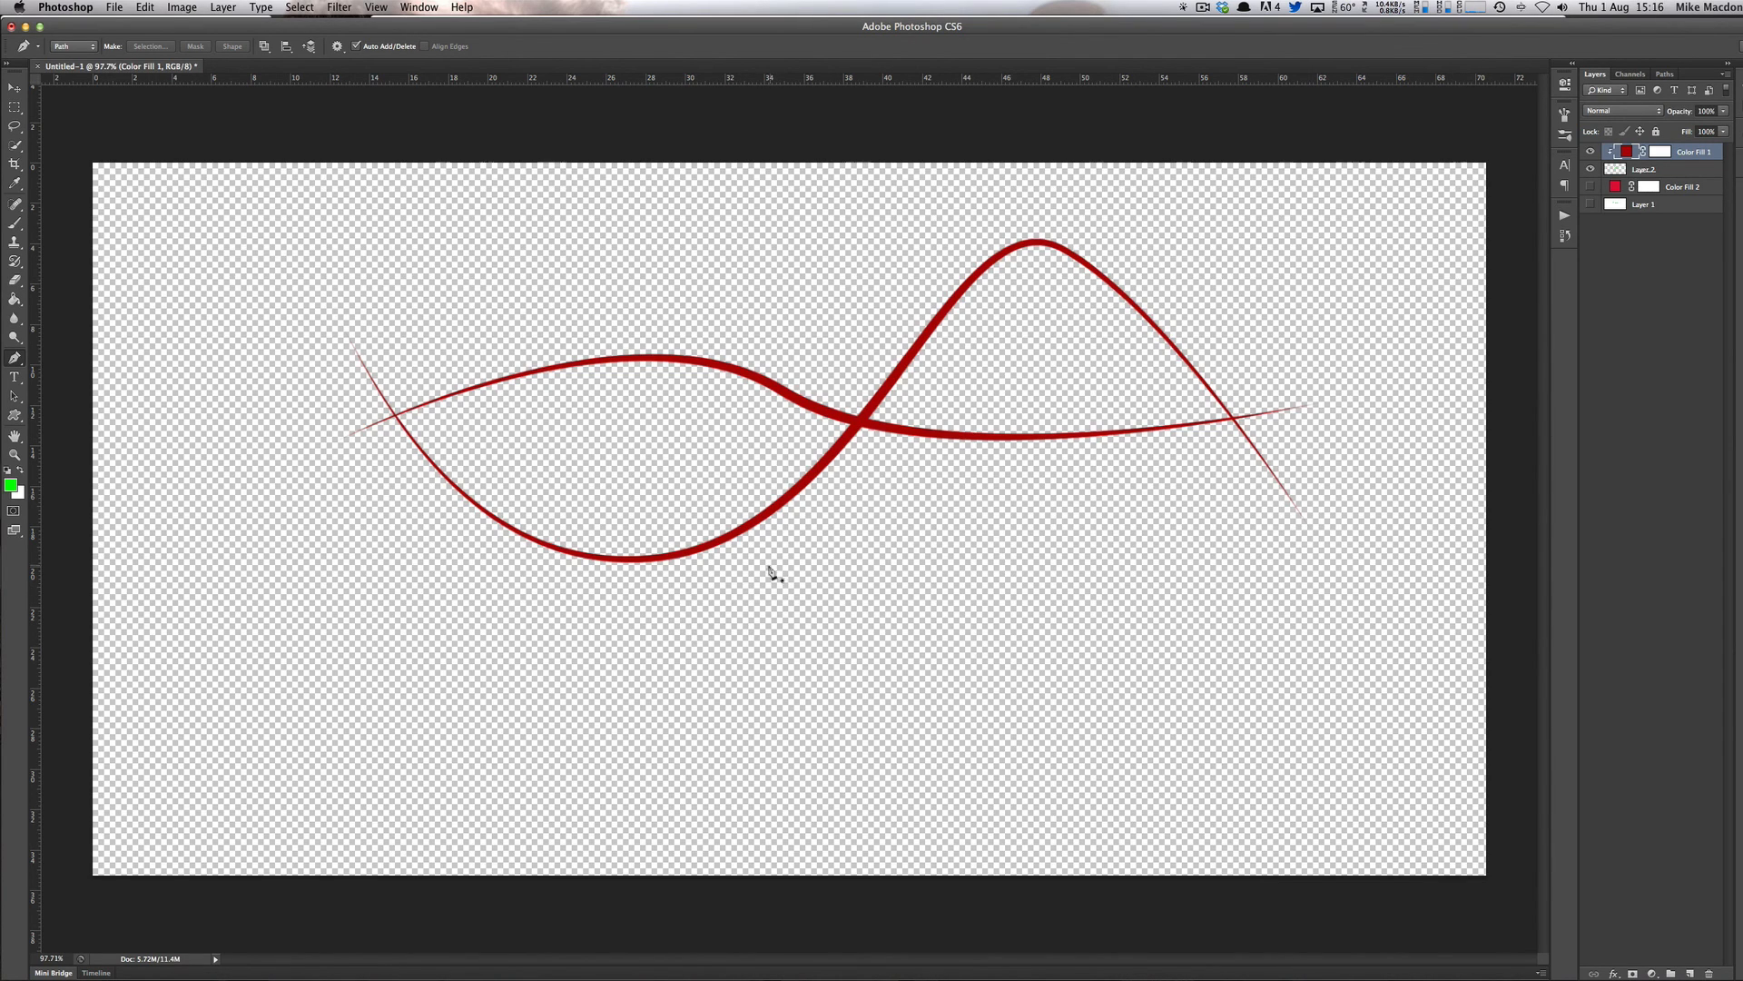
{"action": "mouse_move", "coordinate": [743, 563]}
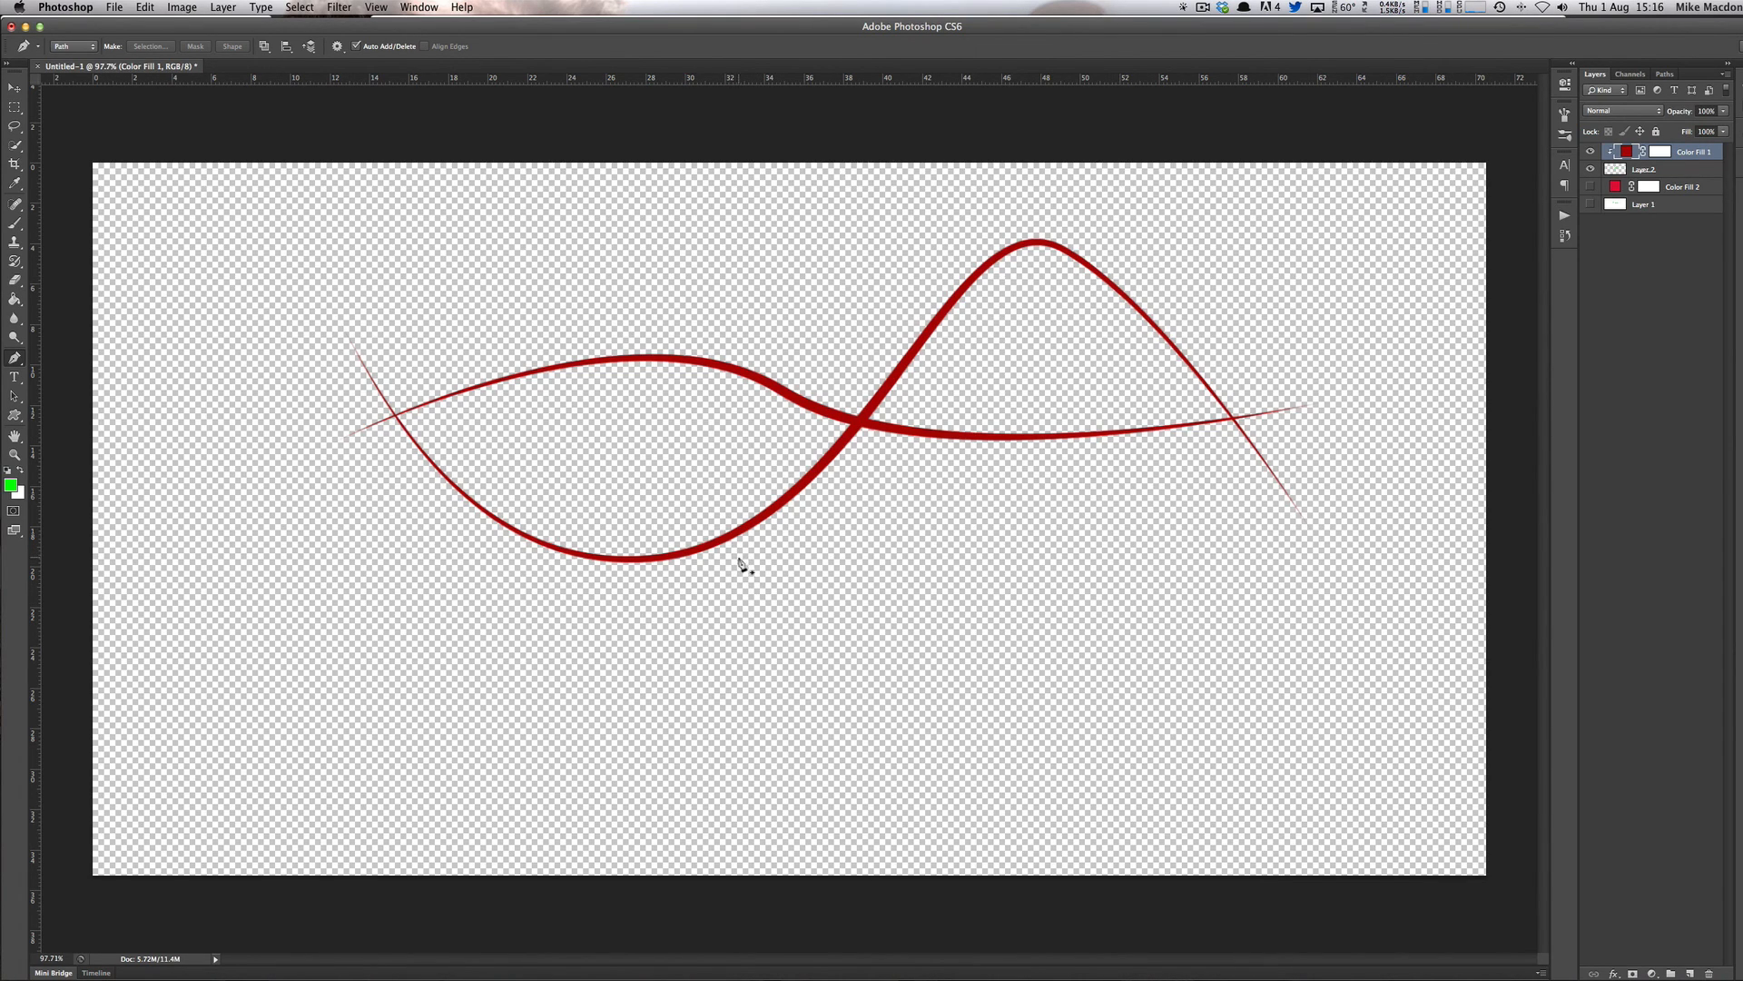
{"action": "mouse_move", "coordinate": [711, 598]}
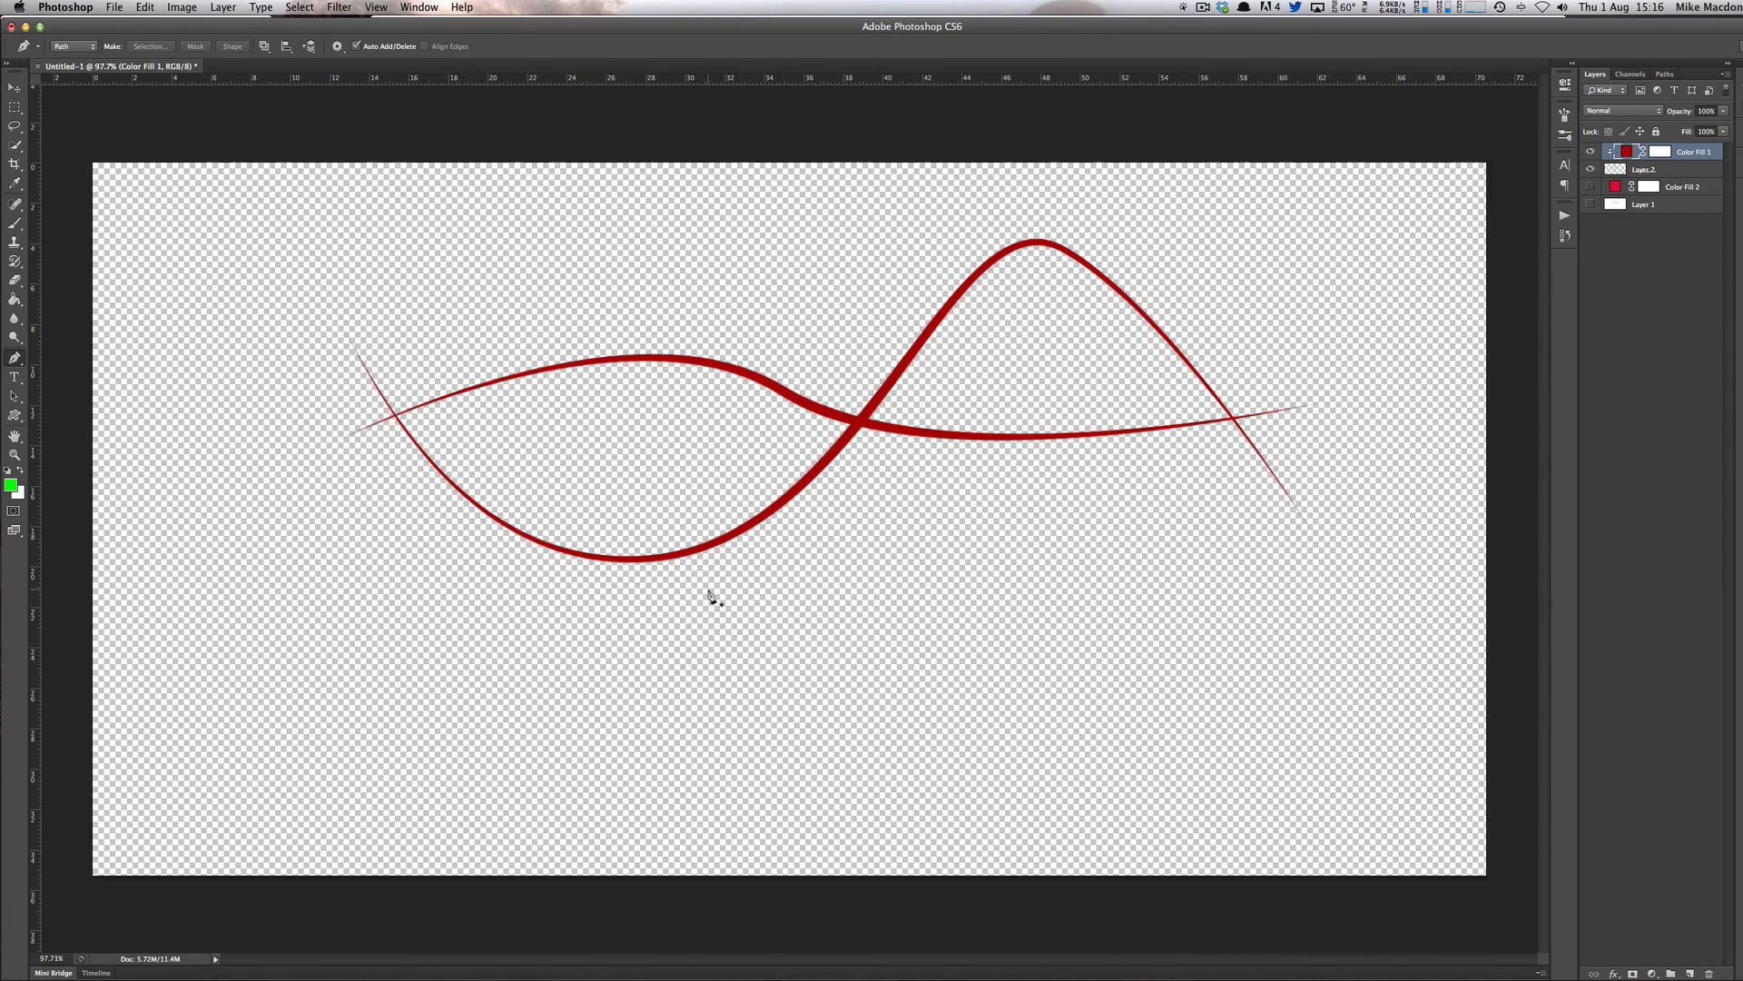